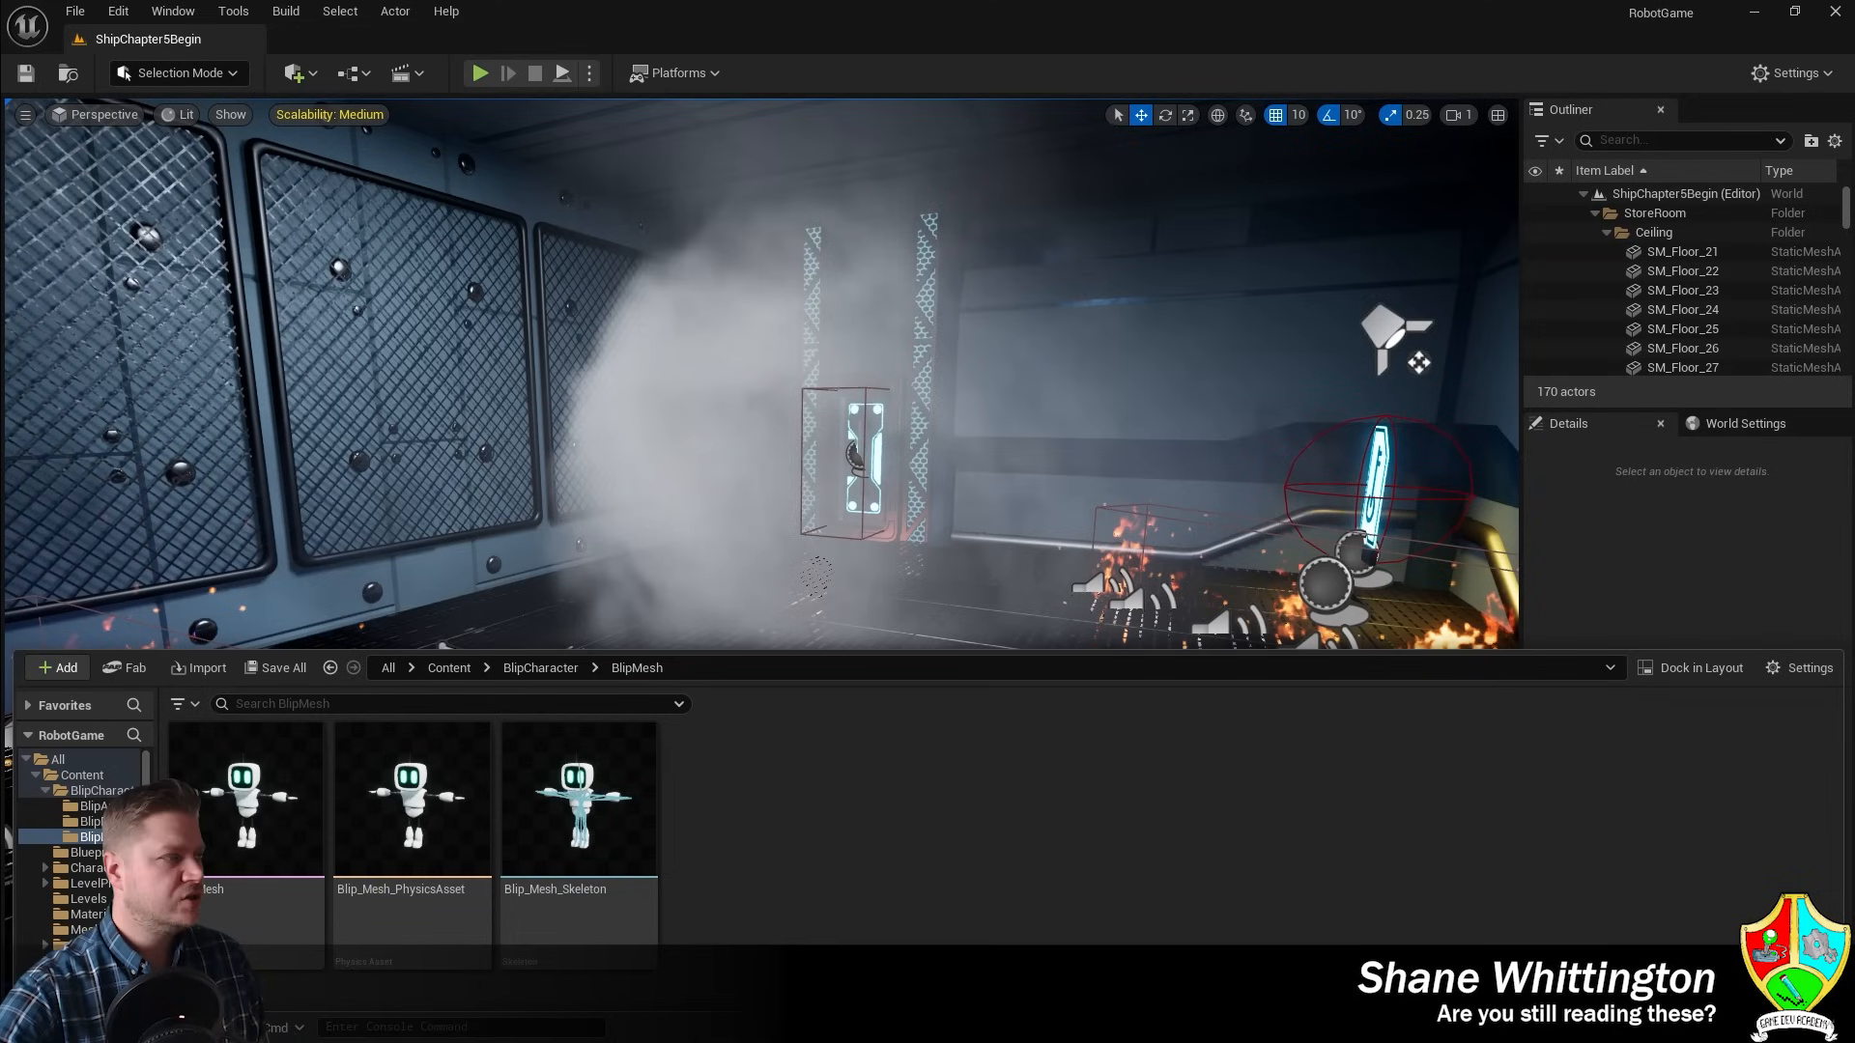
Step: Go up to BlipCharacter and open the empty BlipAnims folder
left_click(540, 668)
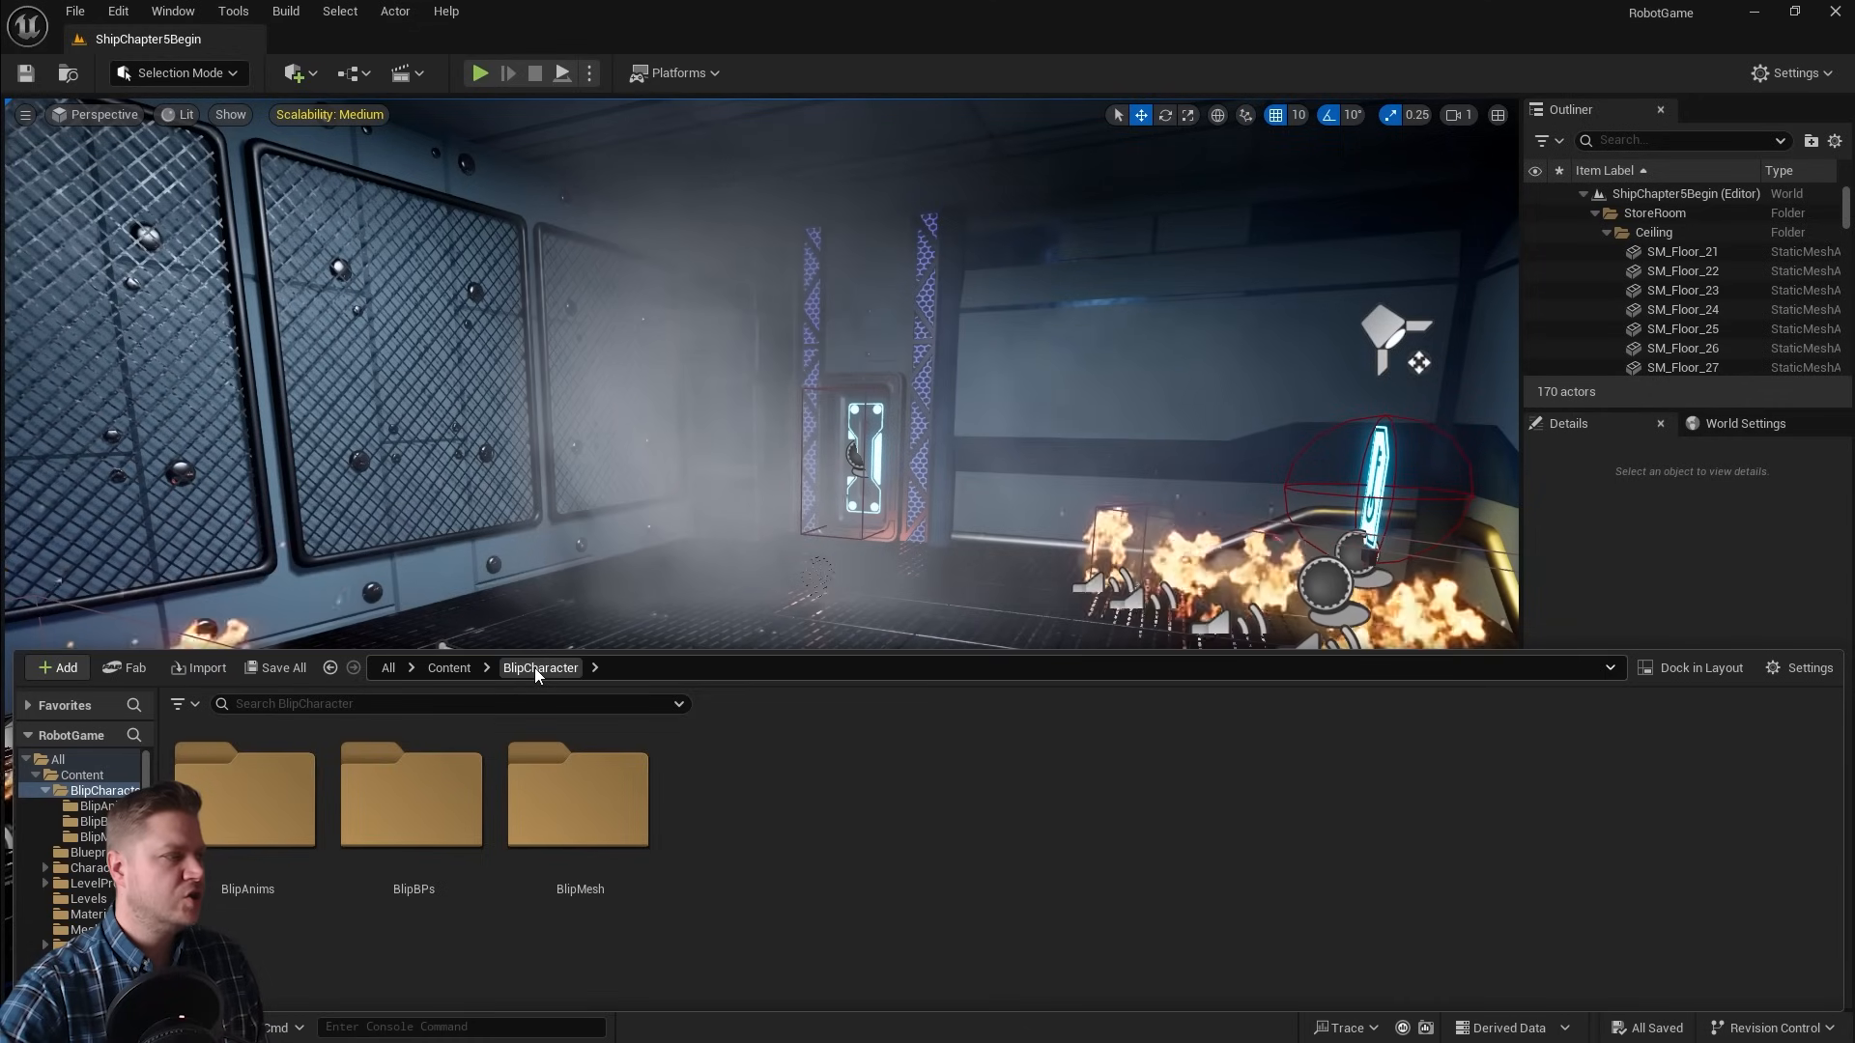
mouse_move(260, 820)
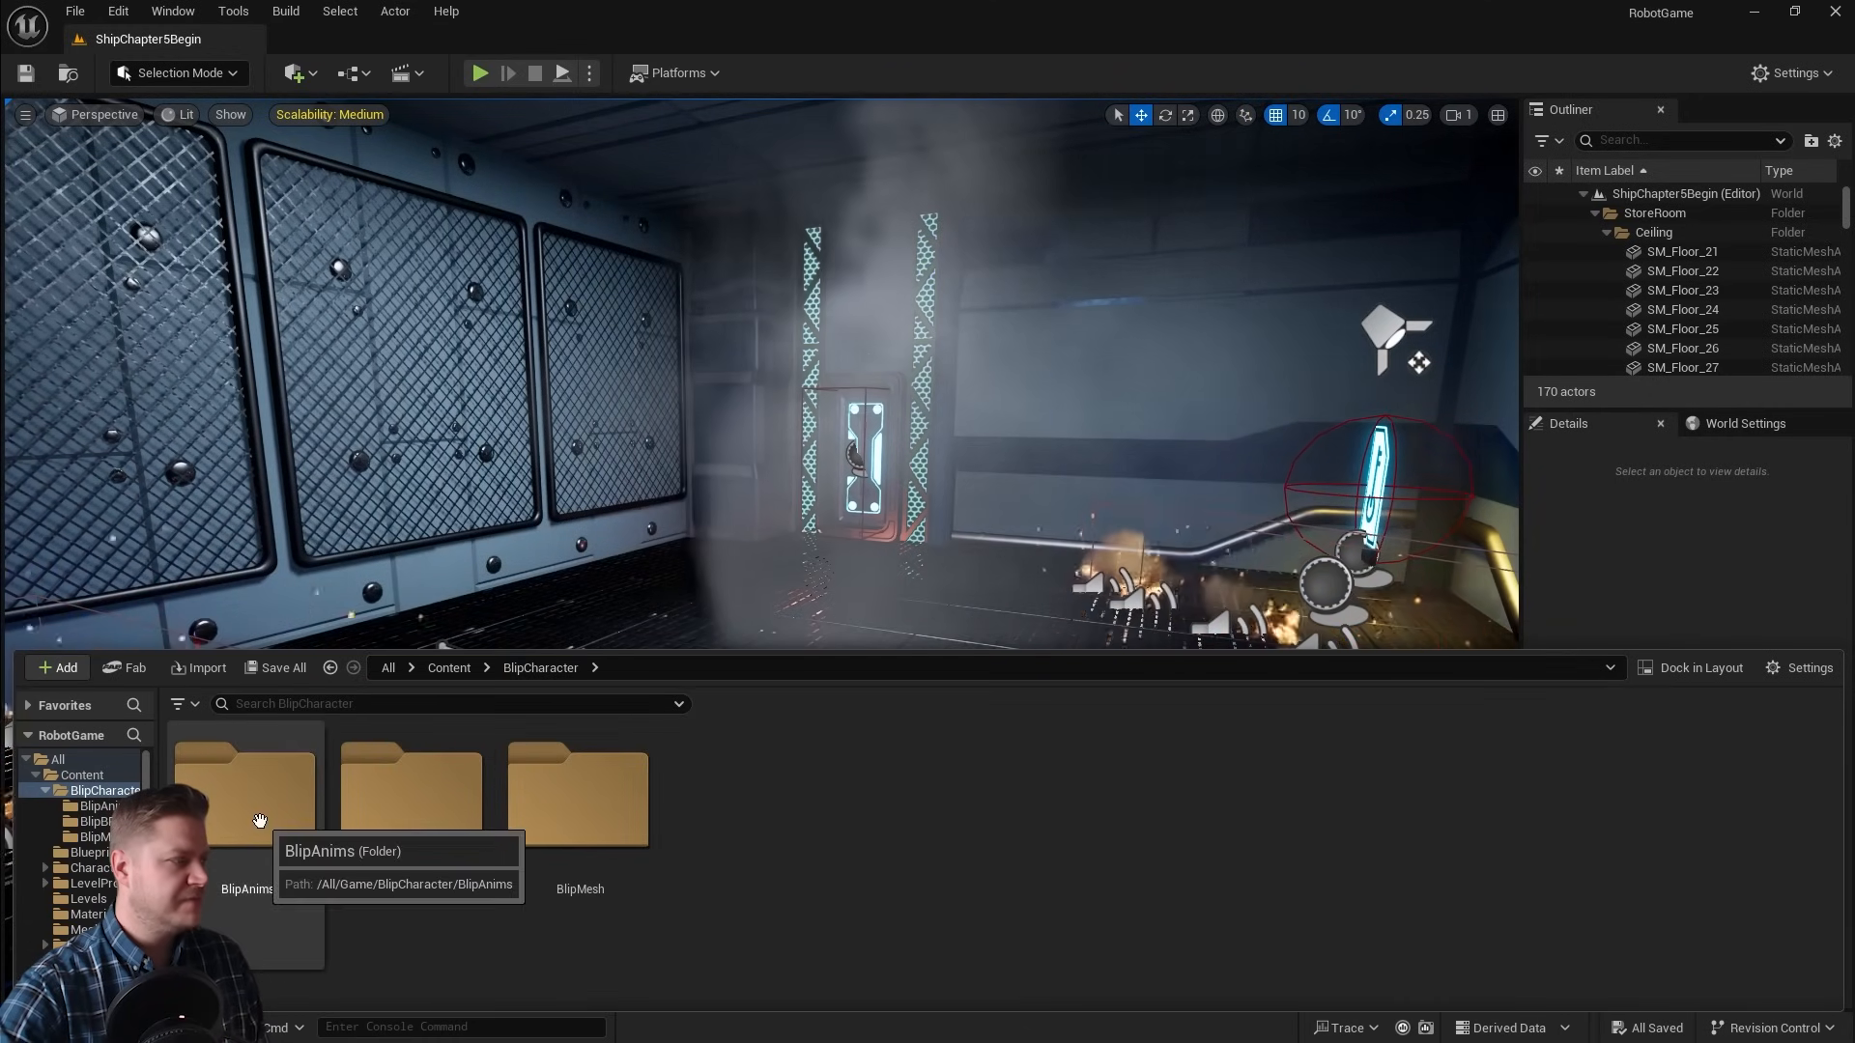
double_click(247, 783)
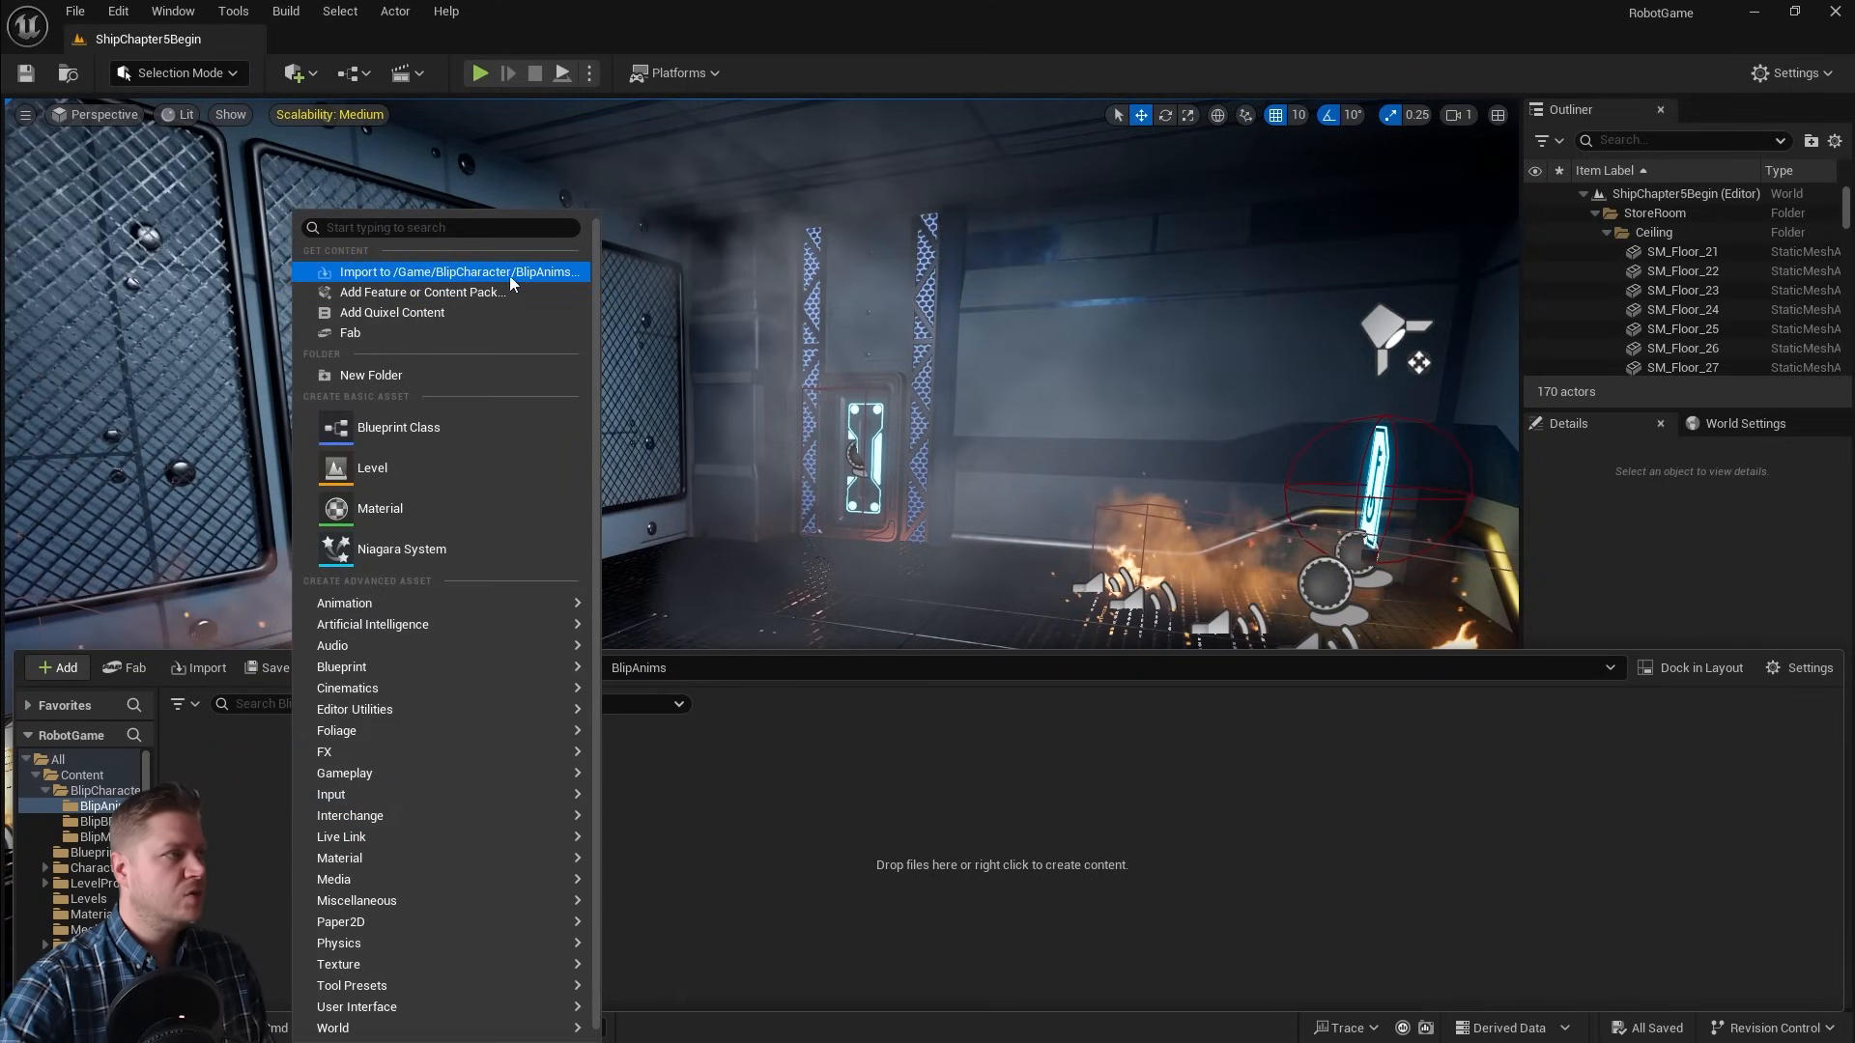
Step: Choose Blip_Idle.fbx for import into /Game/BlipCharacter/BlipAnims
left_click(460, 272)
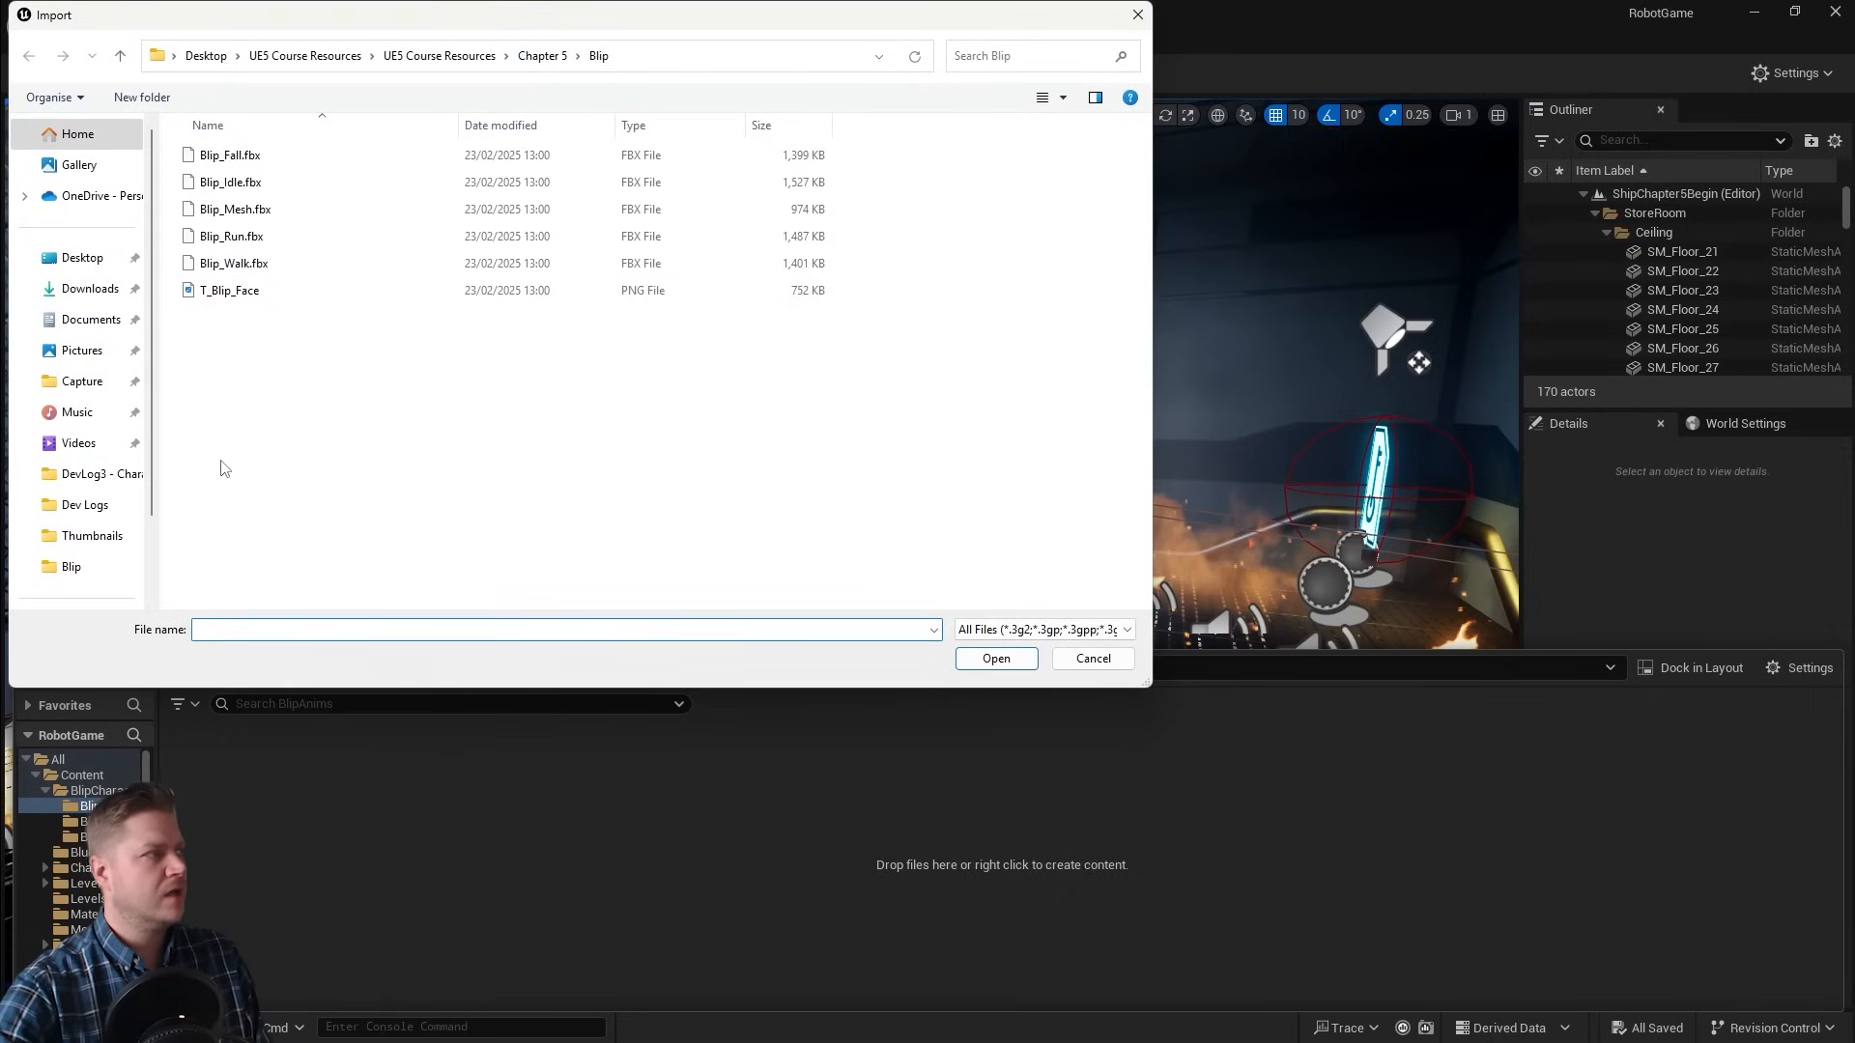
left_click(230, 182)
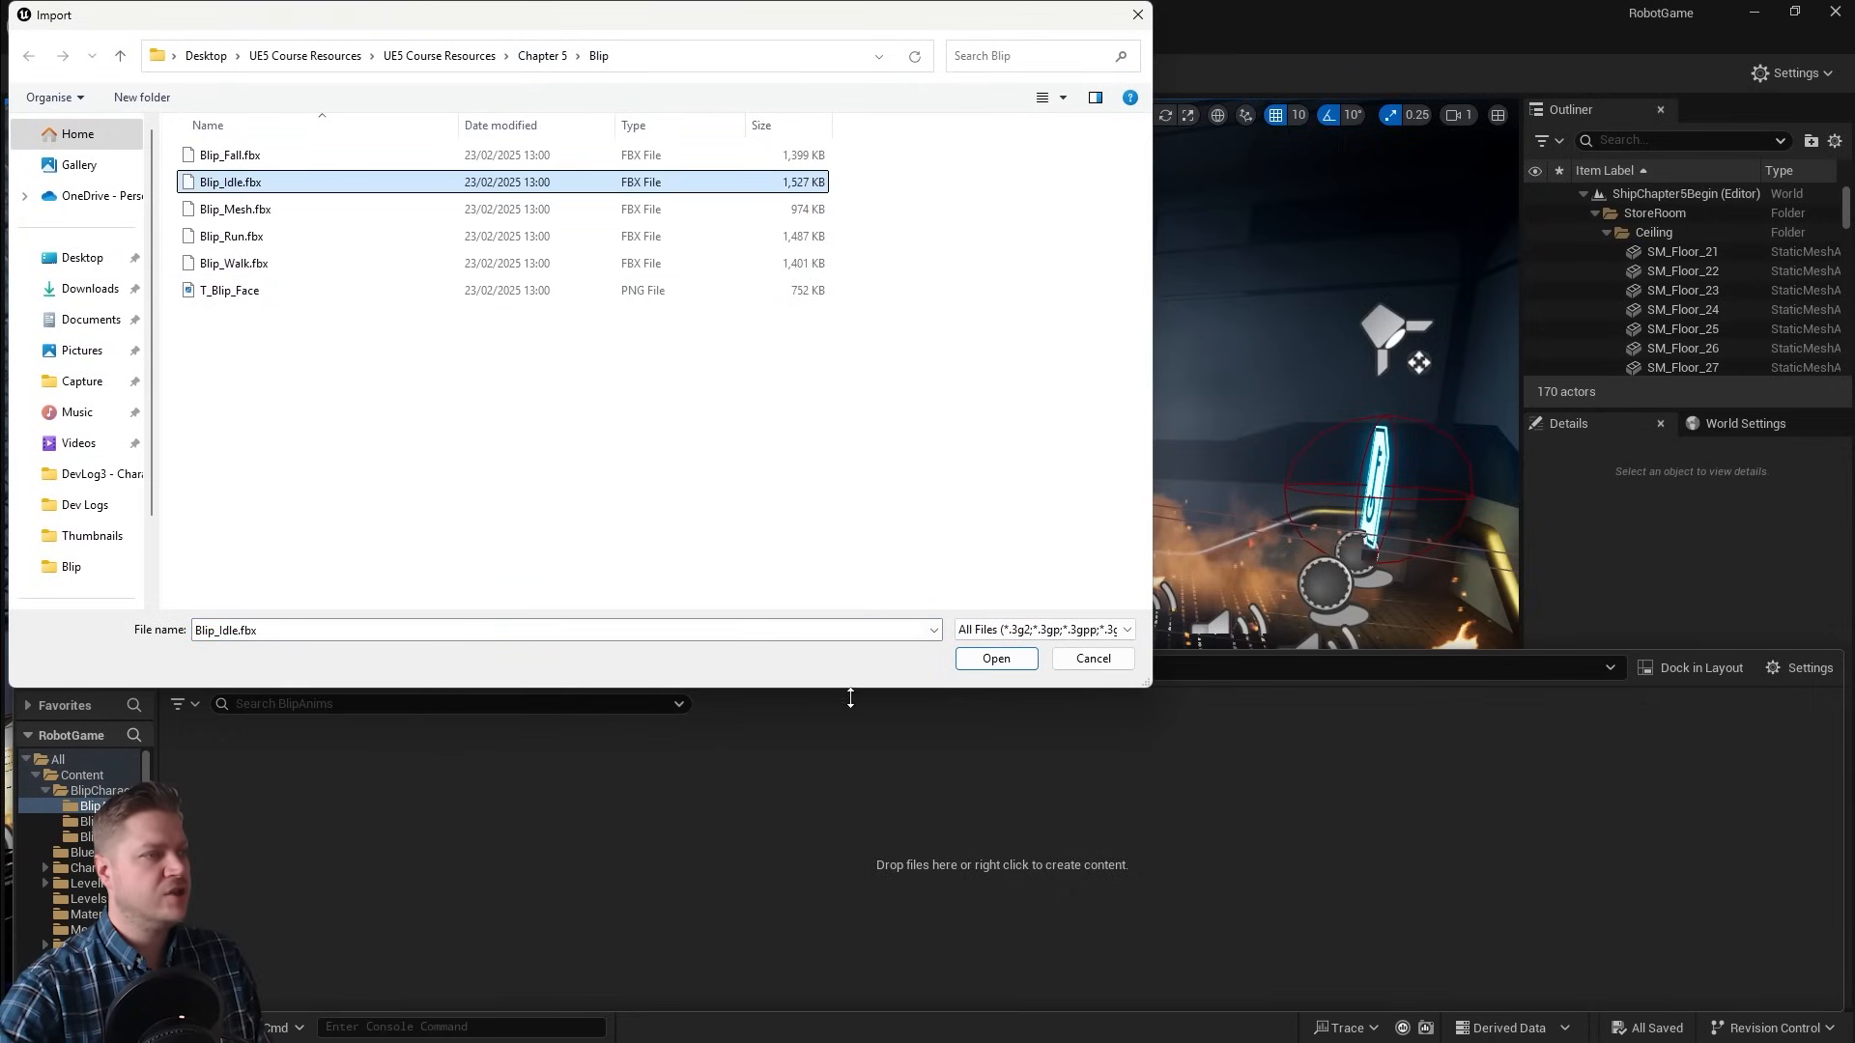
left_click(996, 658)
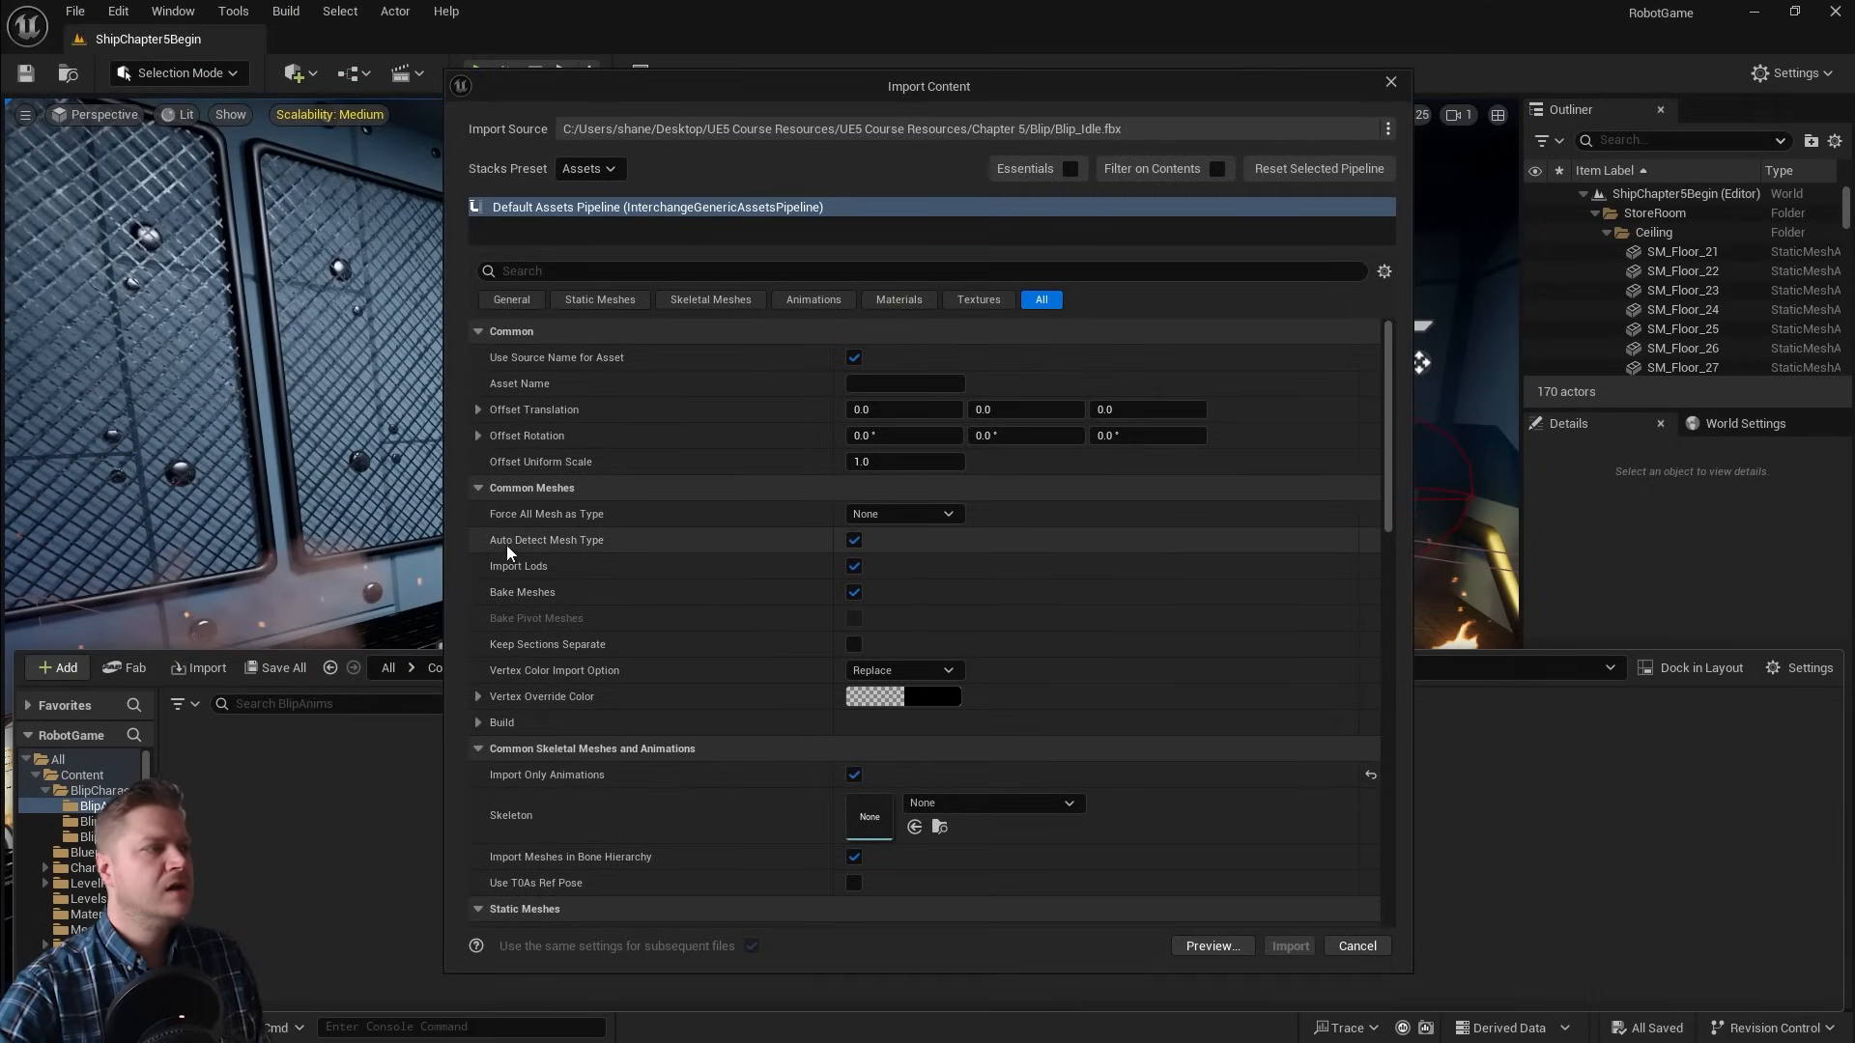
mouse_move(541, 519)
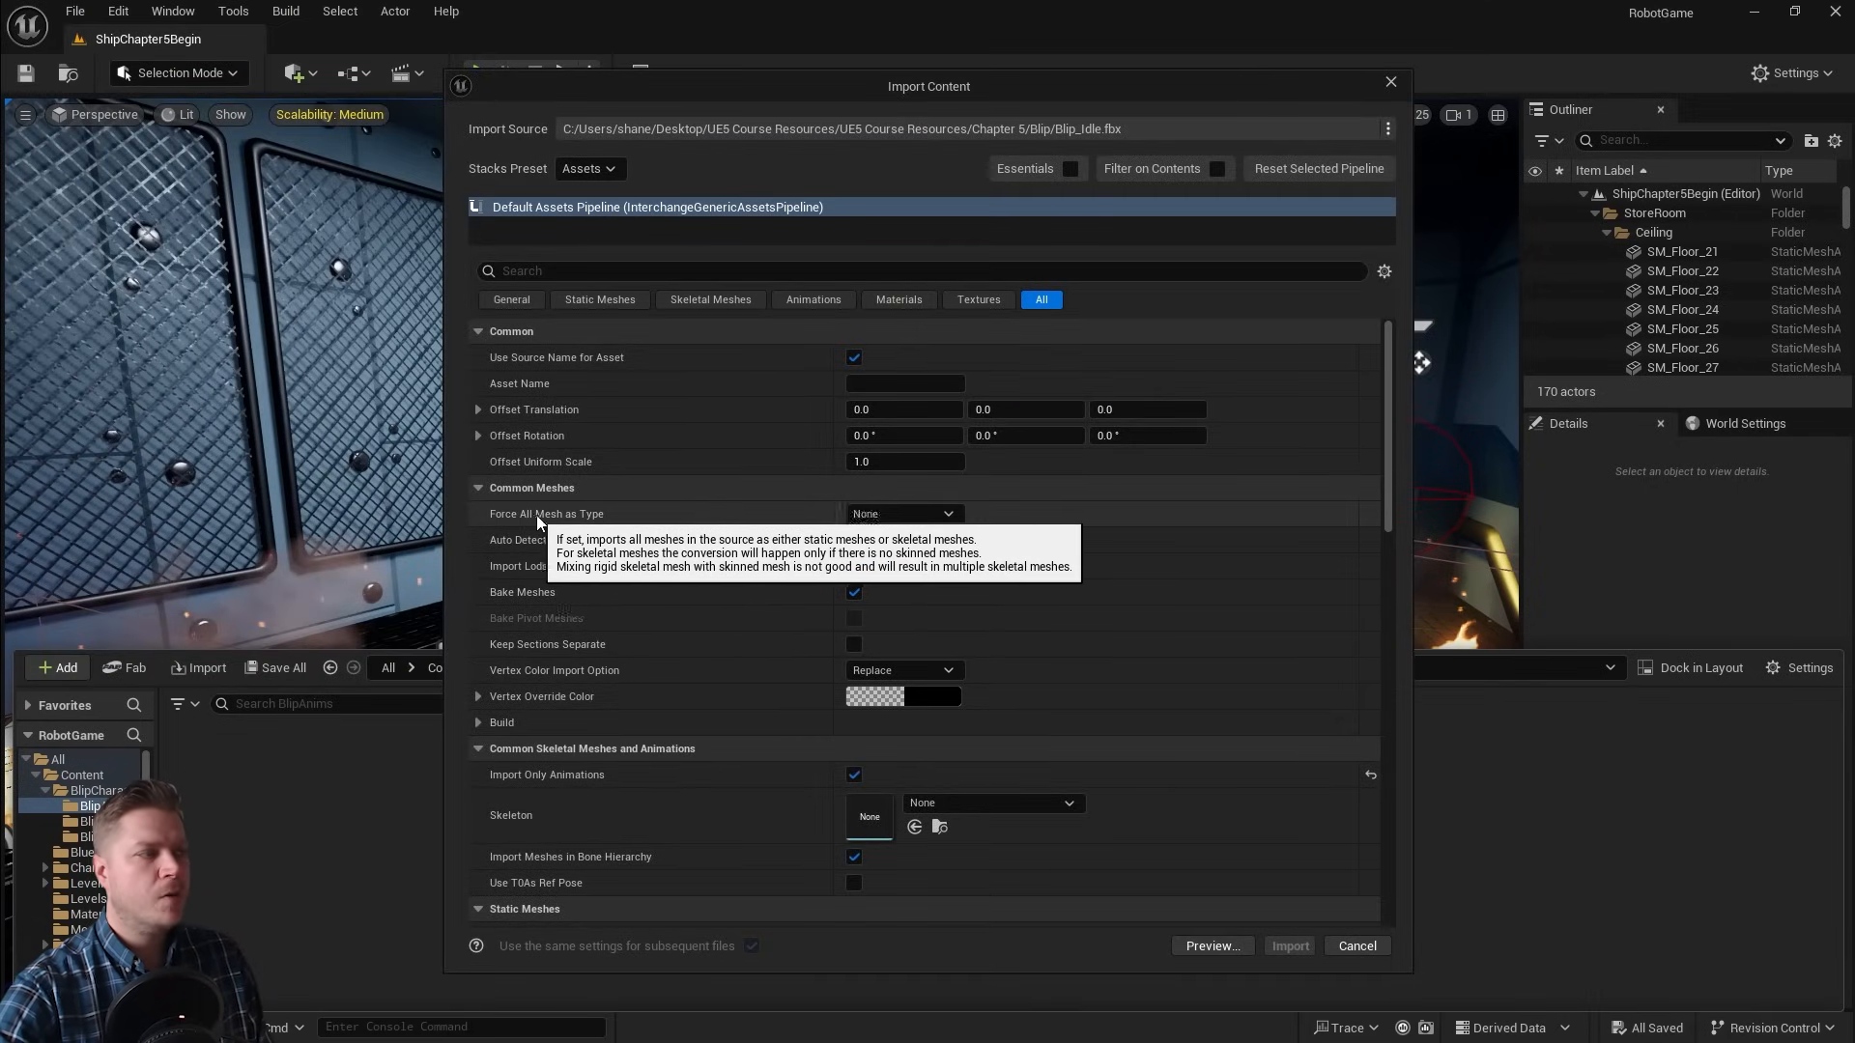
Step: Import Blip_Idle as Skeletal Mesh on Blip_Mesh_Skeleton with Import Animations enabled
left_click(904, 514)
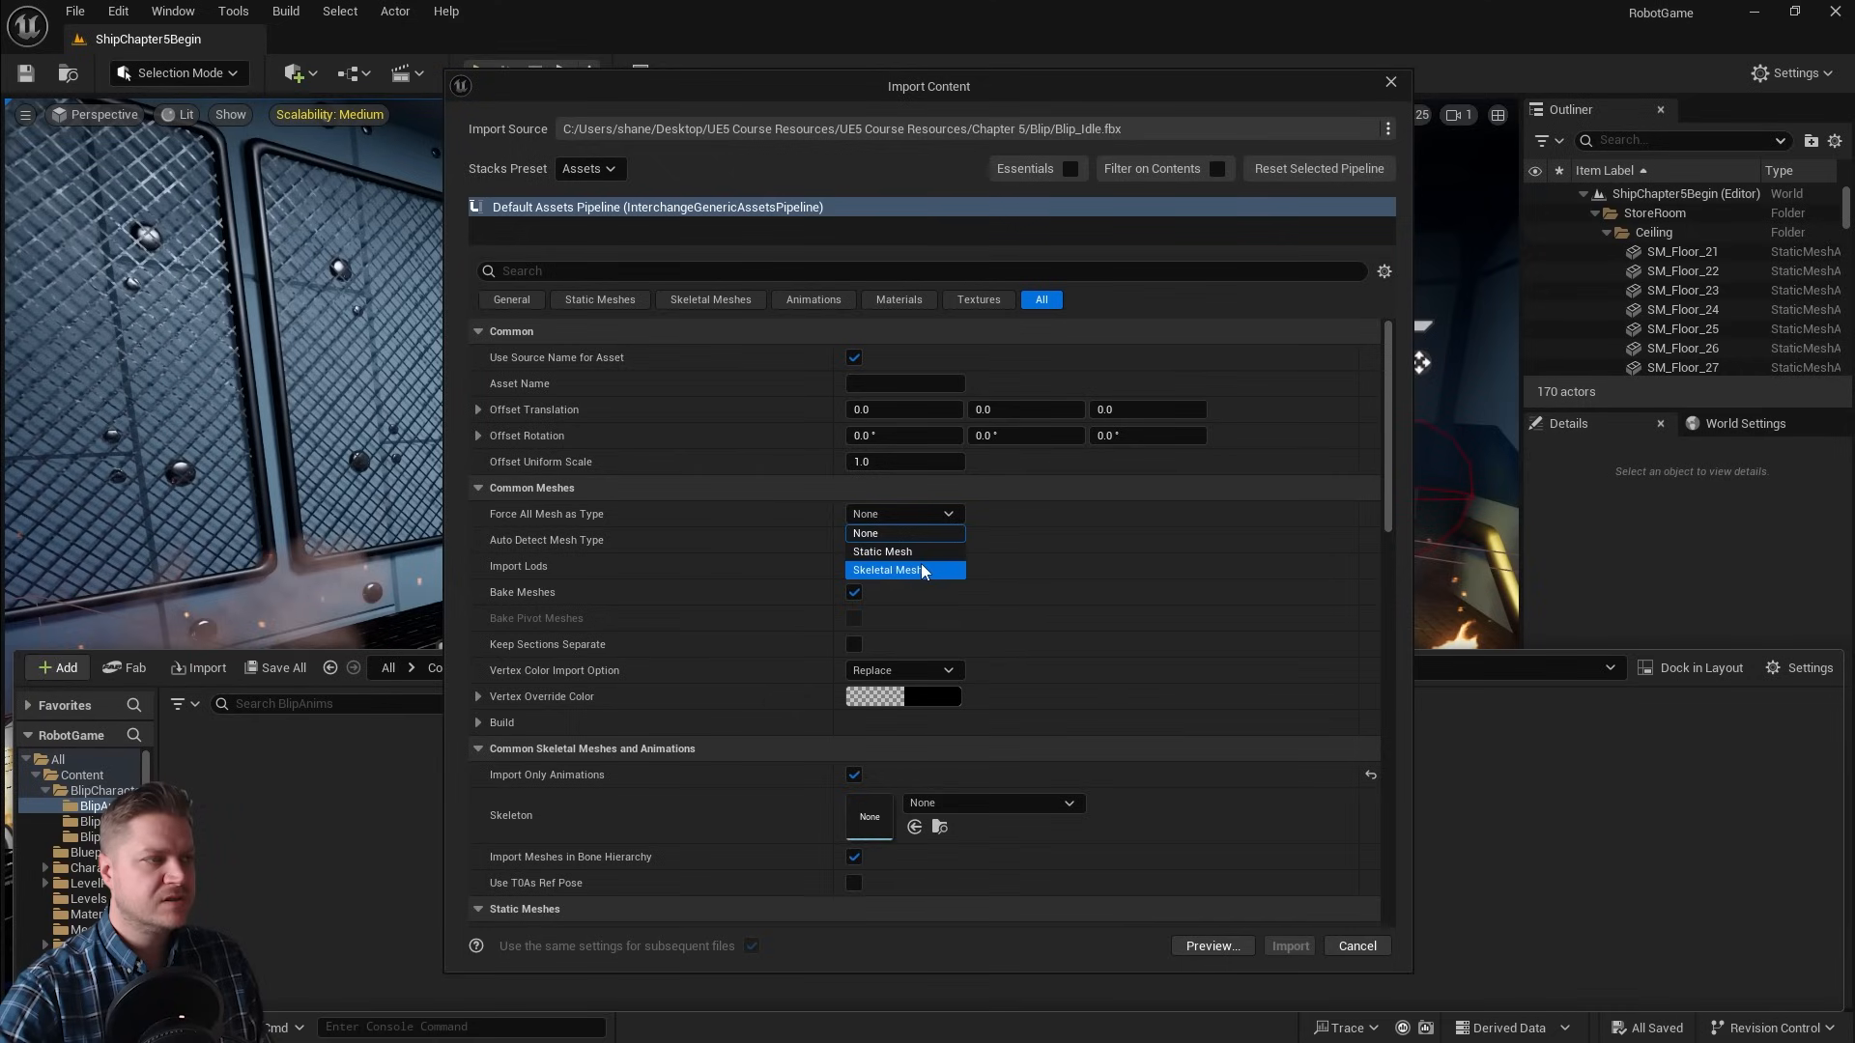
left_click(904, 570)
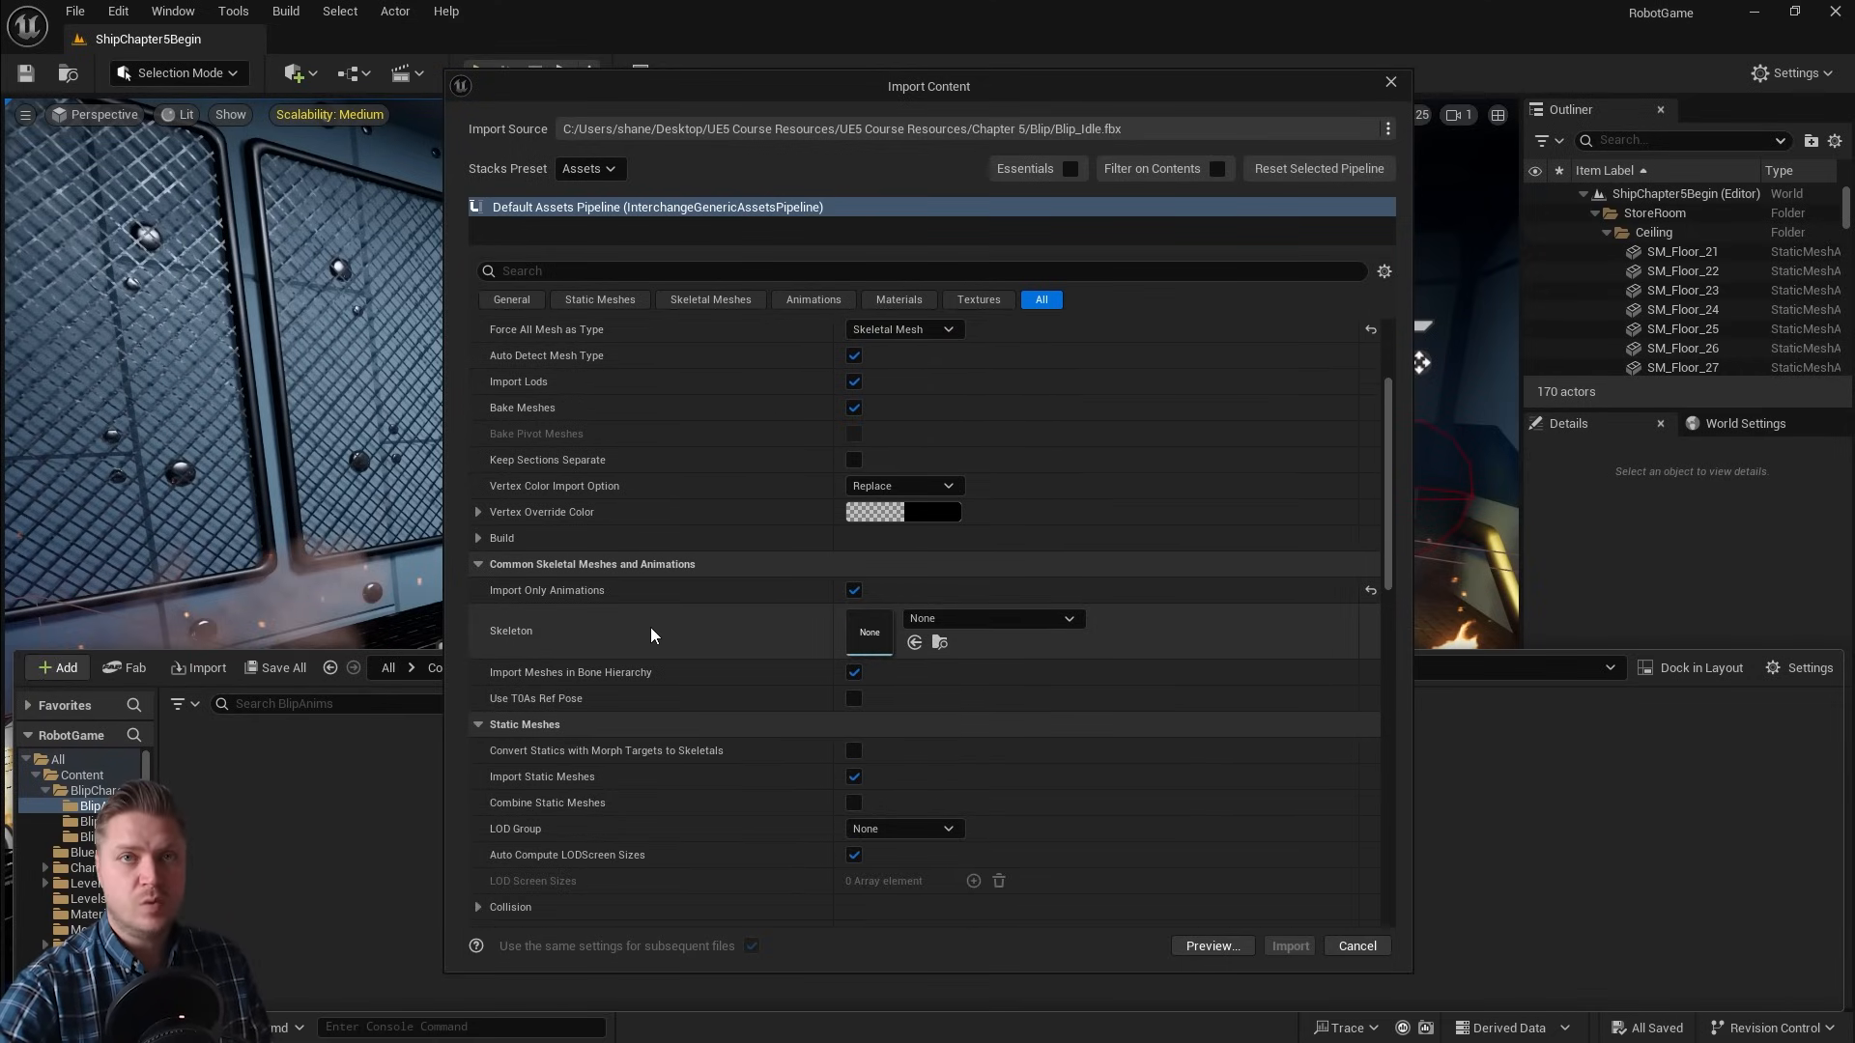
left_click(993, 619)
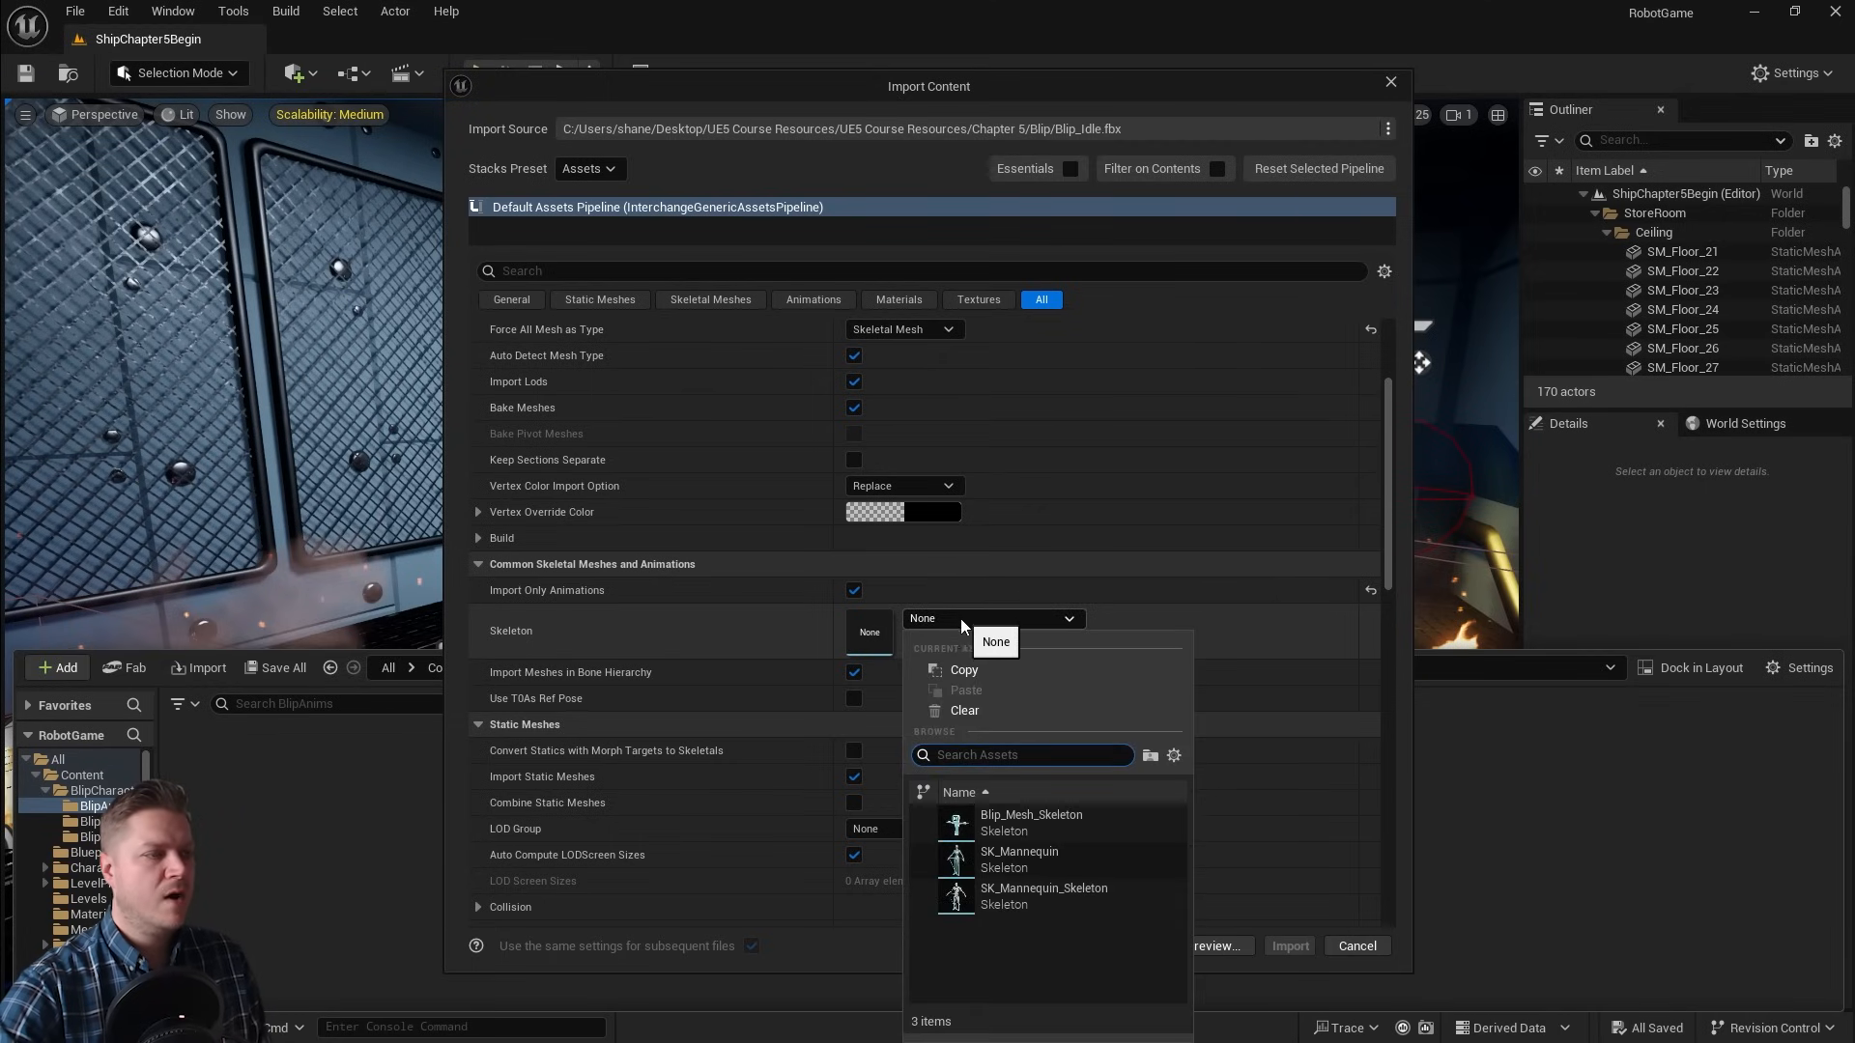
mouse_move(1022, 912)
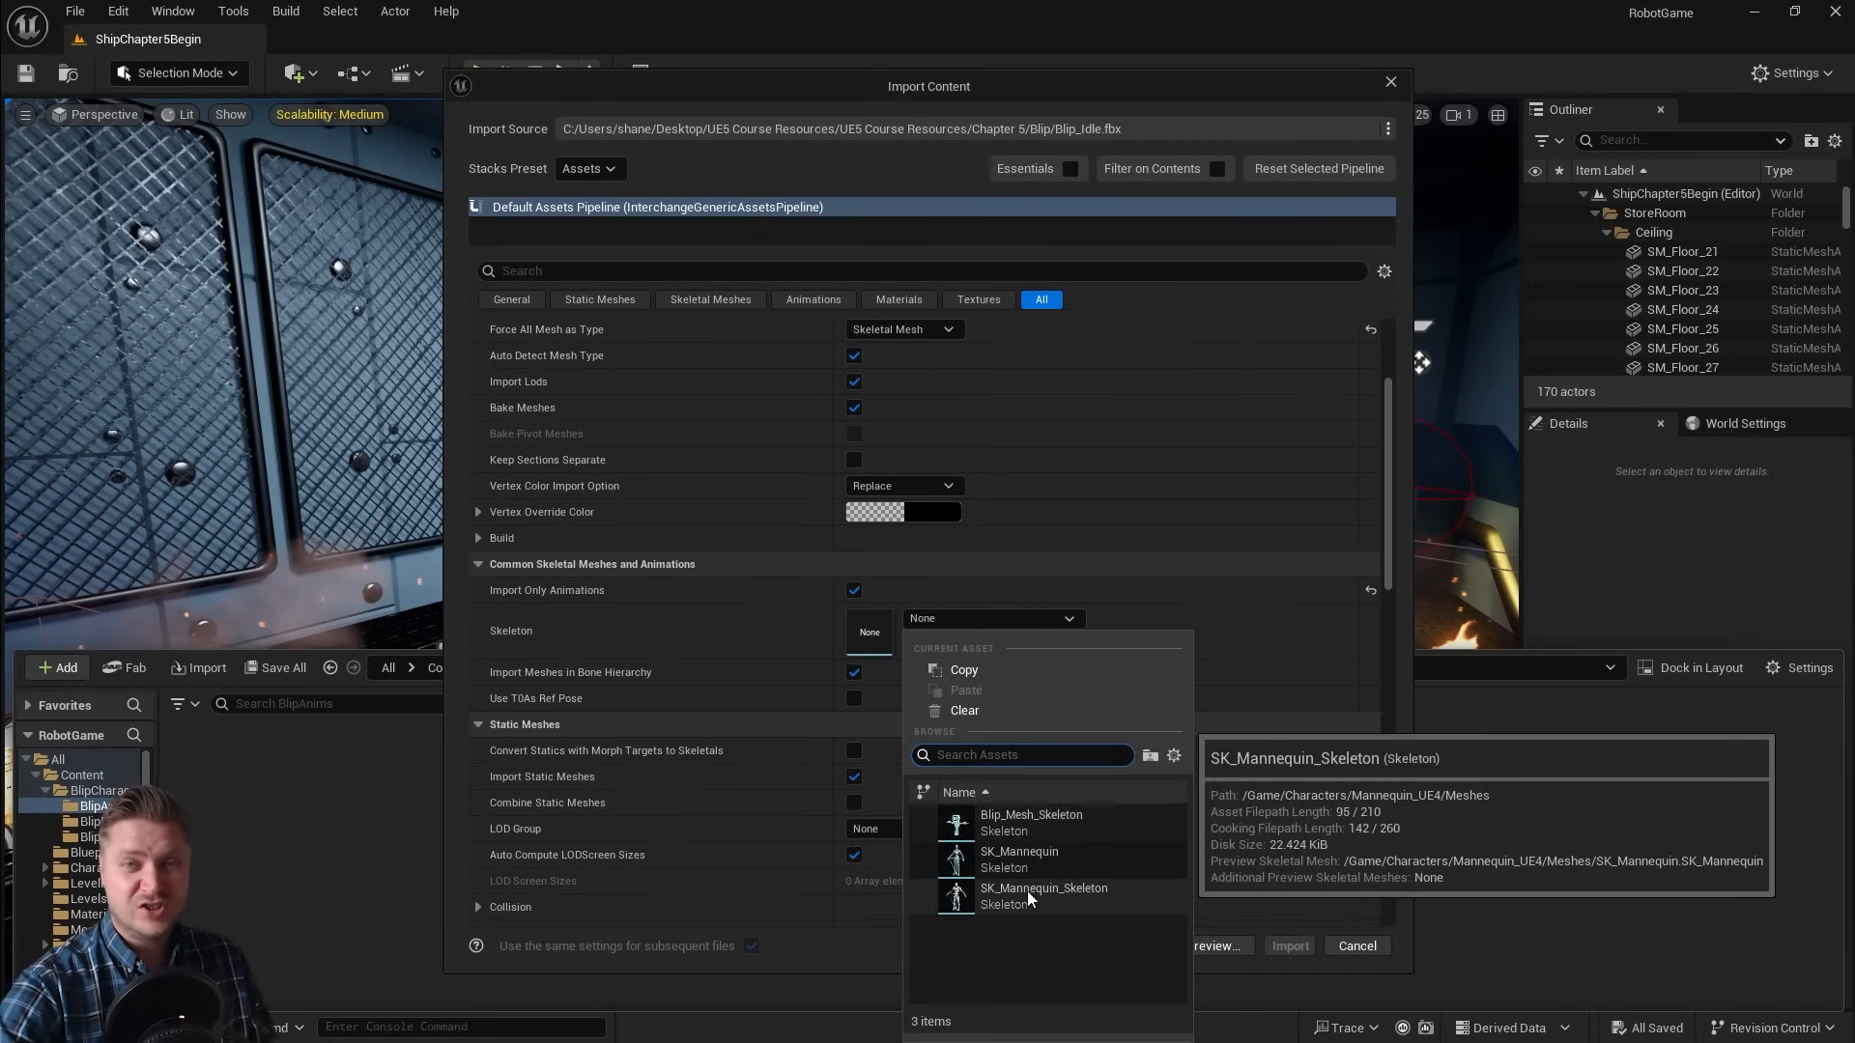
left_click(1031, 822)
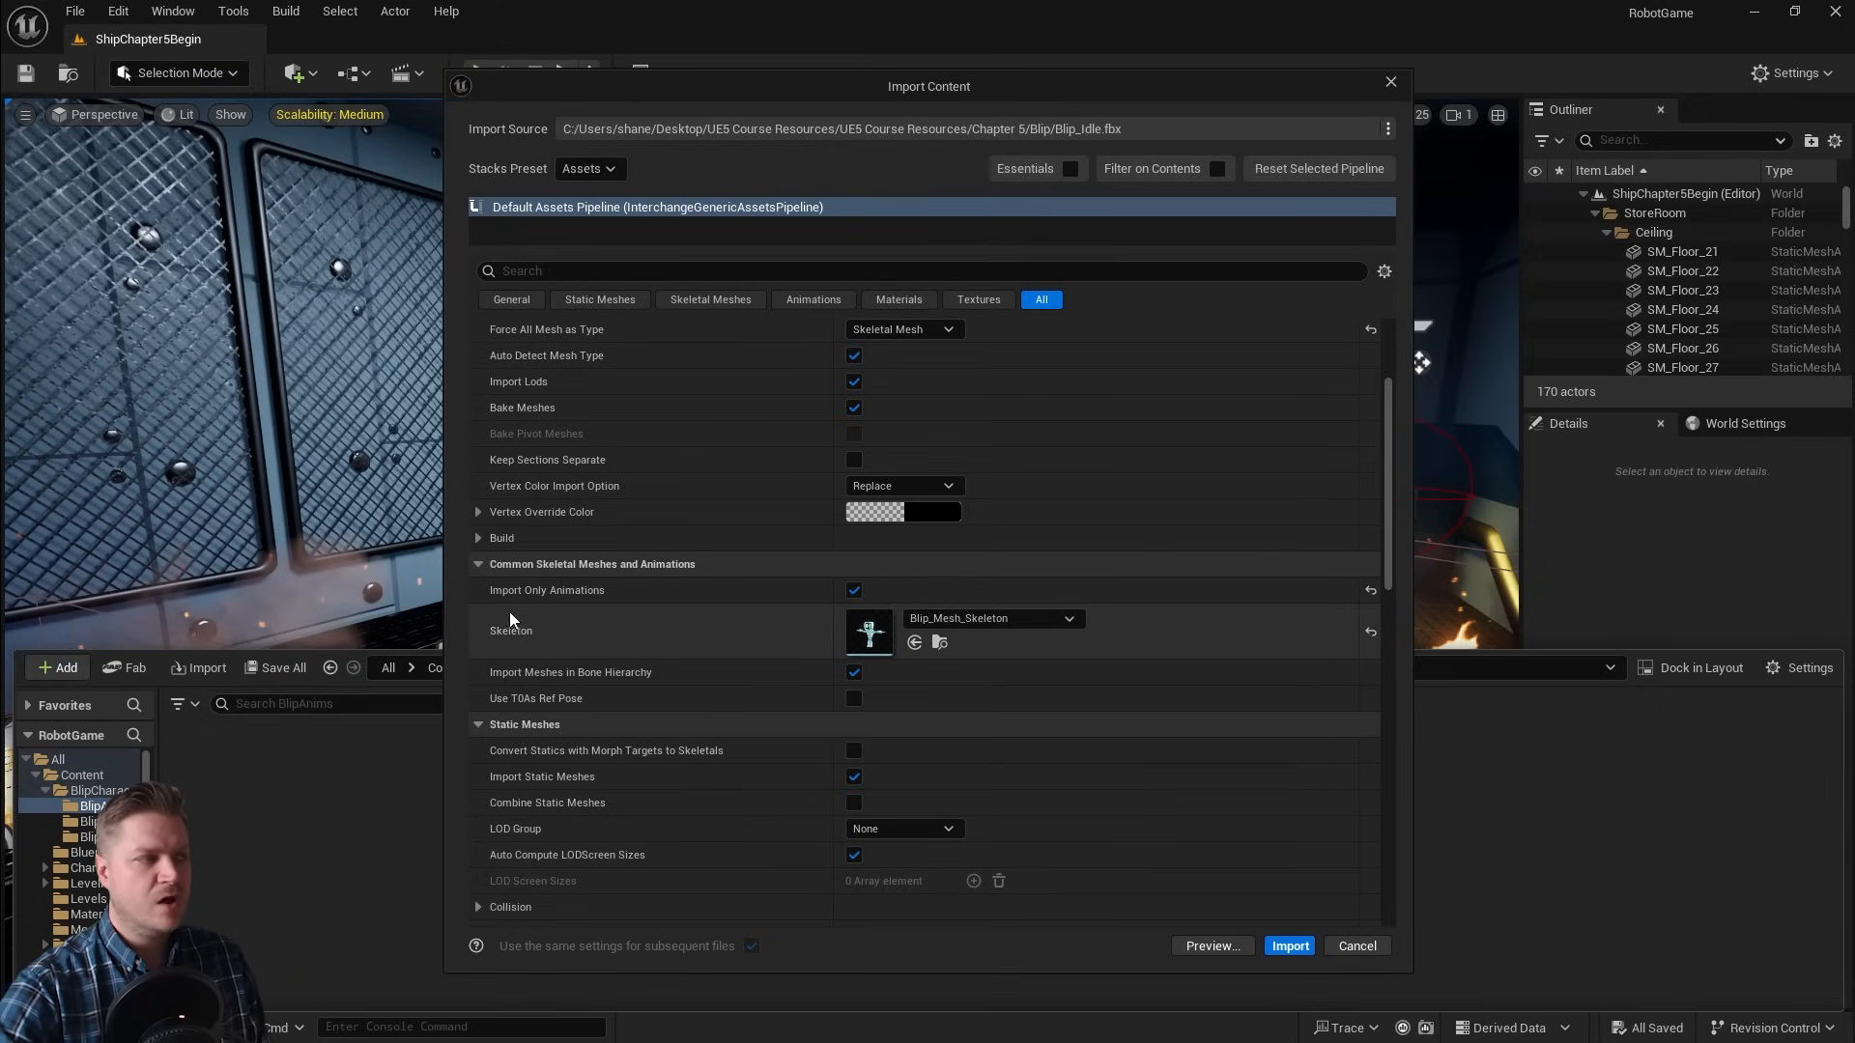
mouse_move(619, 613)
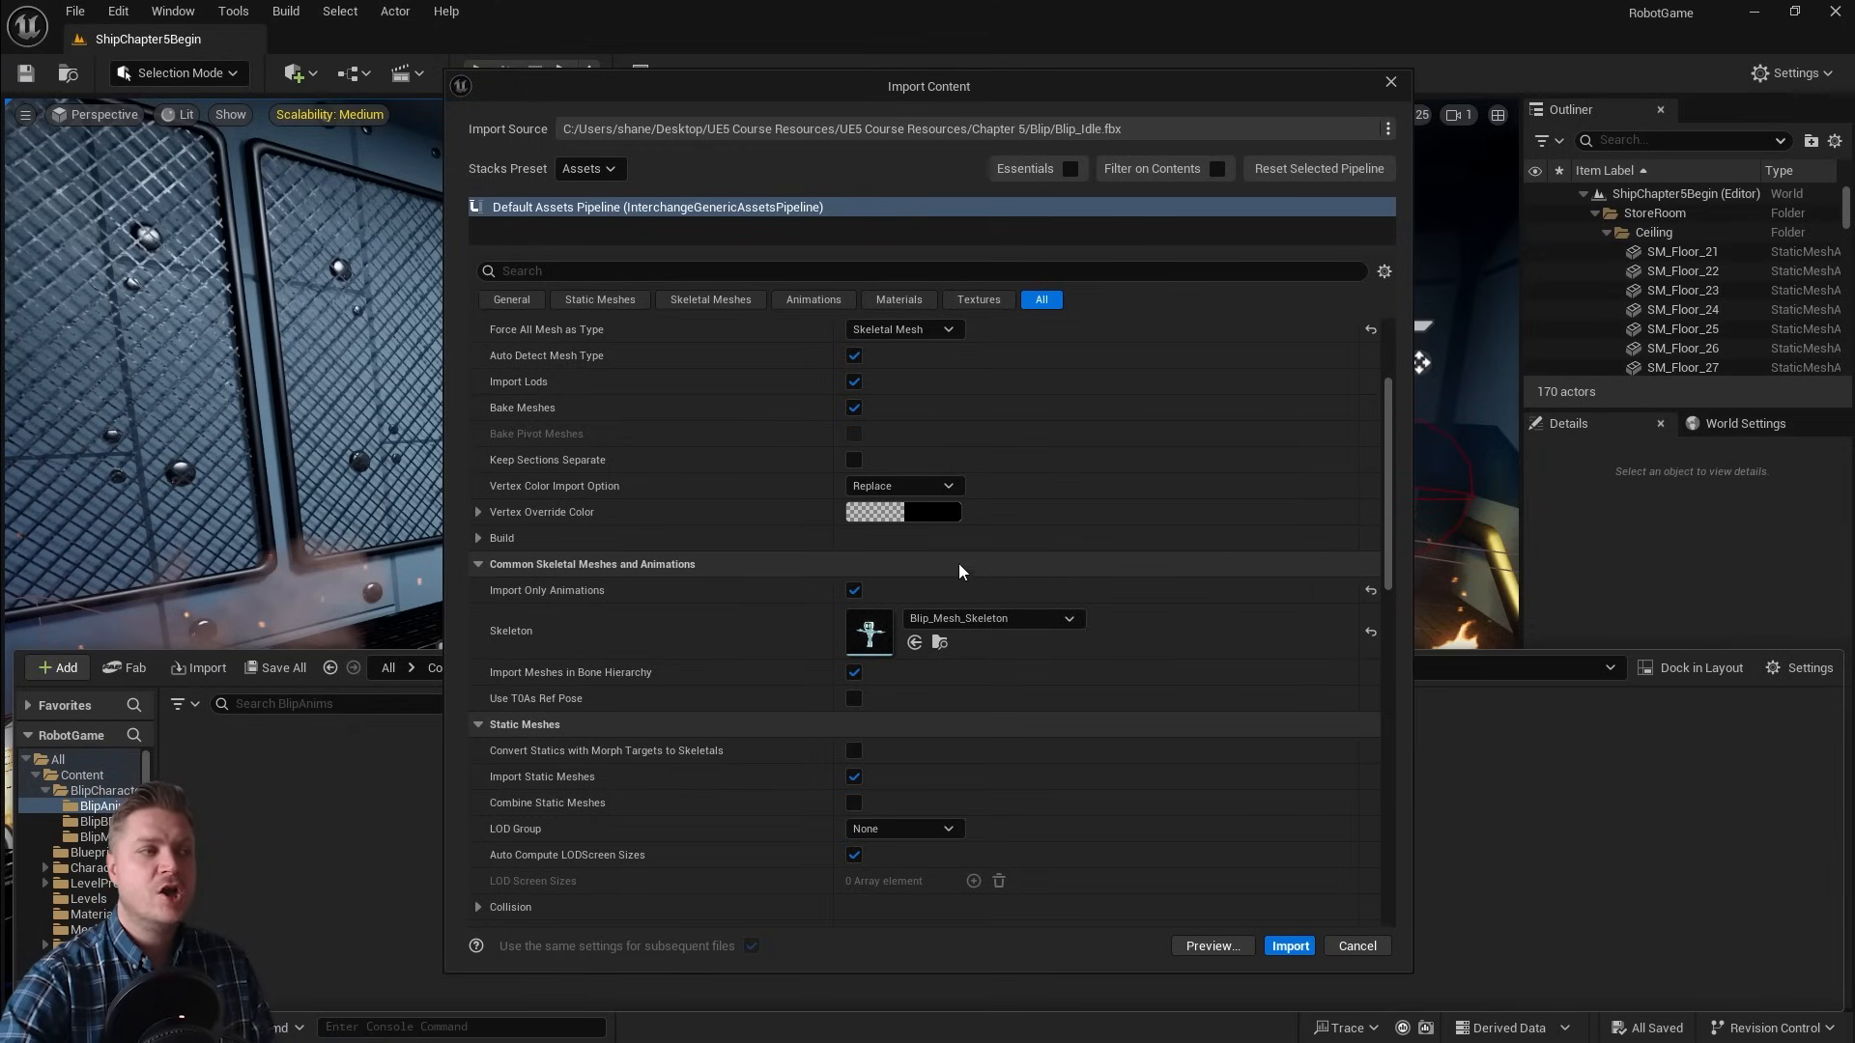
scroll("down", 3)
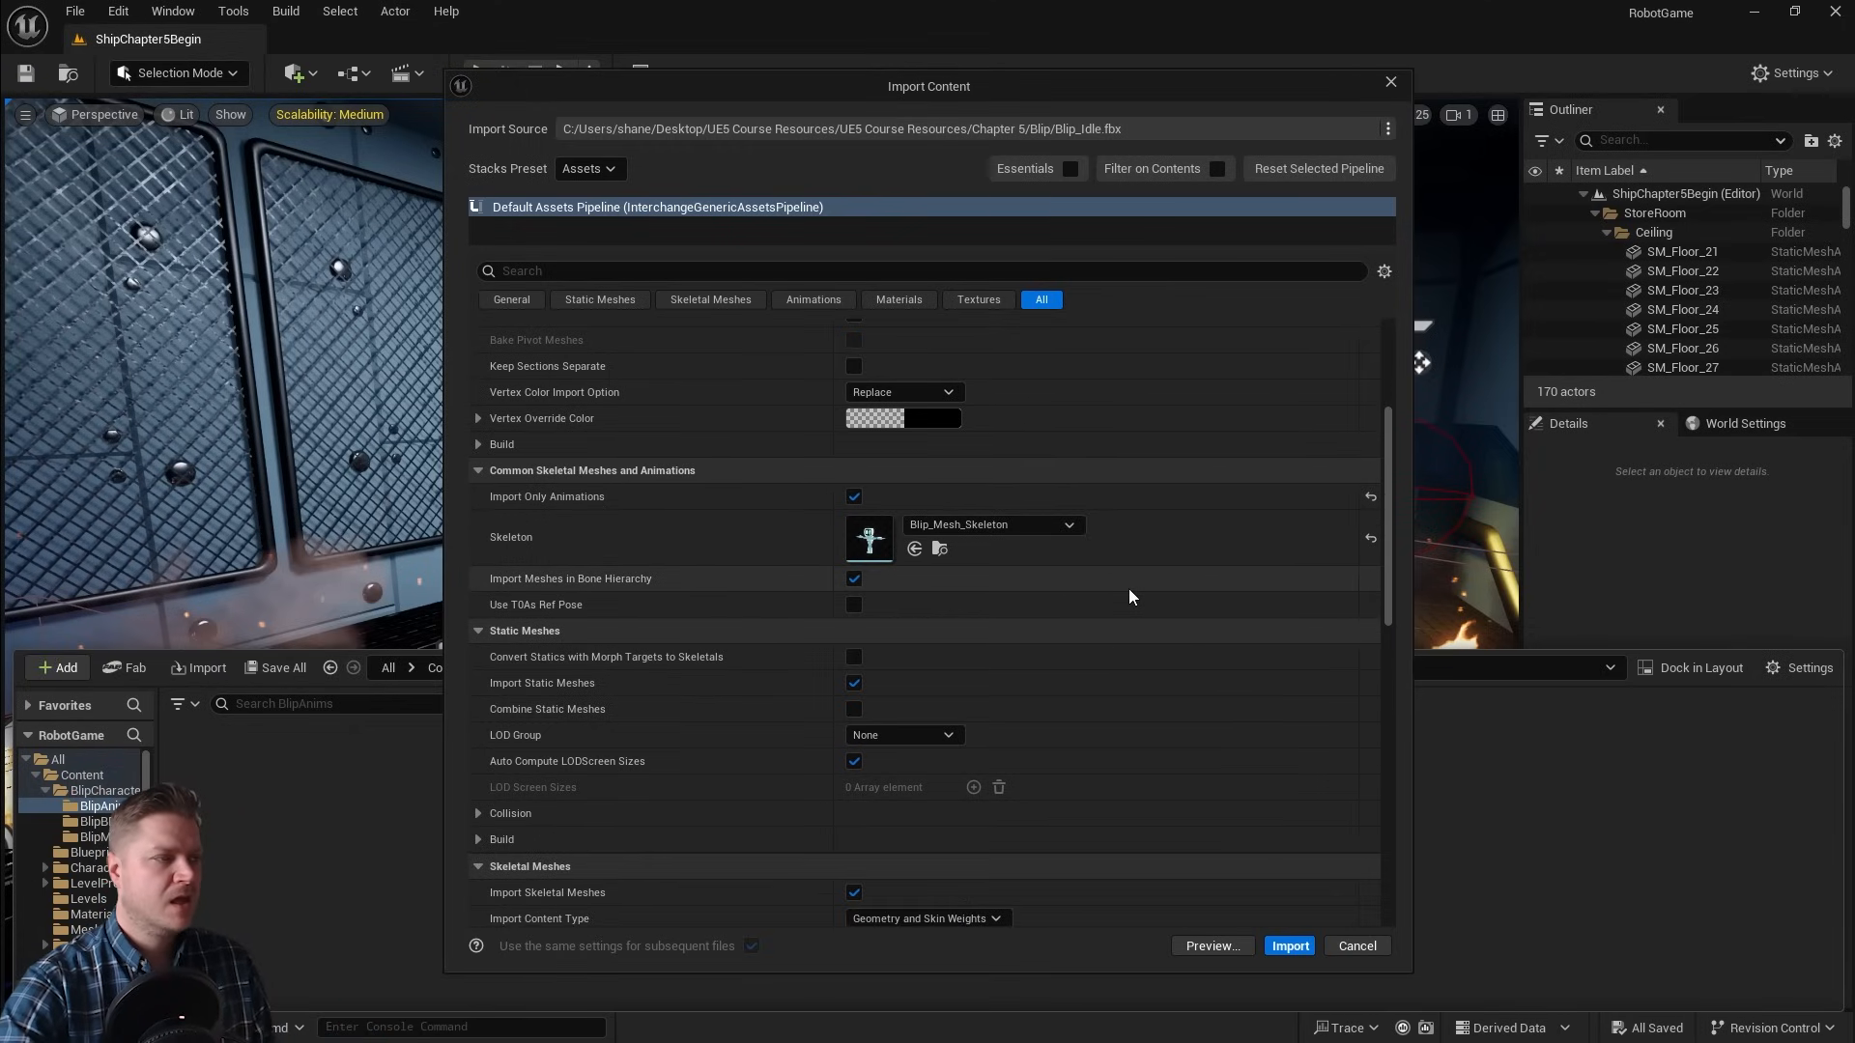
scroll("down", 3)
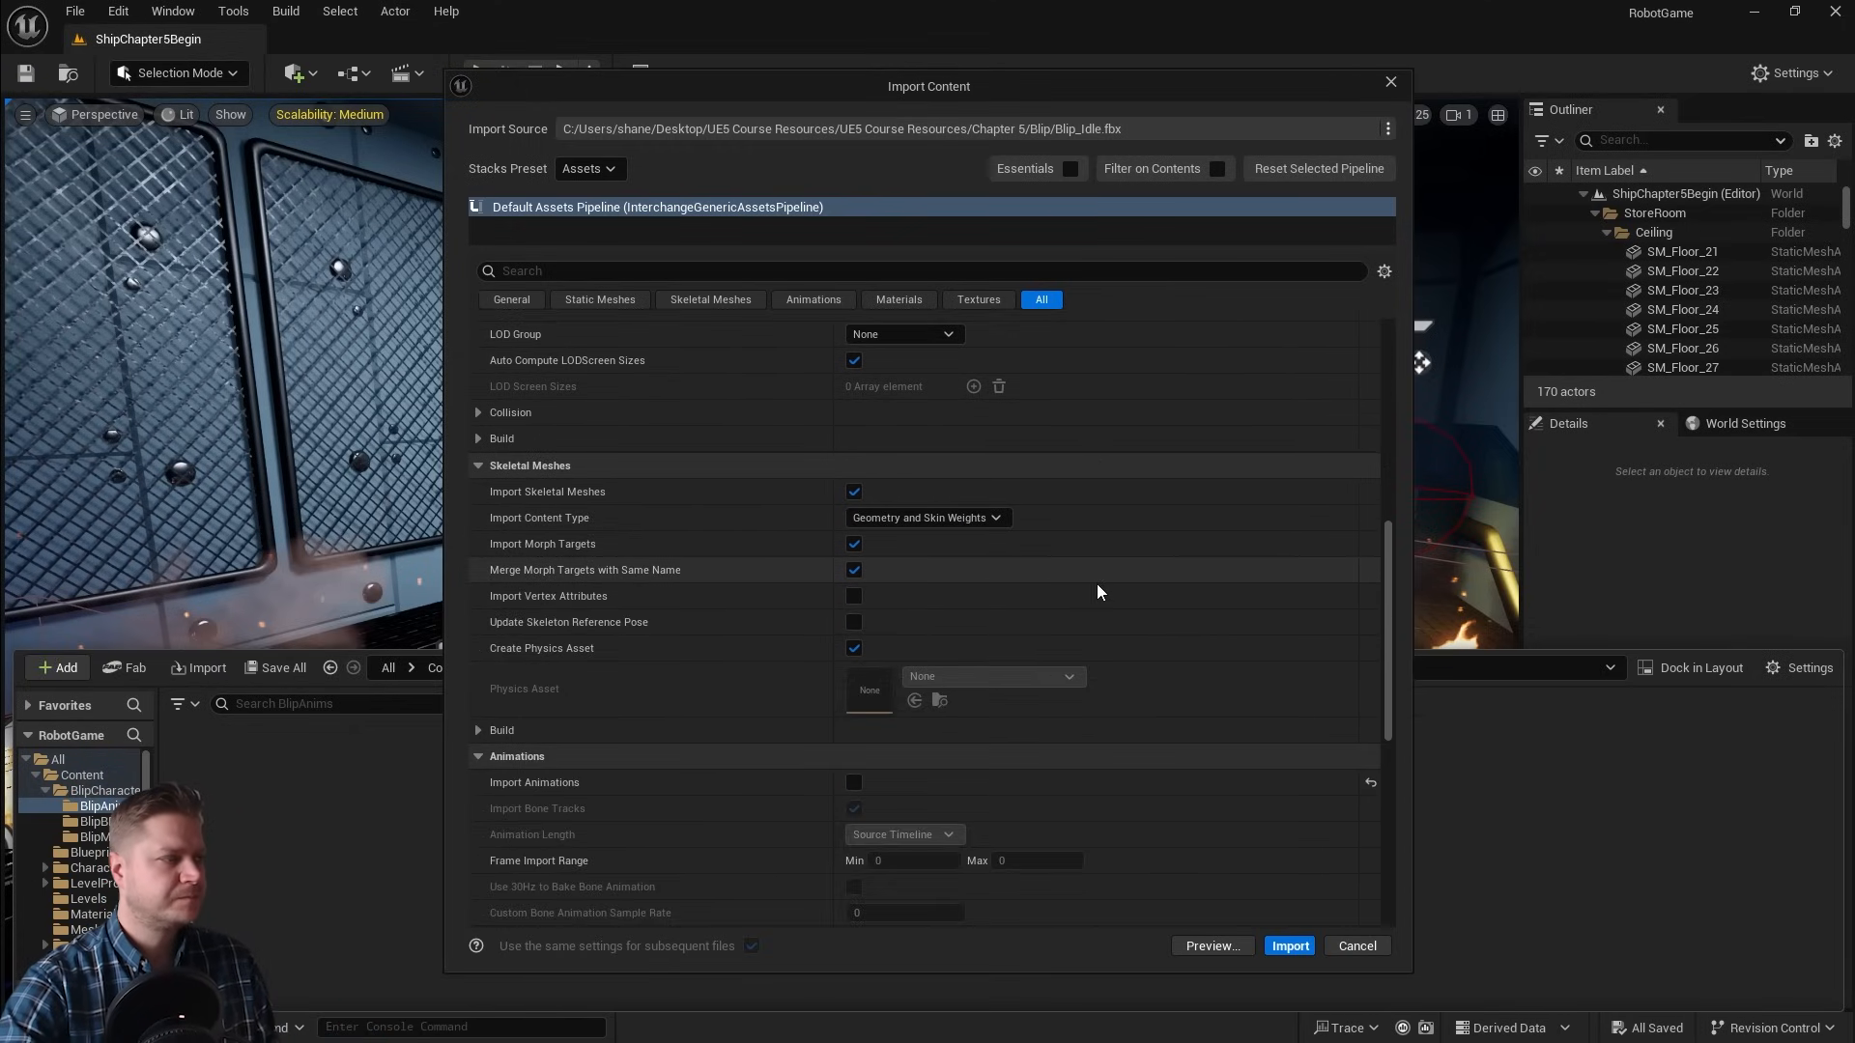
scroll("down", 3)
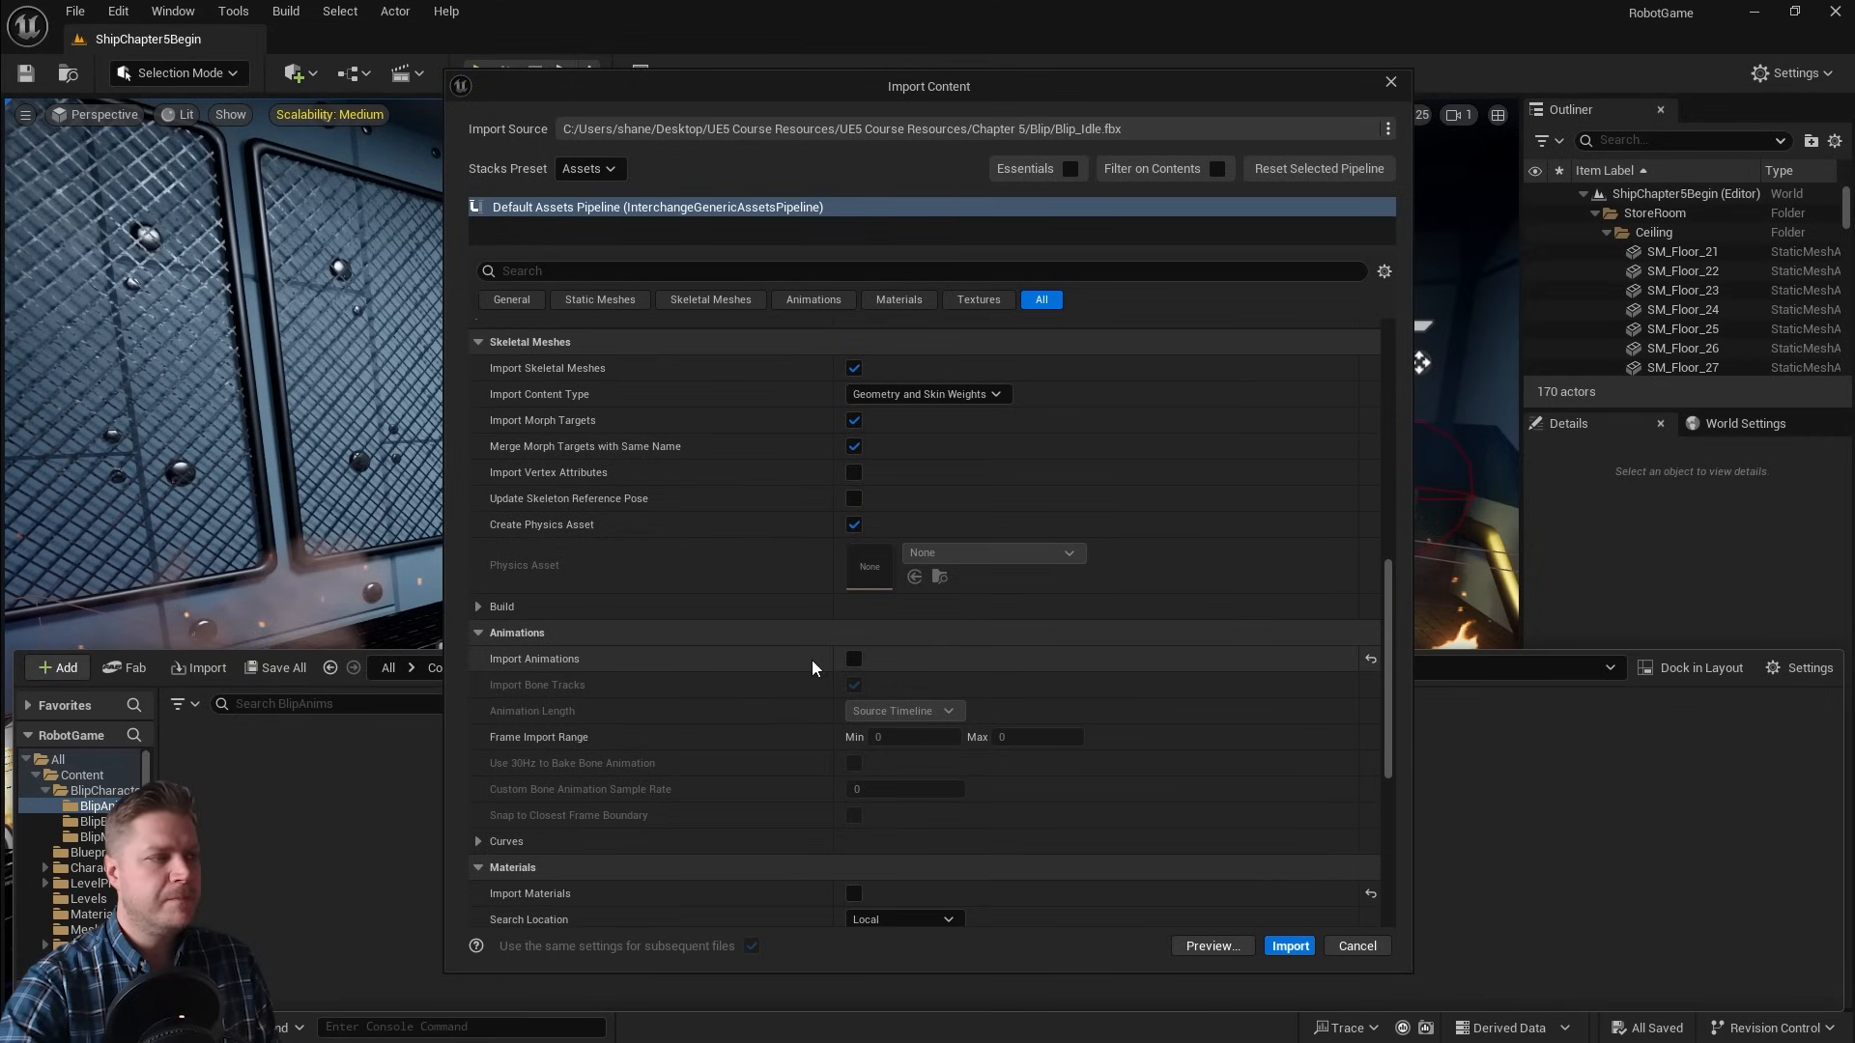
left_click(853, 658)
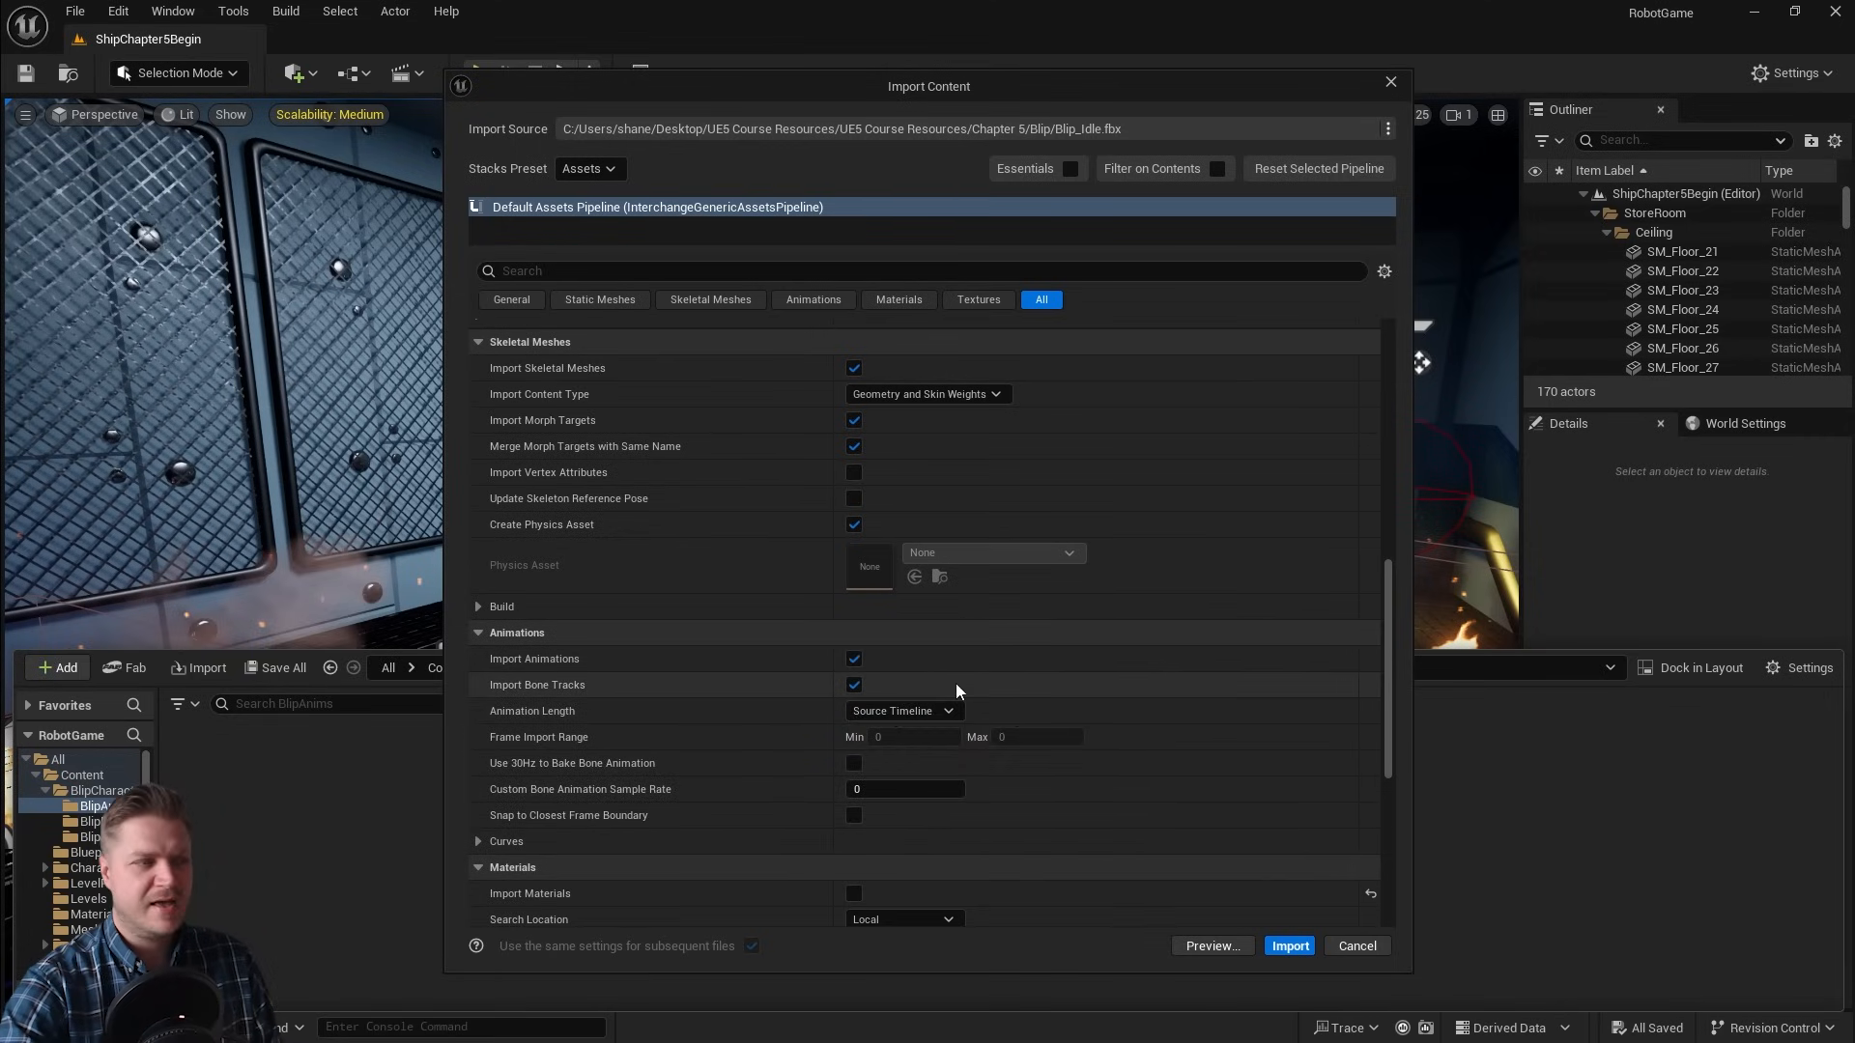
scroll("down", 3)
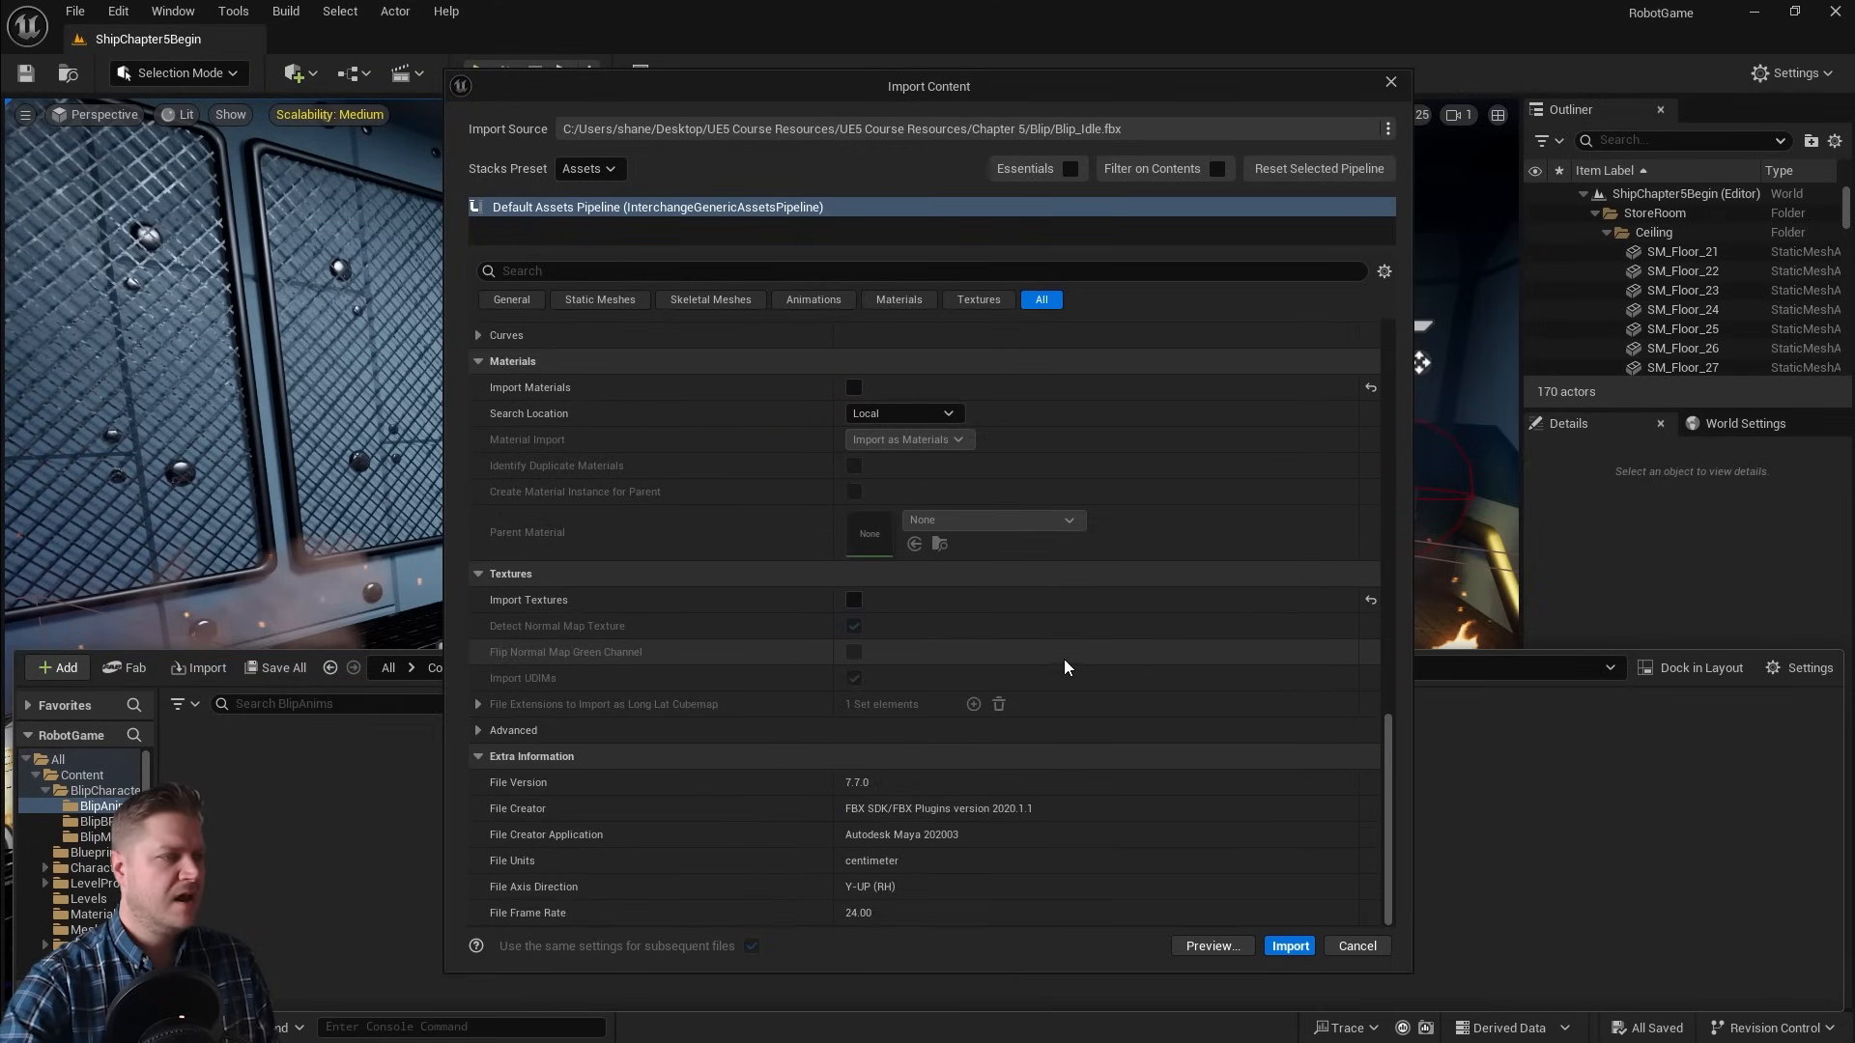
mouse_move(1294, 946)
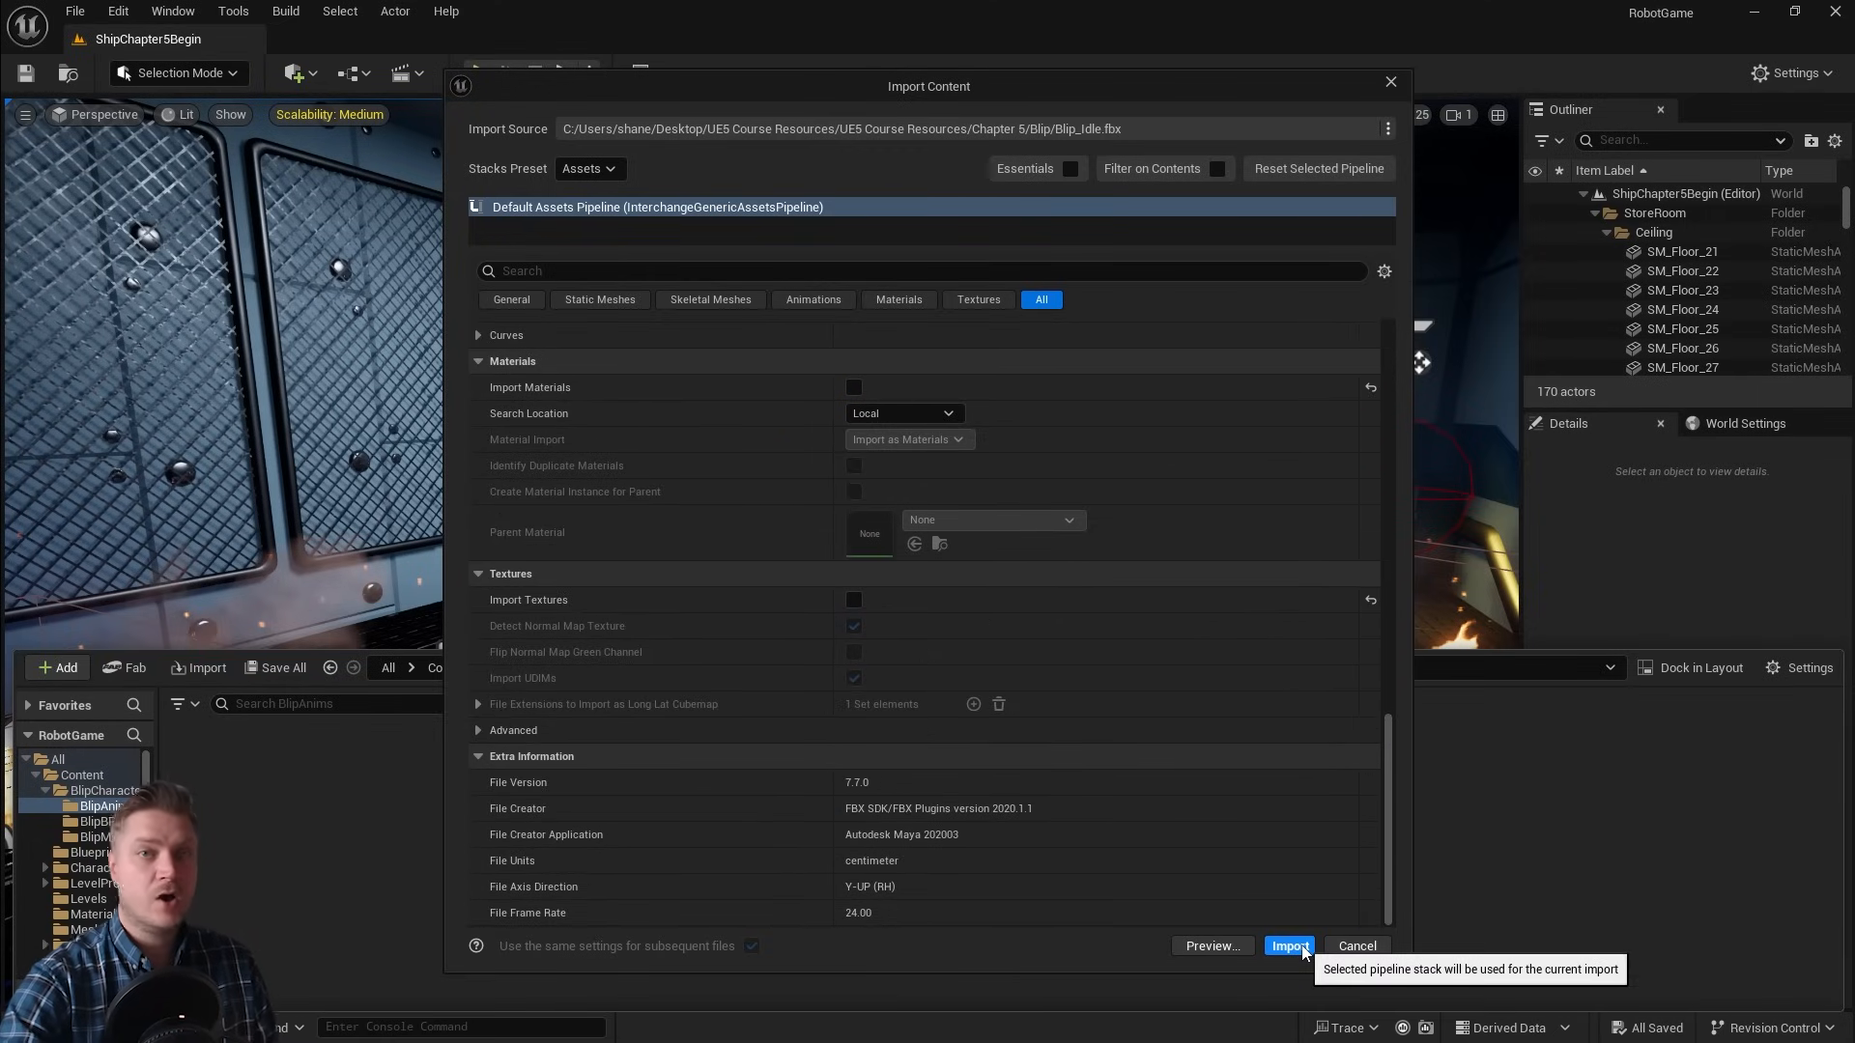
left_click(1288, 946)
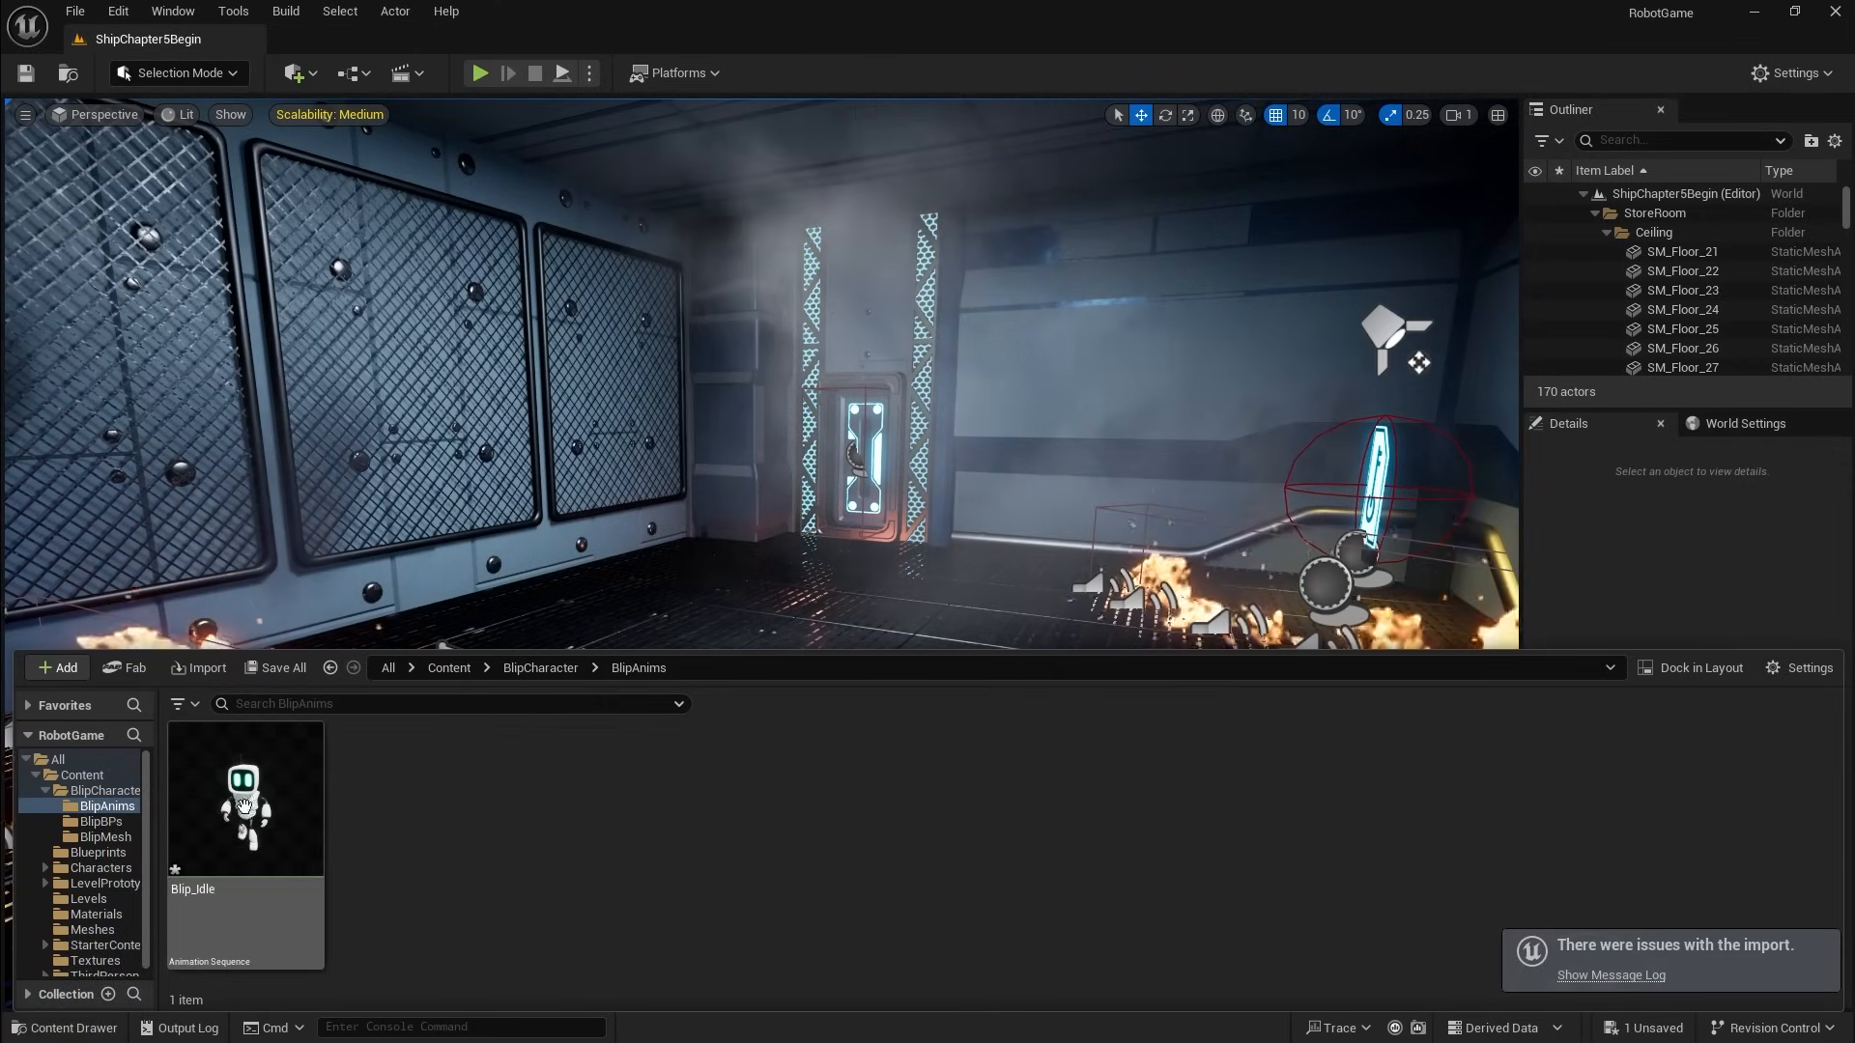
mouse_move(244, 806)
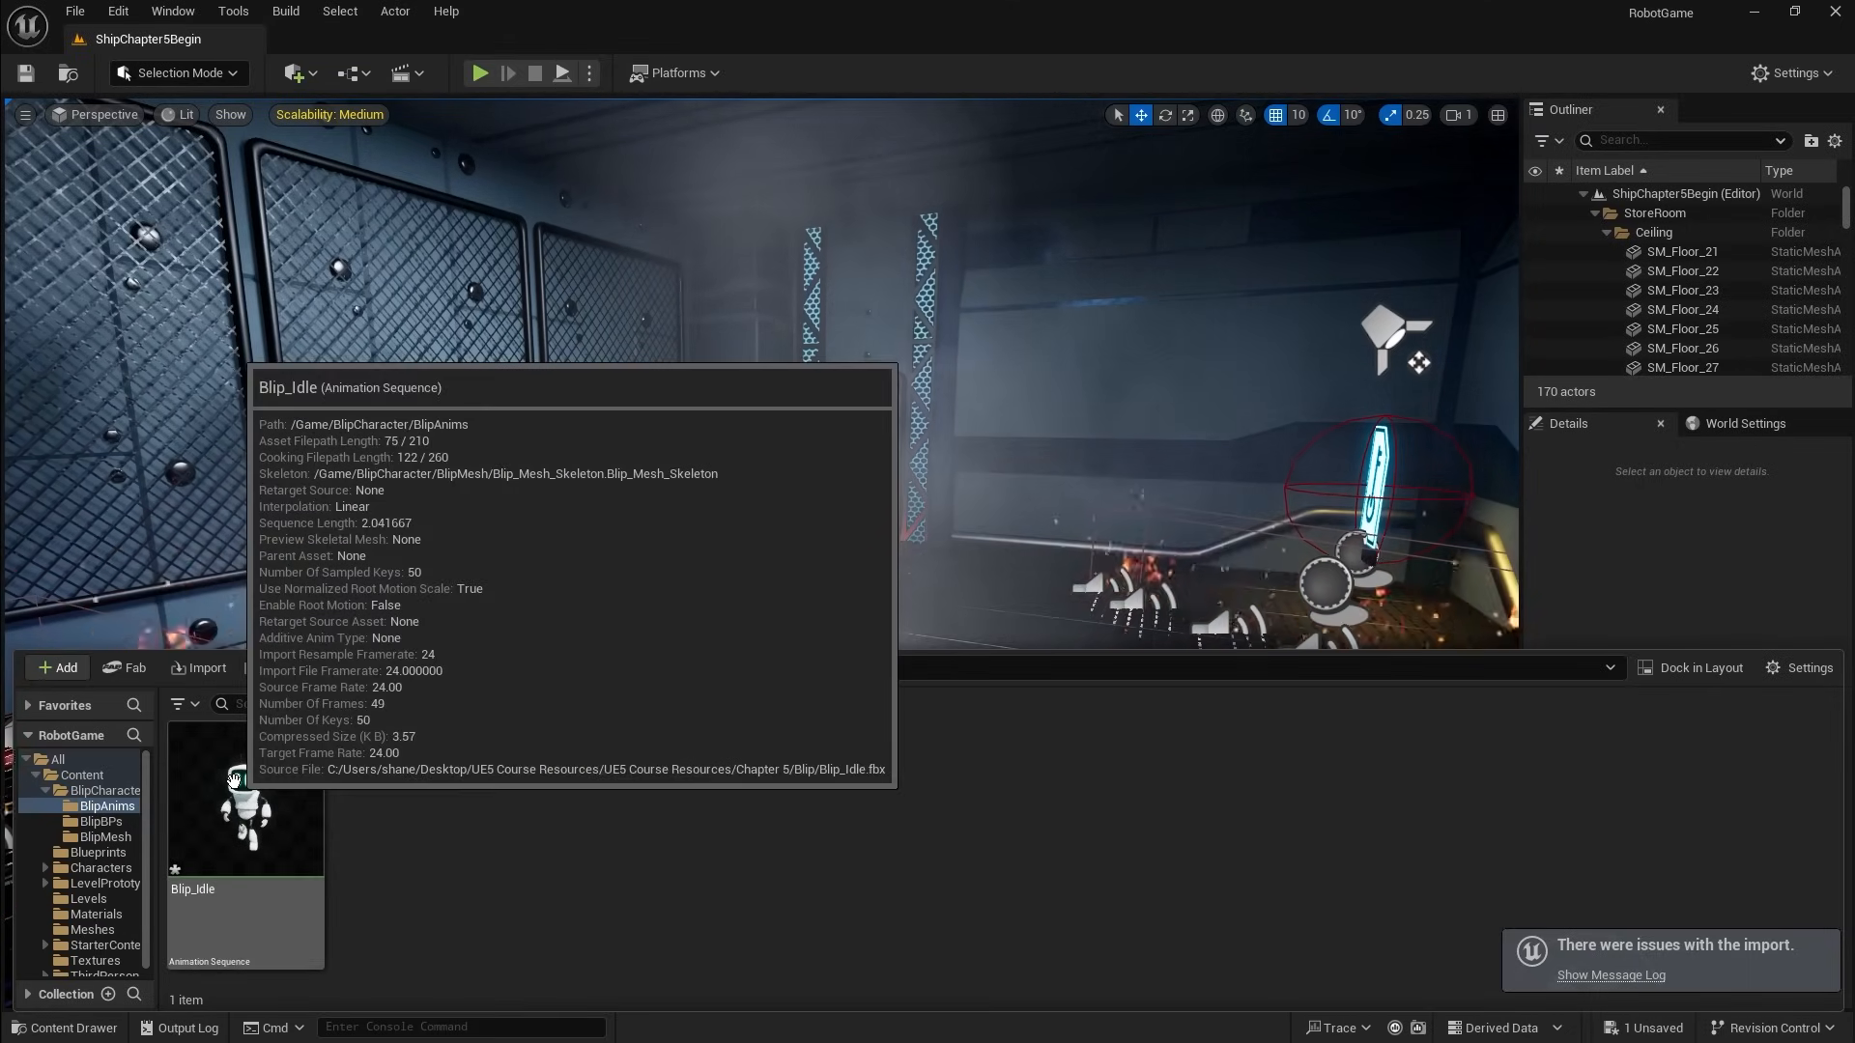
Step: Open the imported Blip_Idle sequence (49 frames, 24 fps) for preview
double_click(245, 830)
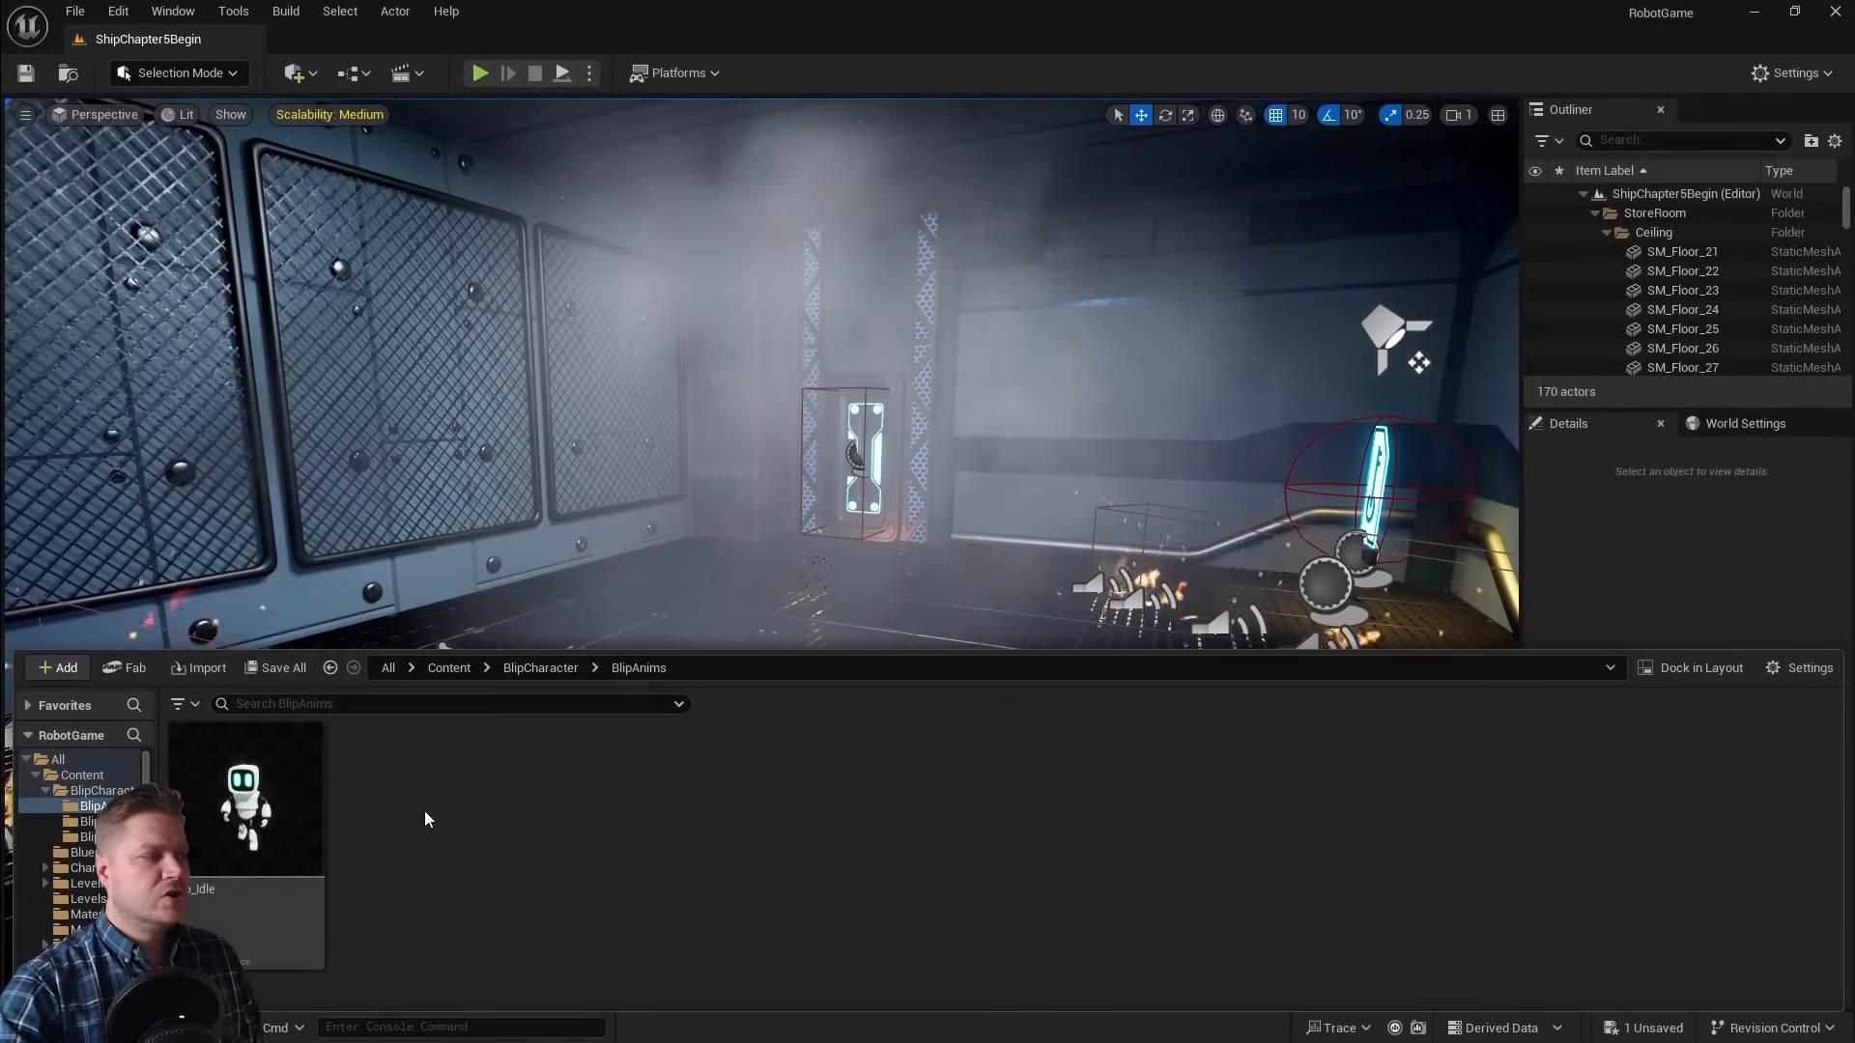
Step: Select Blip_Fall, Blip_Run and Blip_Walk FBX files for import into BlipAnims
left_click(56, 667)
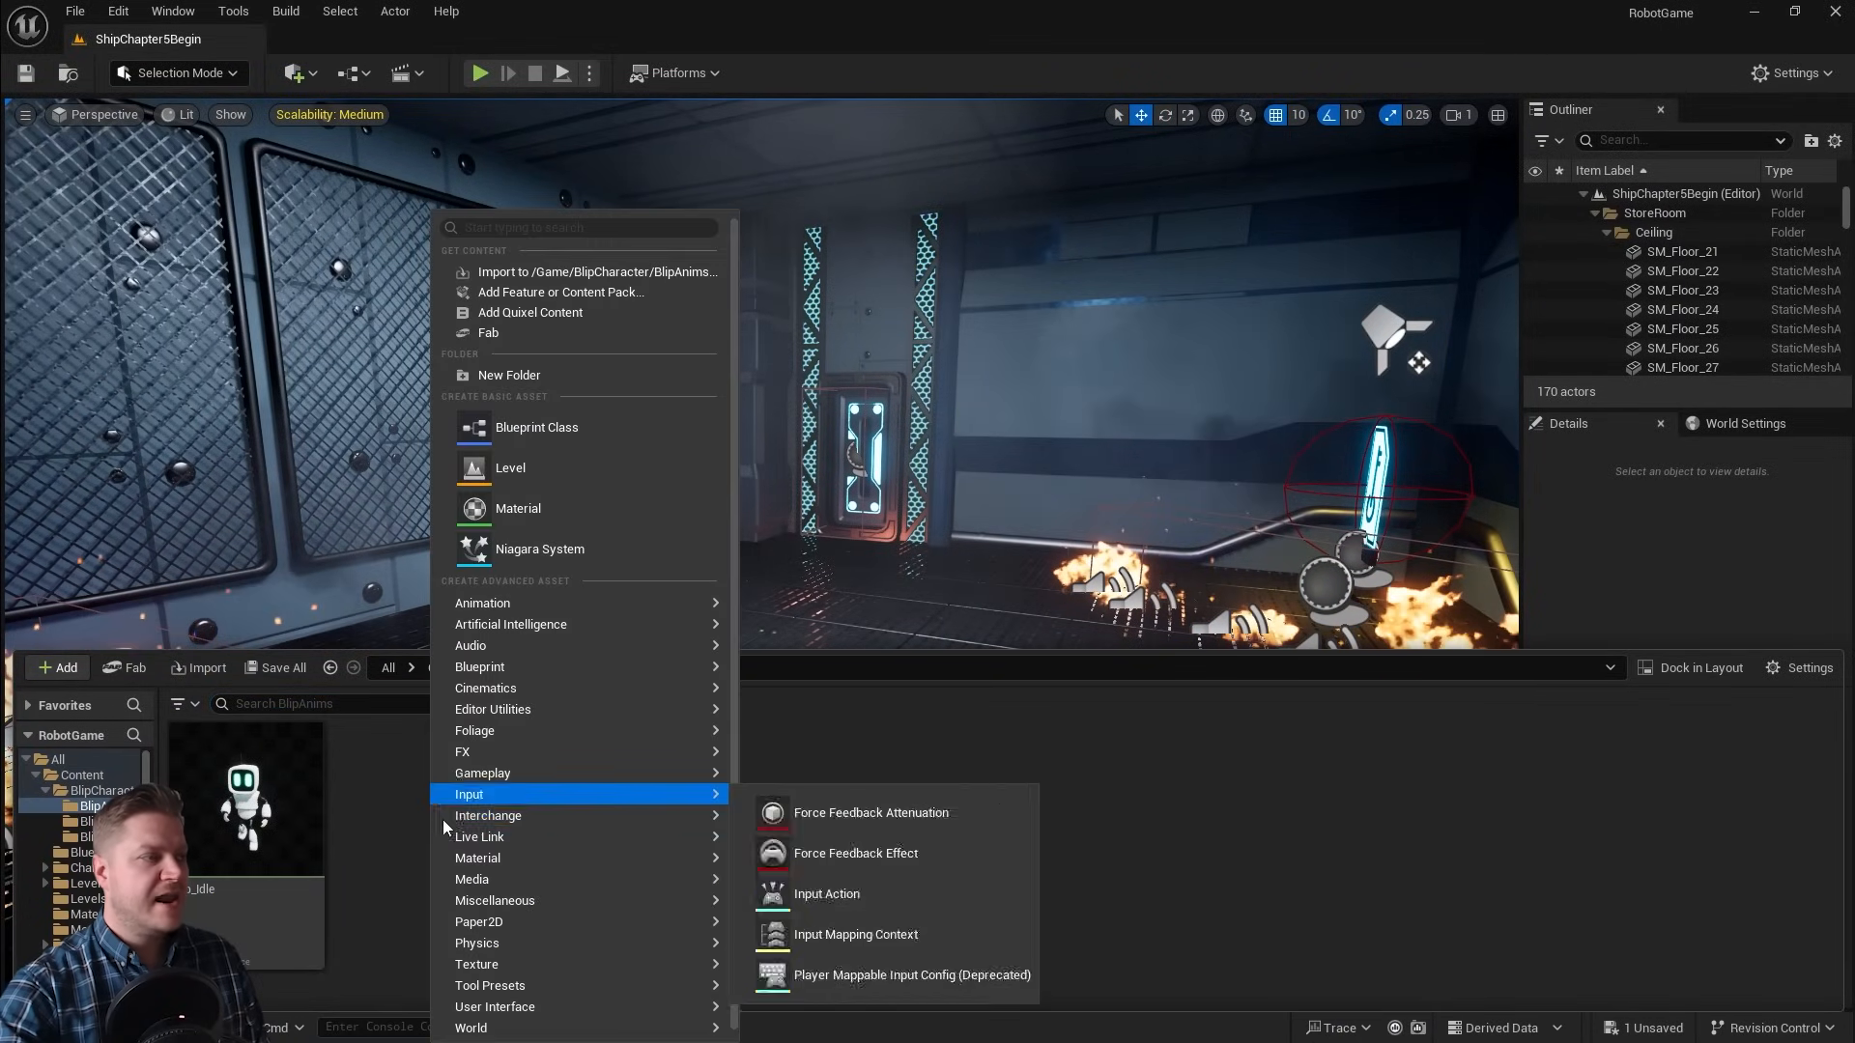
mouse_move(576, 292)
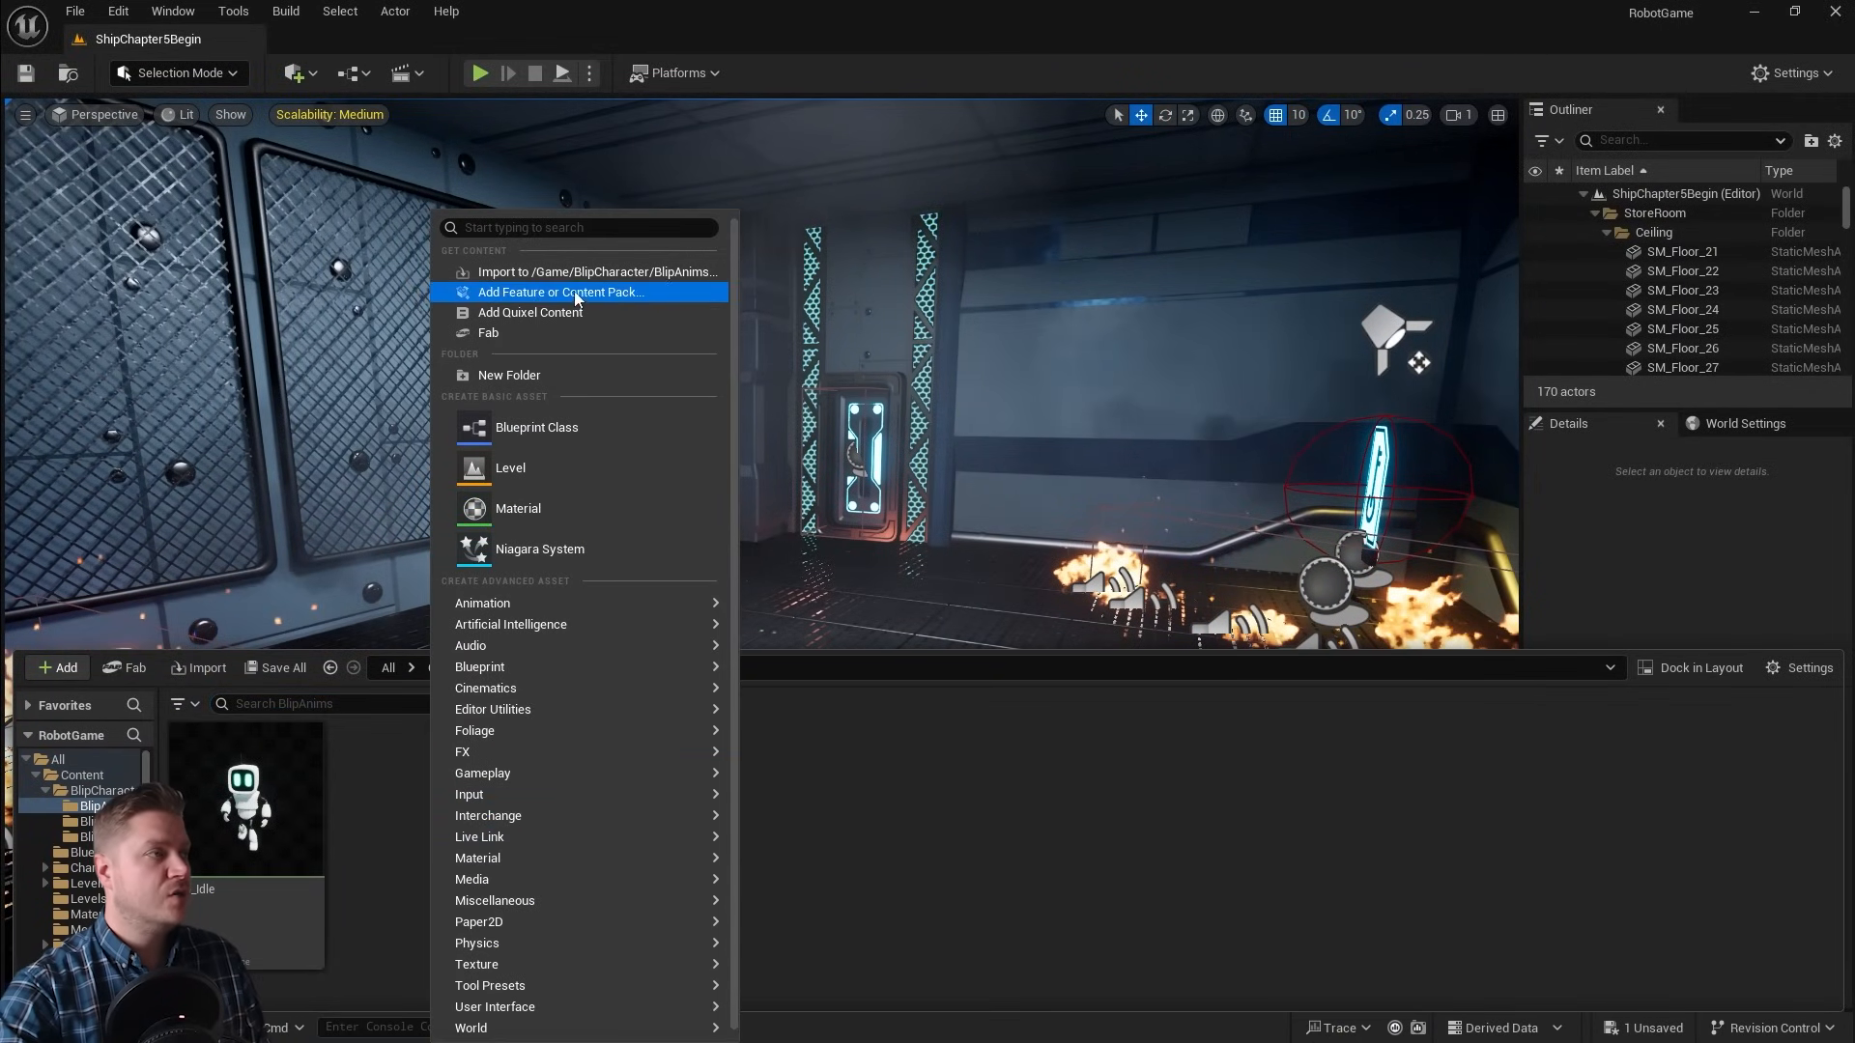
left_click(587, 271)
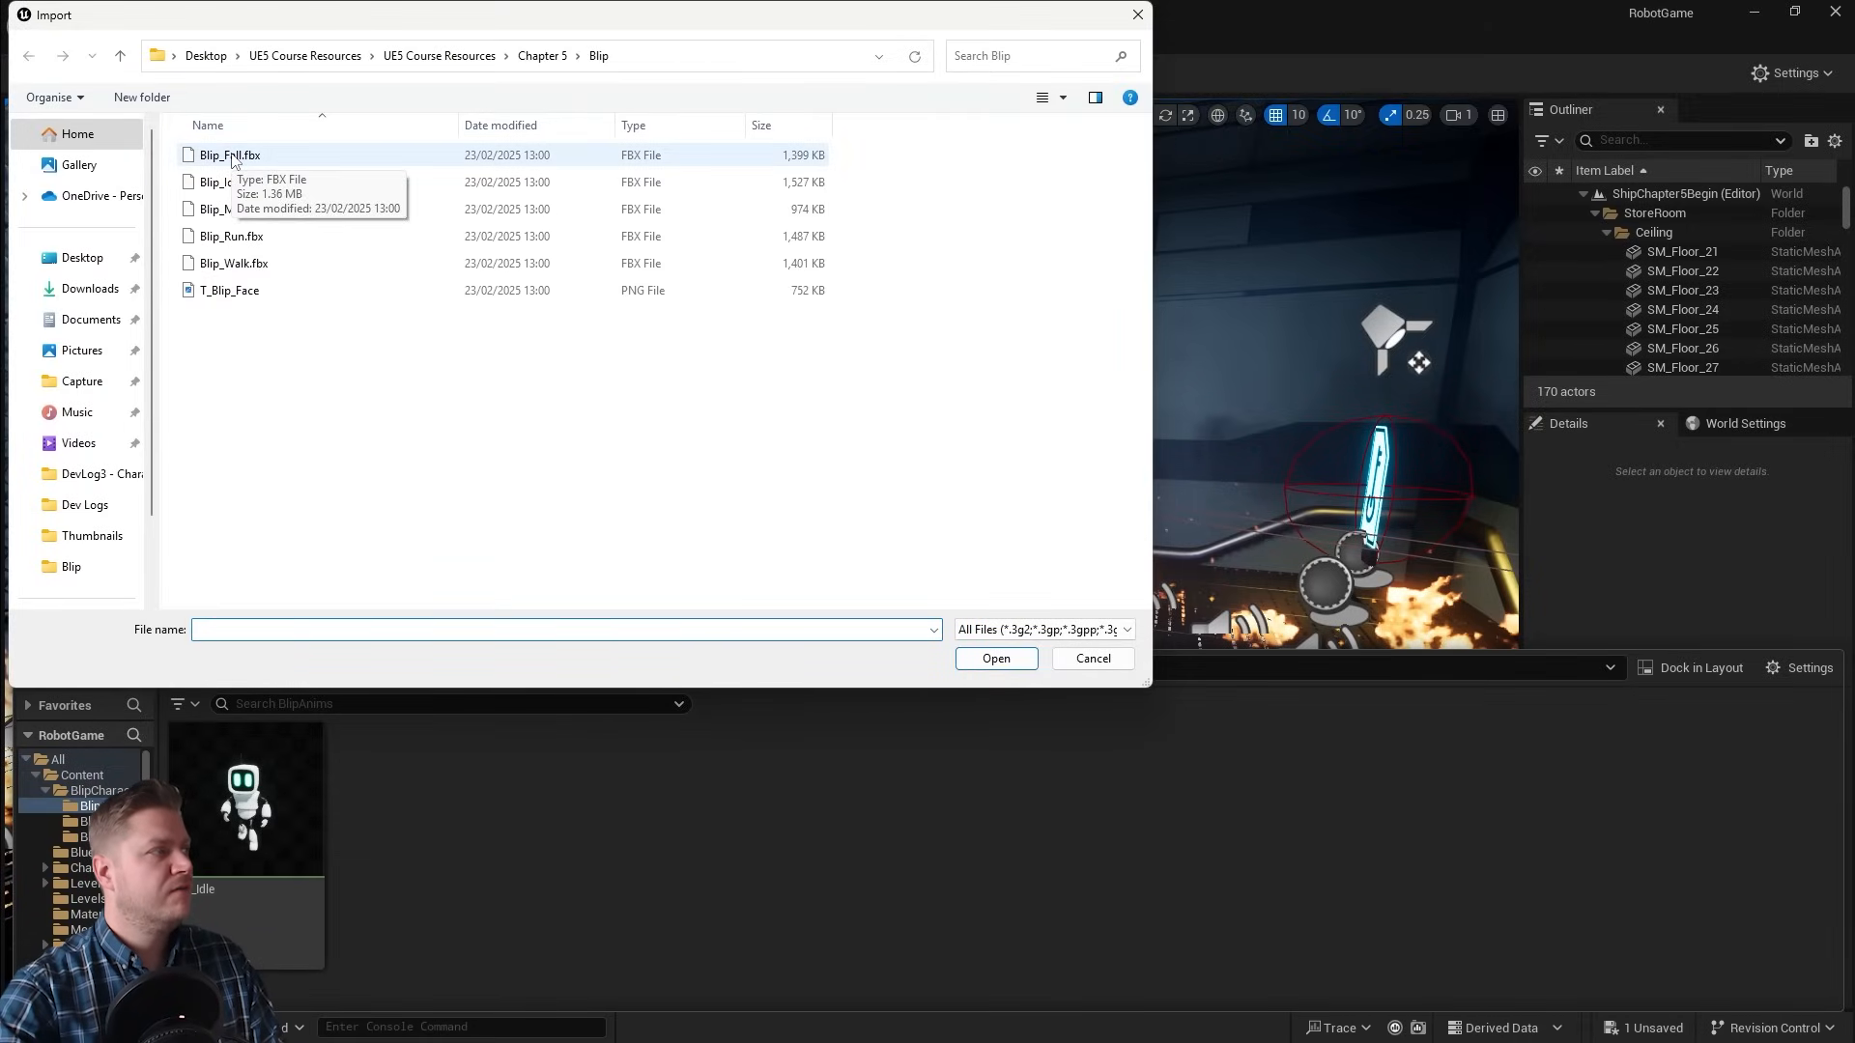
left_click(228, 155)
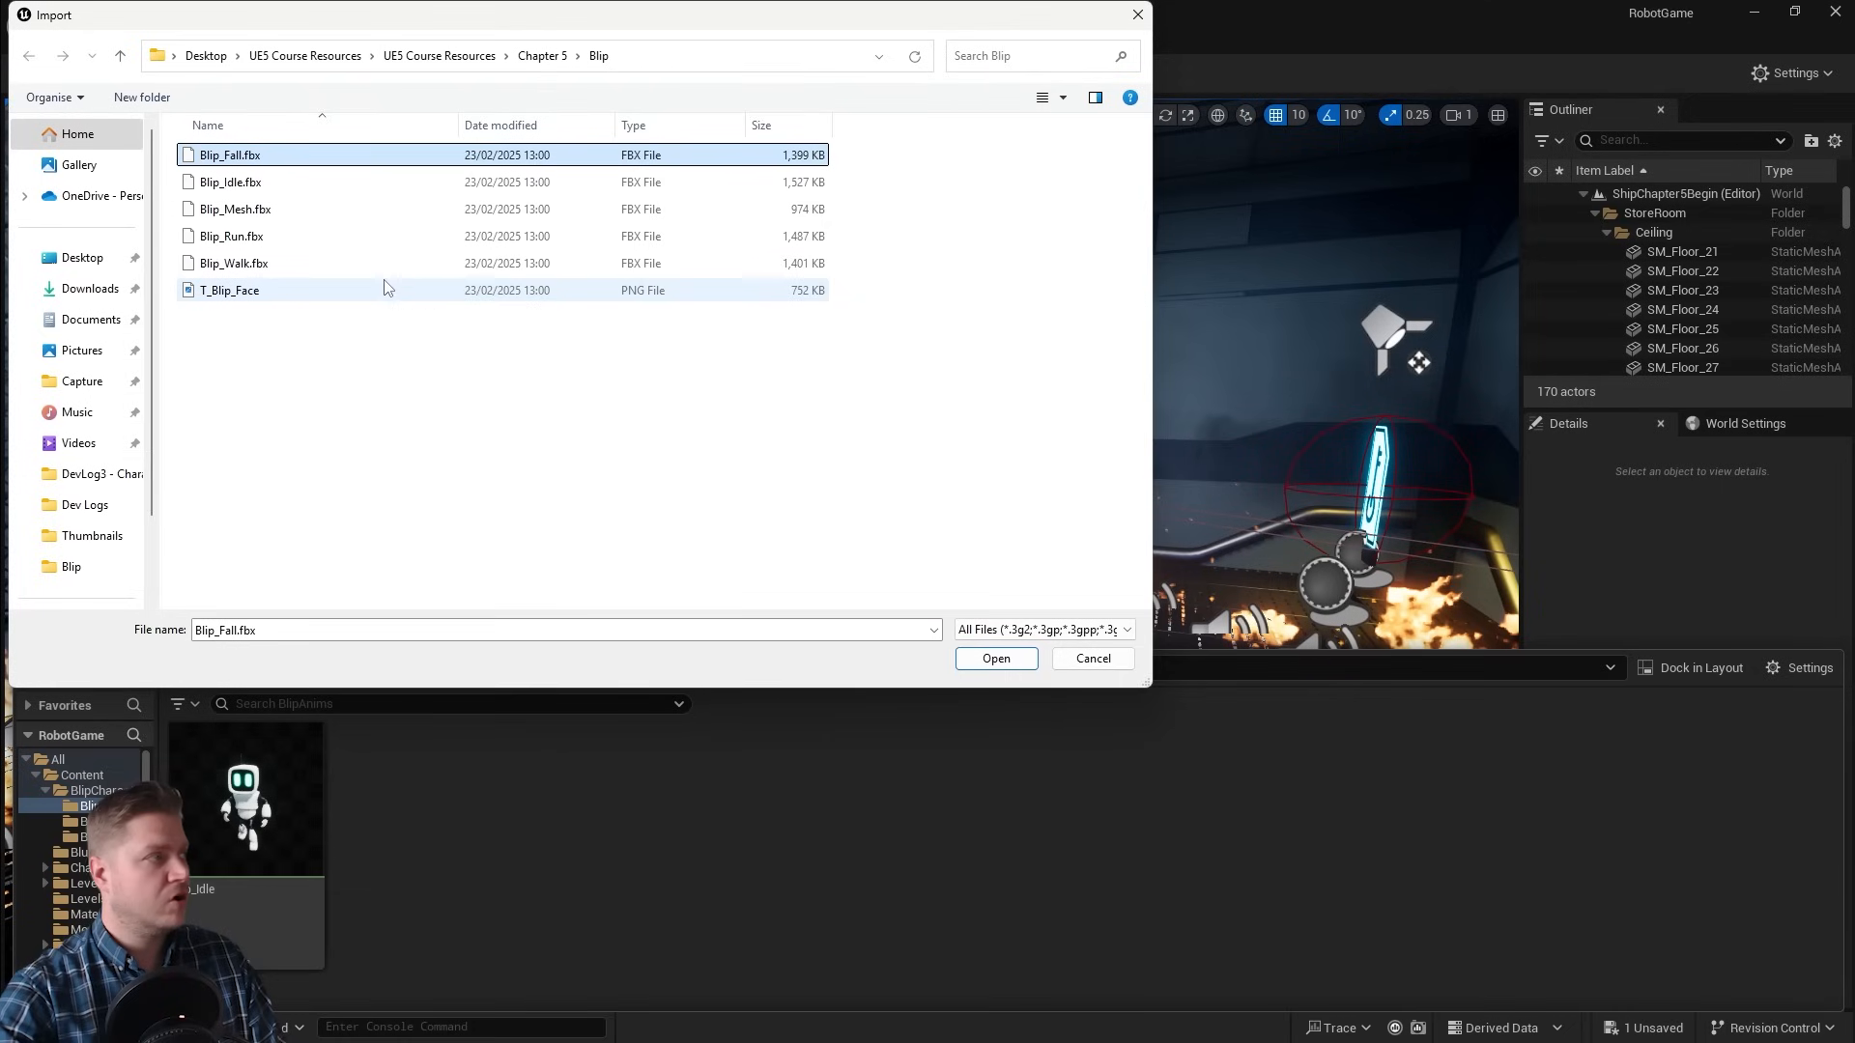
left_click(231, 236)
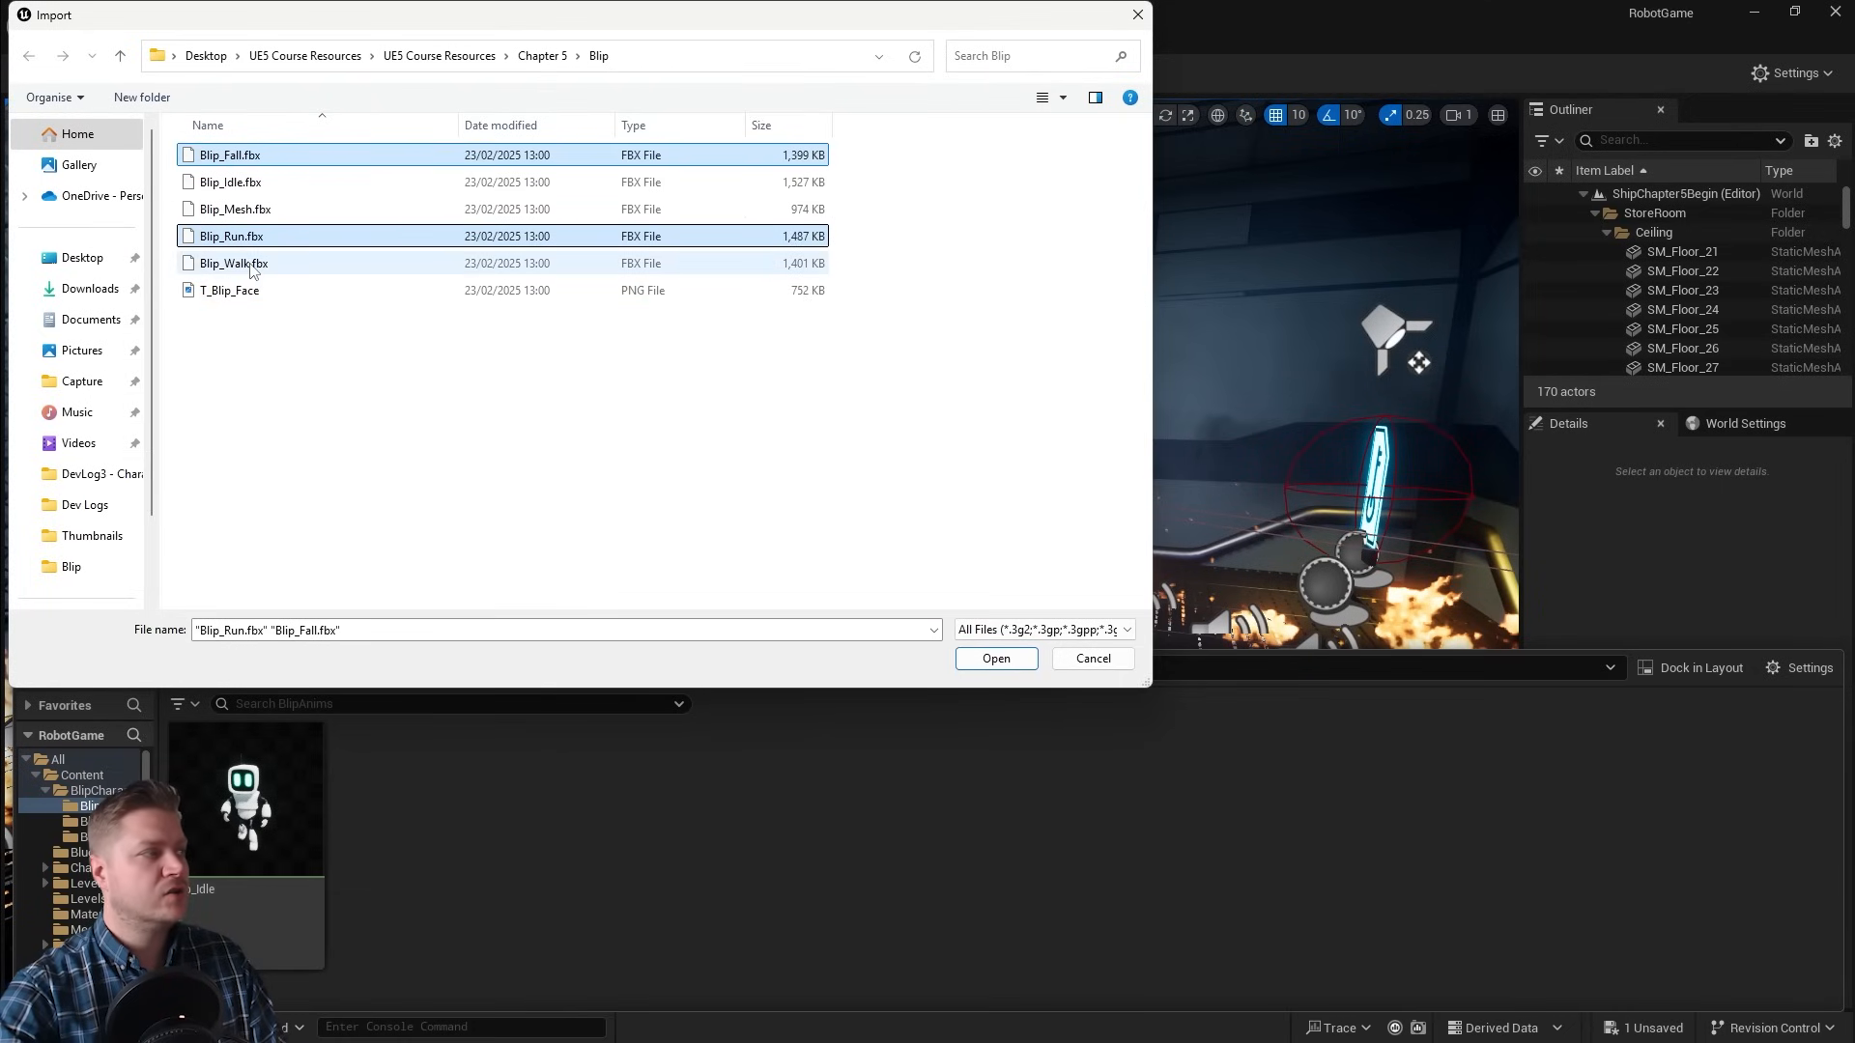
left_click(232, 263)
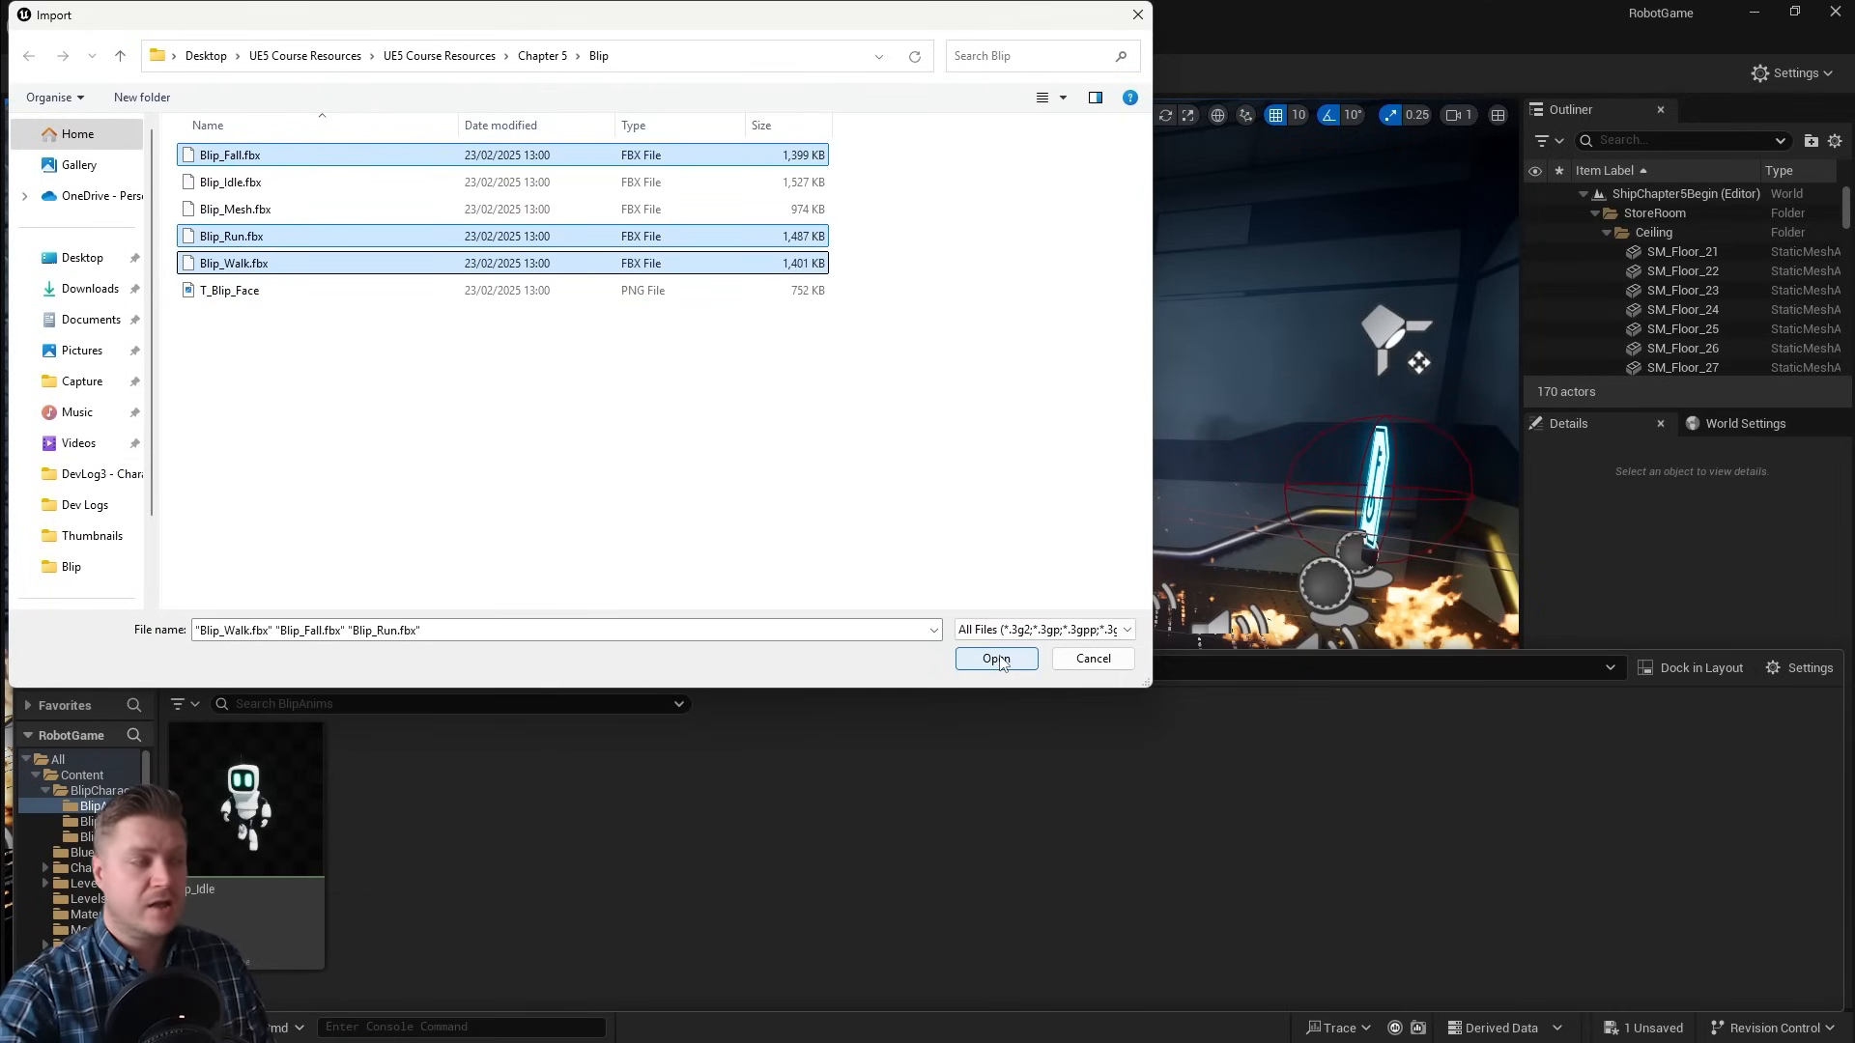
left_click(996, 658)
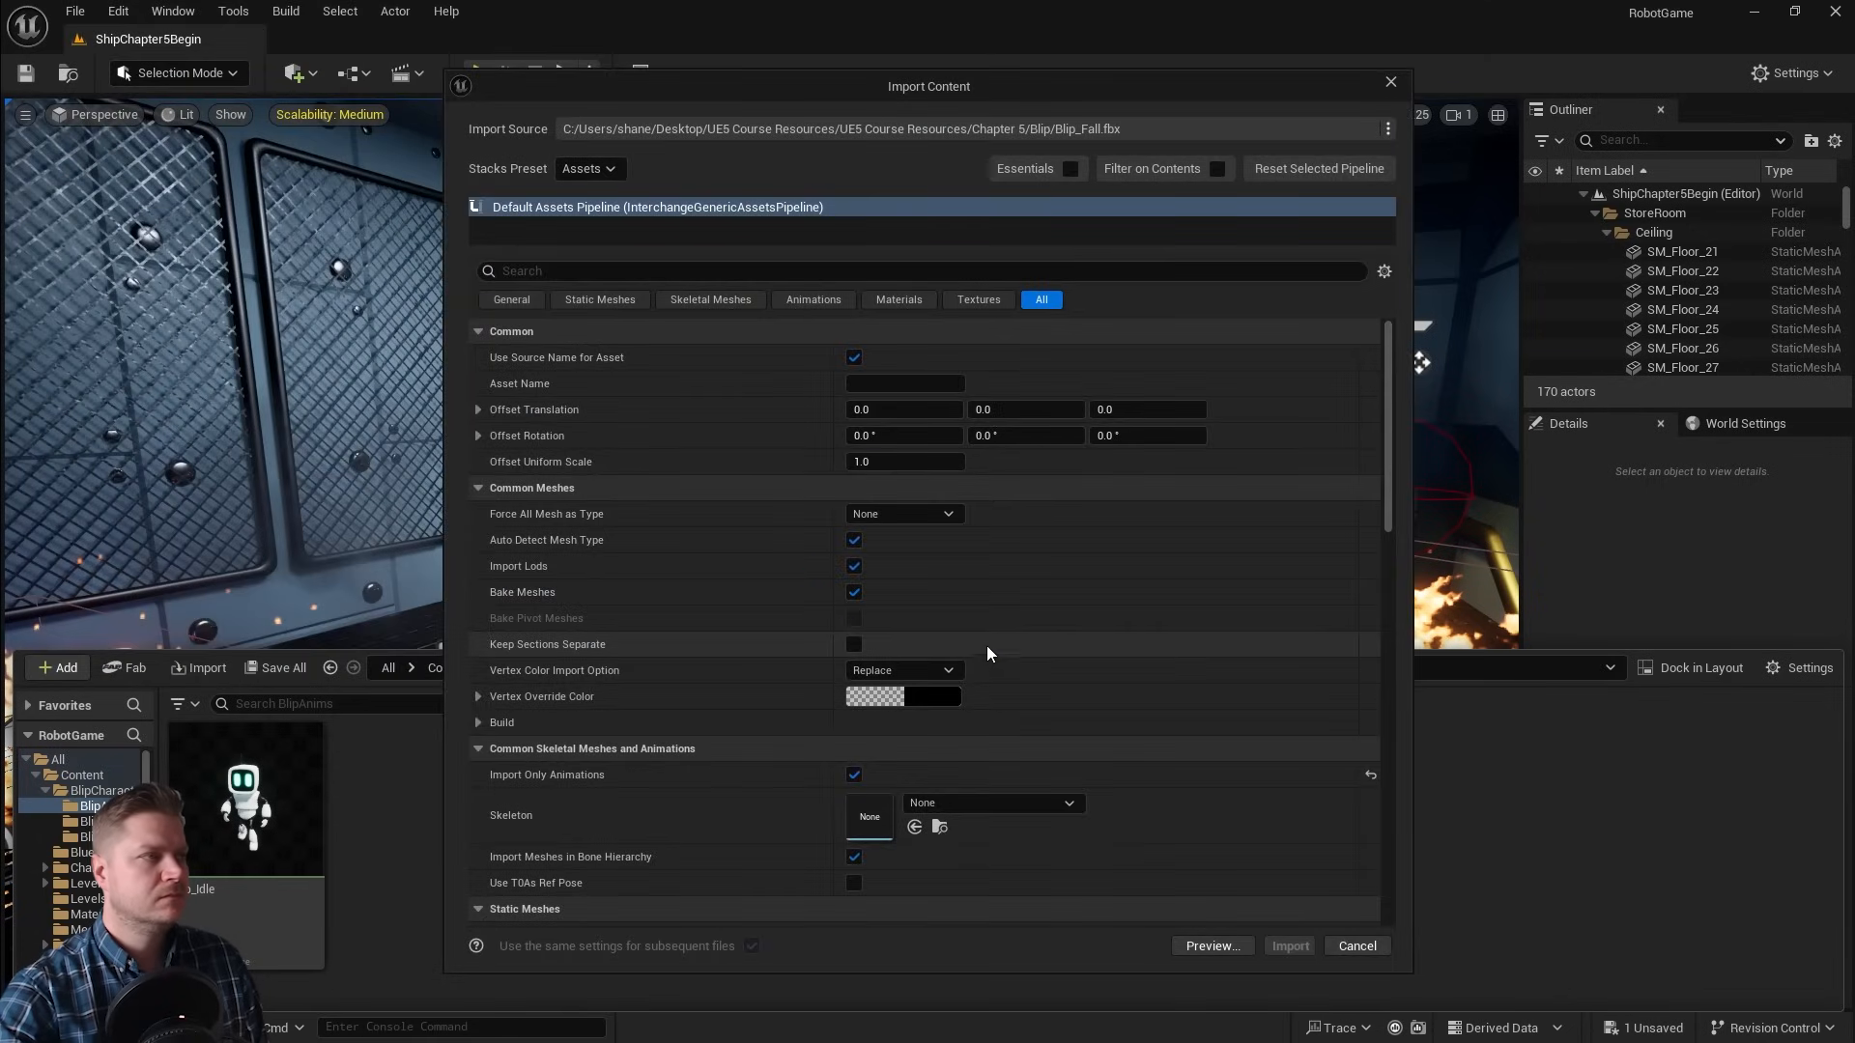
mouse_move(559, 482)
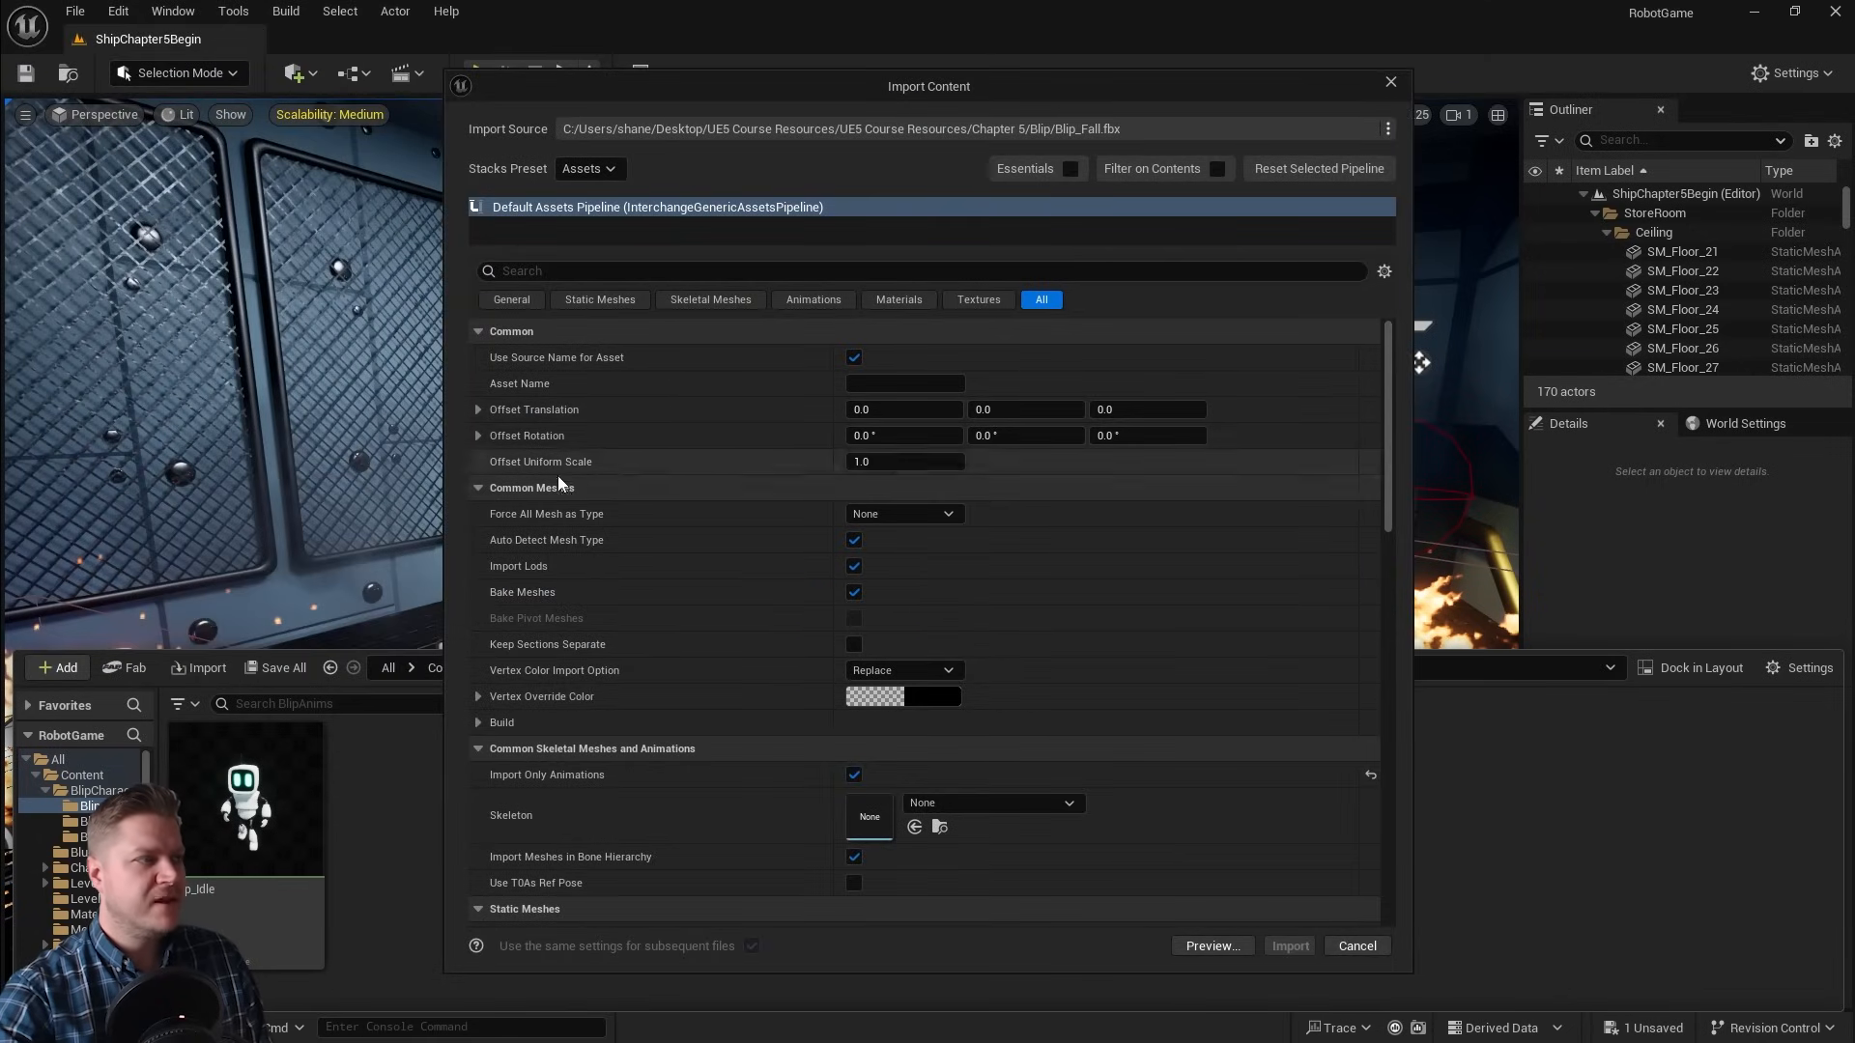
Step: Import Blip_Fall, Blip_Run and Blip_Walk as Skeletal Mesh using Blip_Mesh_Skeleton
left_click(904, 514)
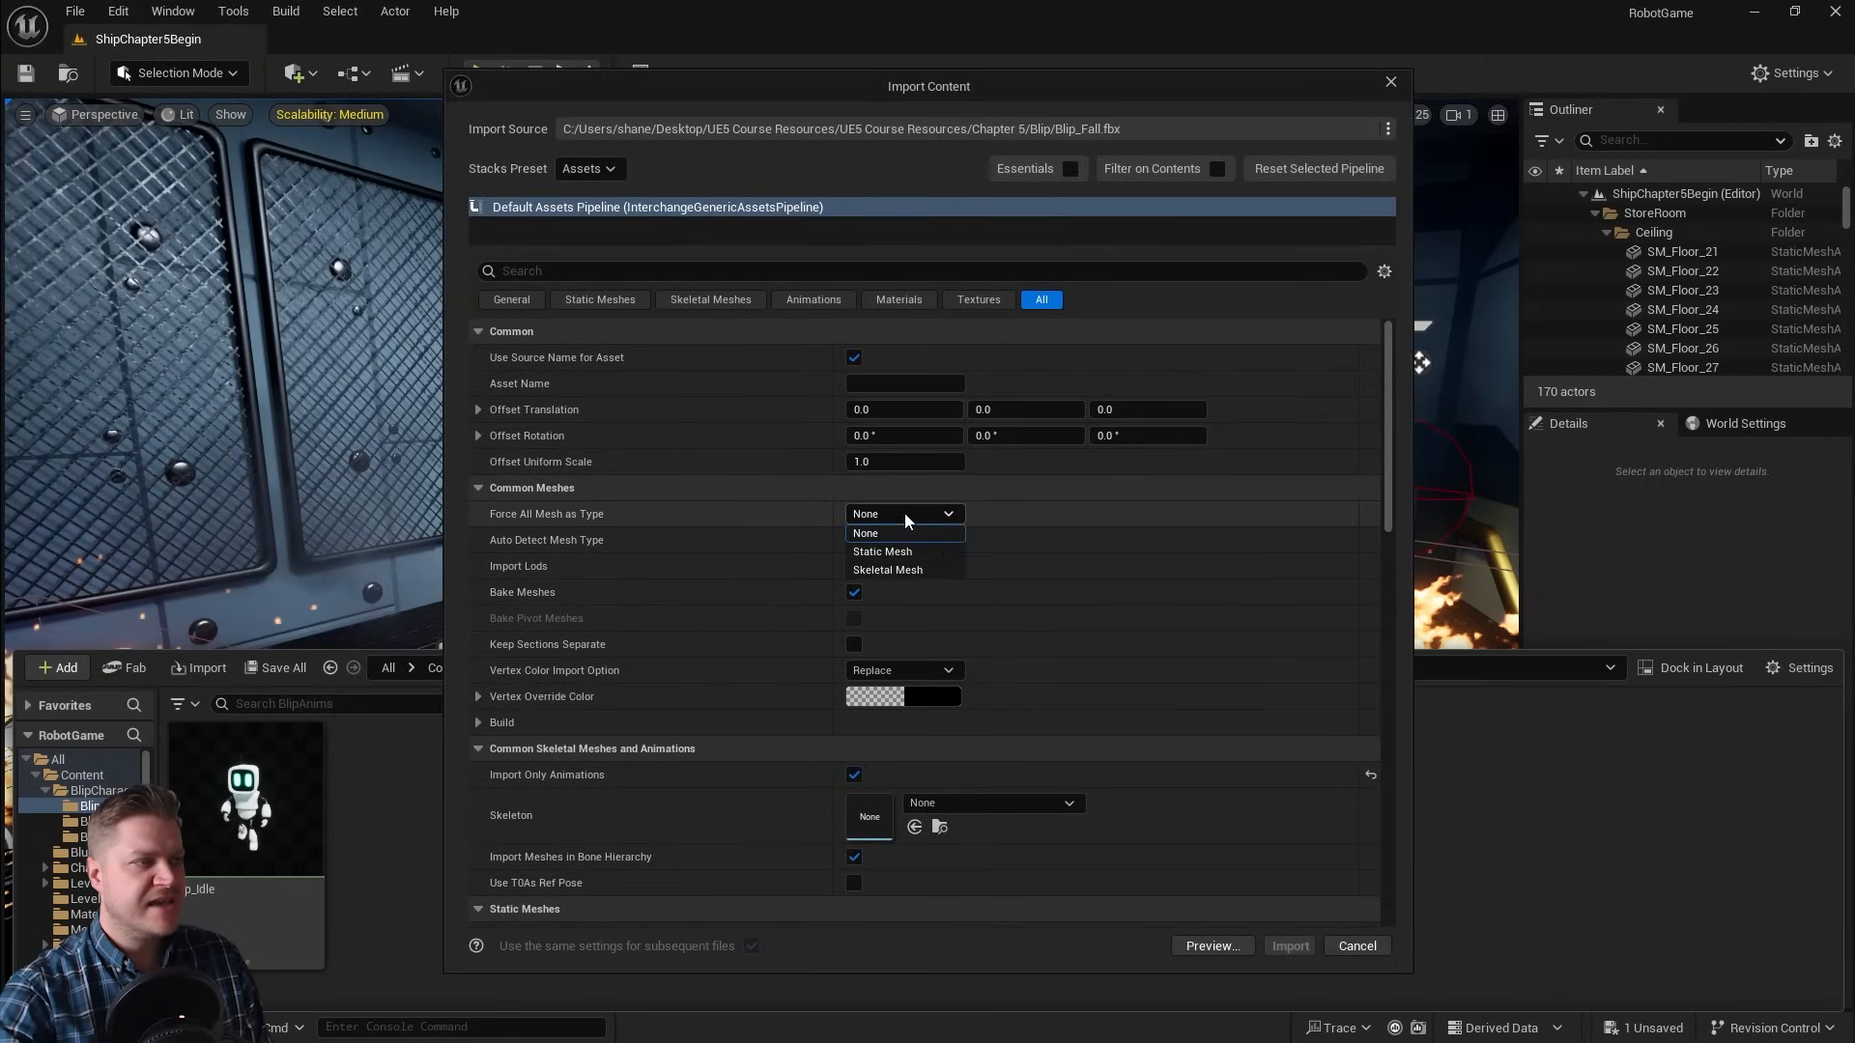
left_click(886, 569)
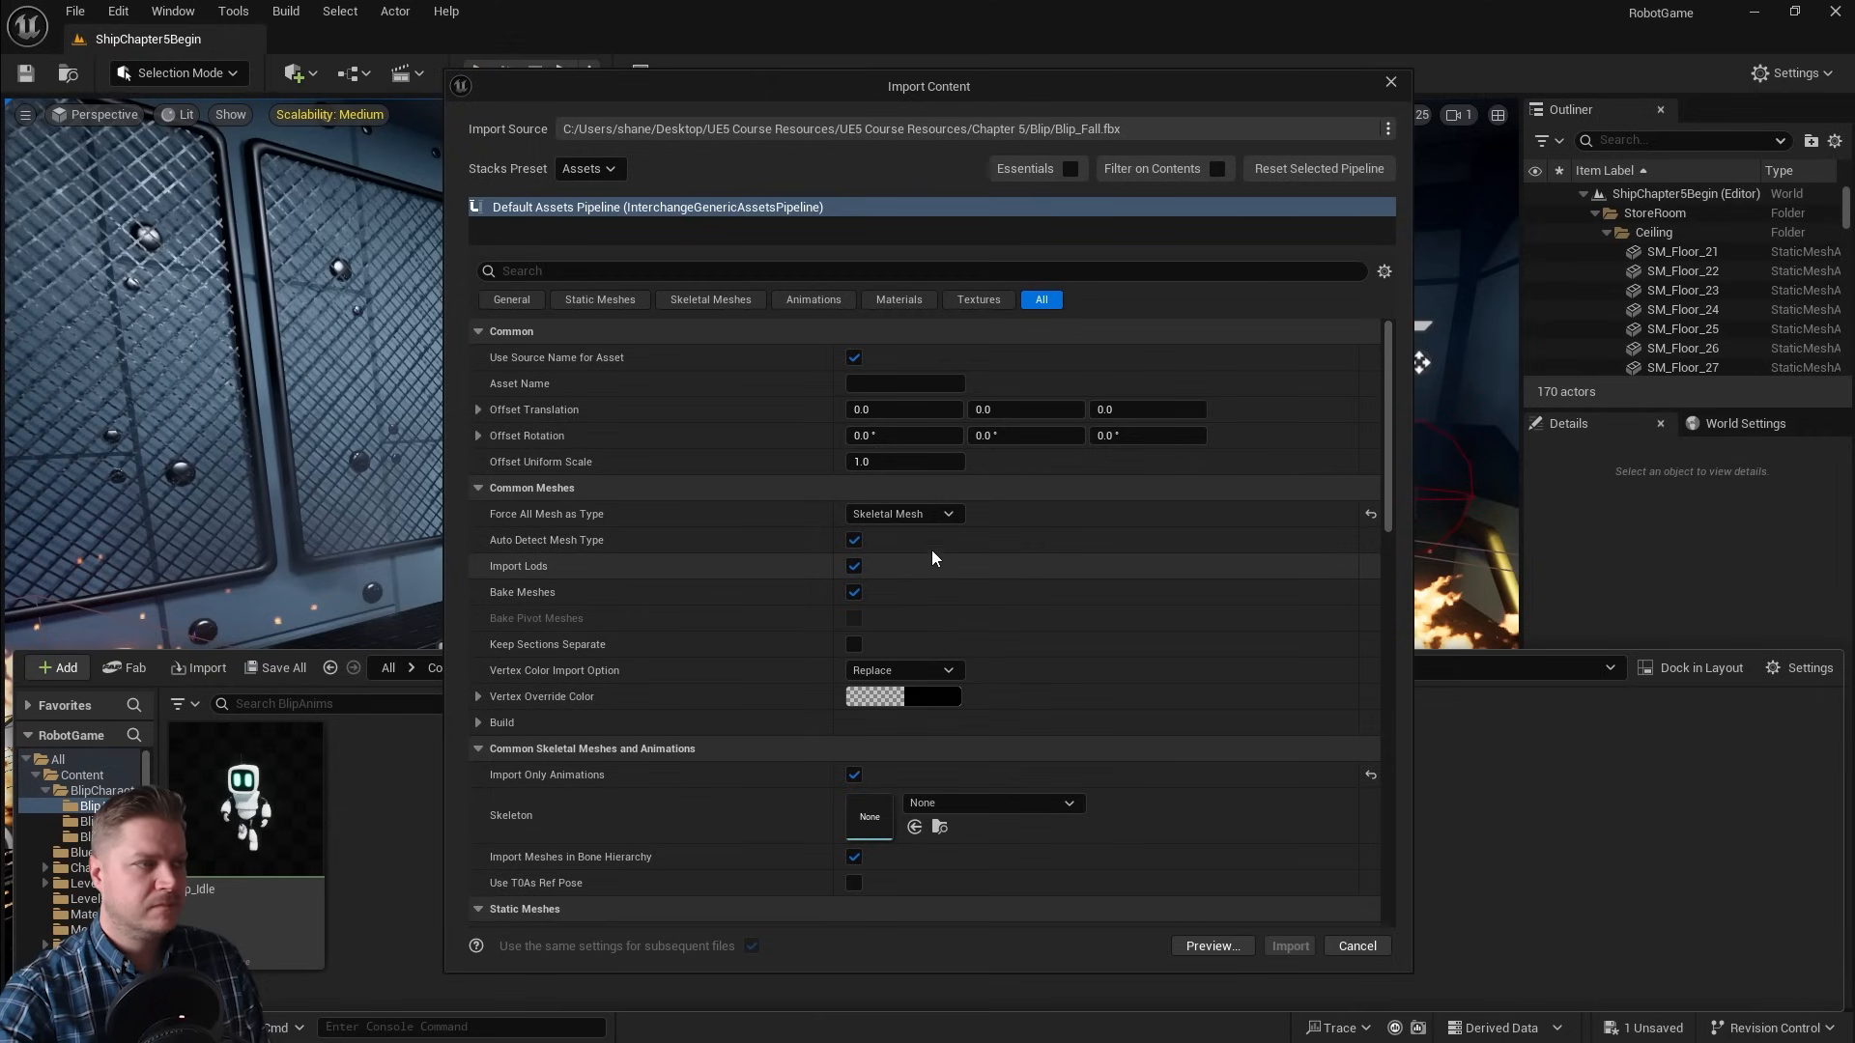
scroll("down", 3)
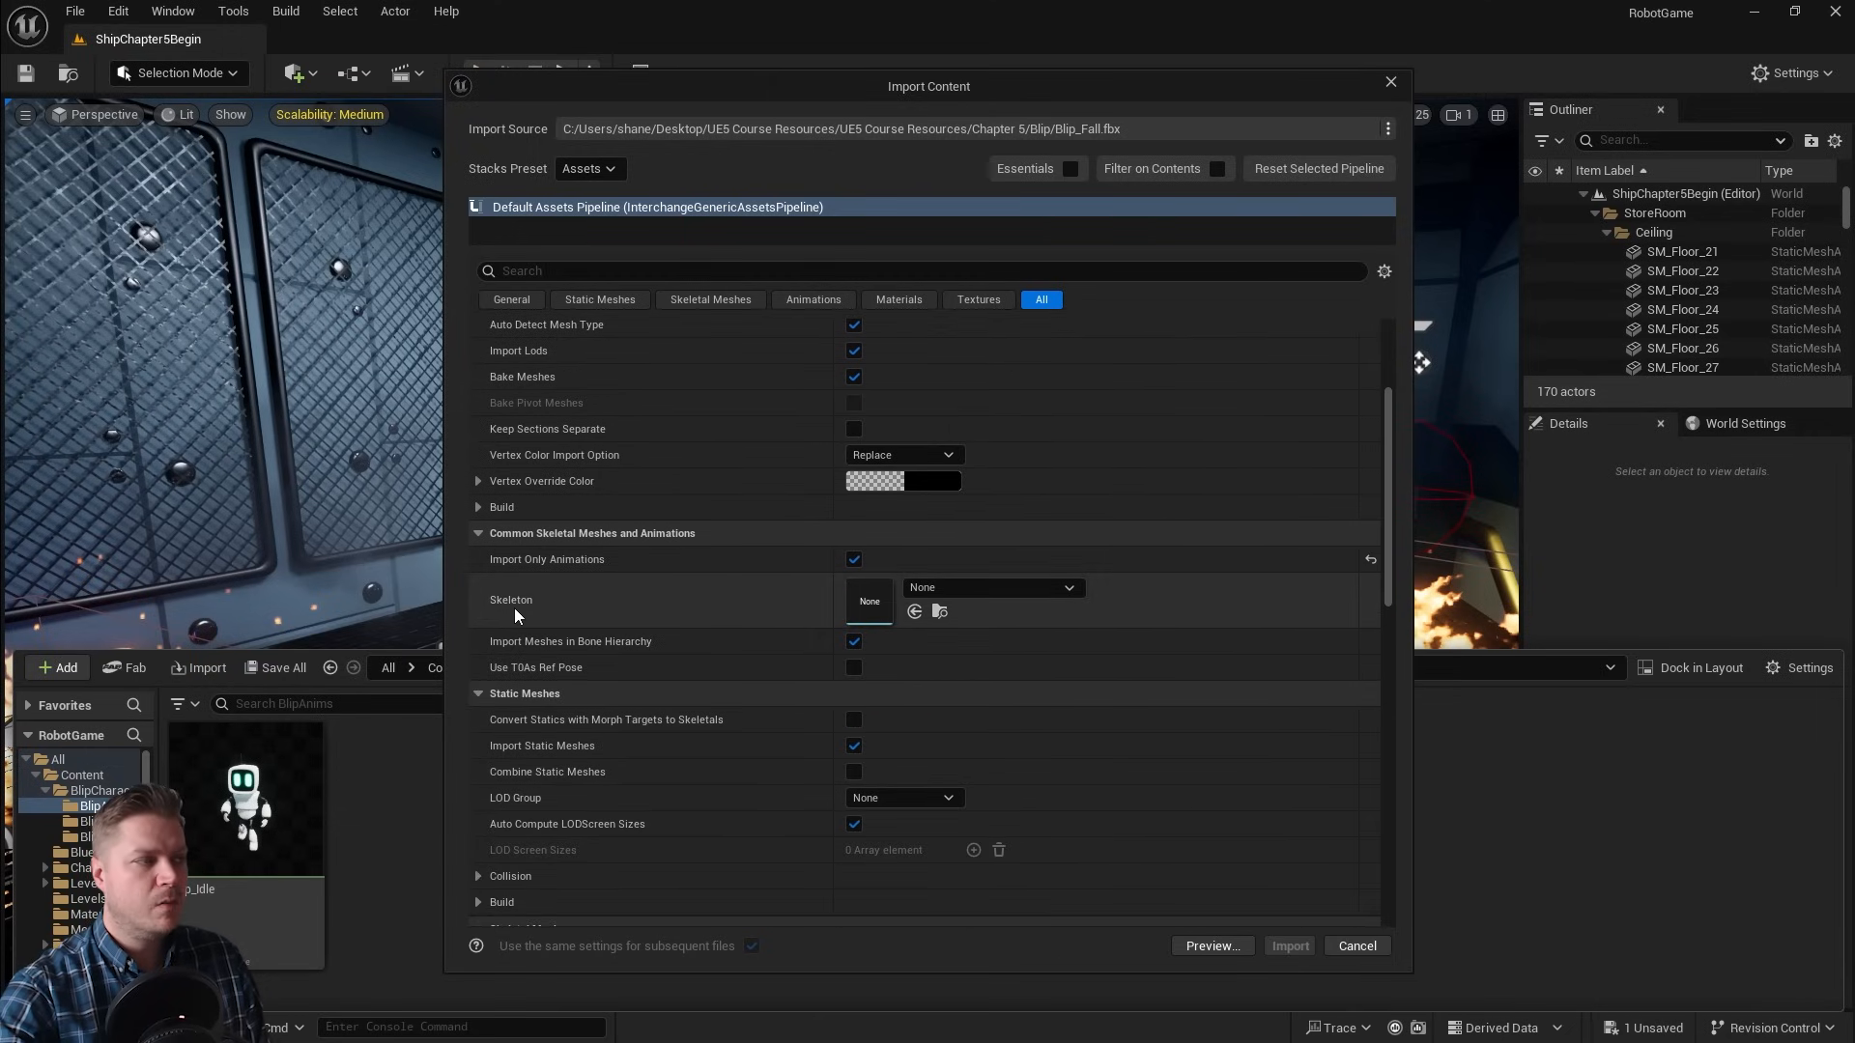
left_click(994, 587)
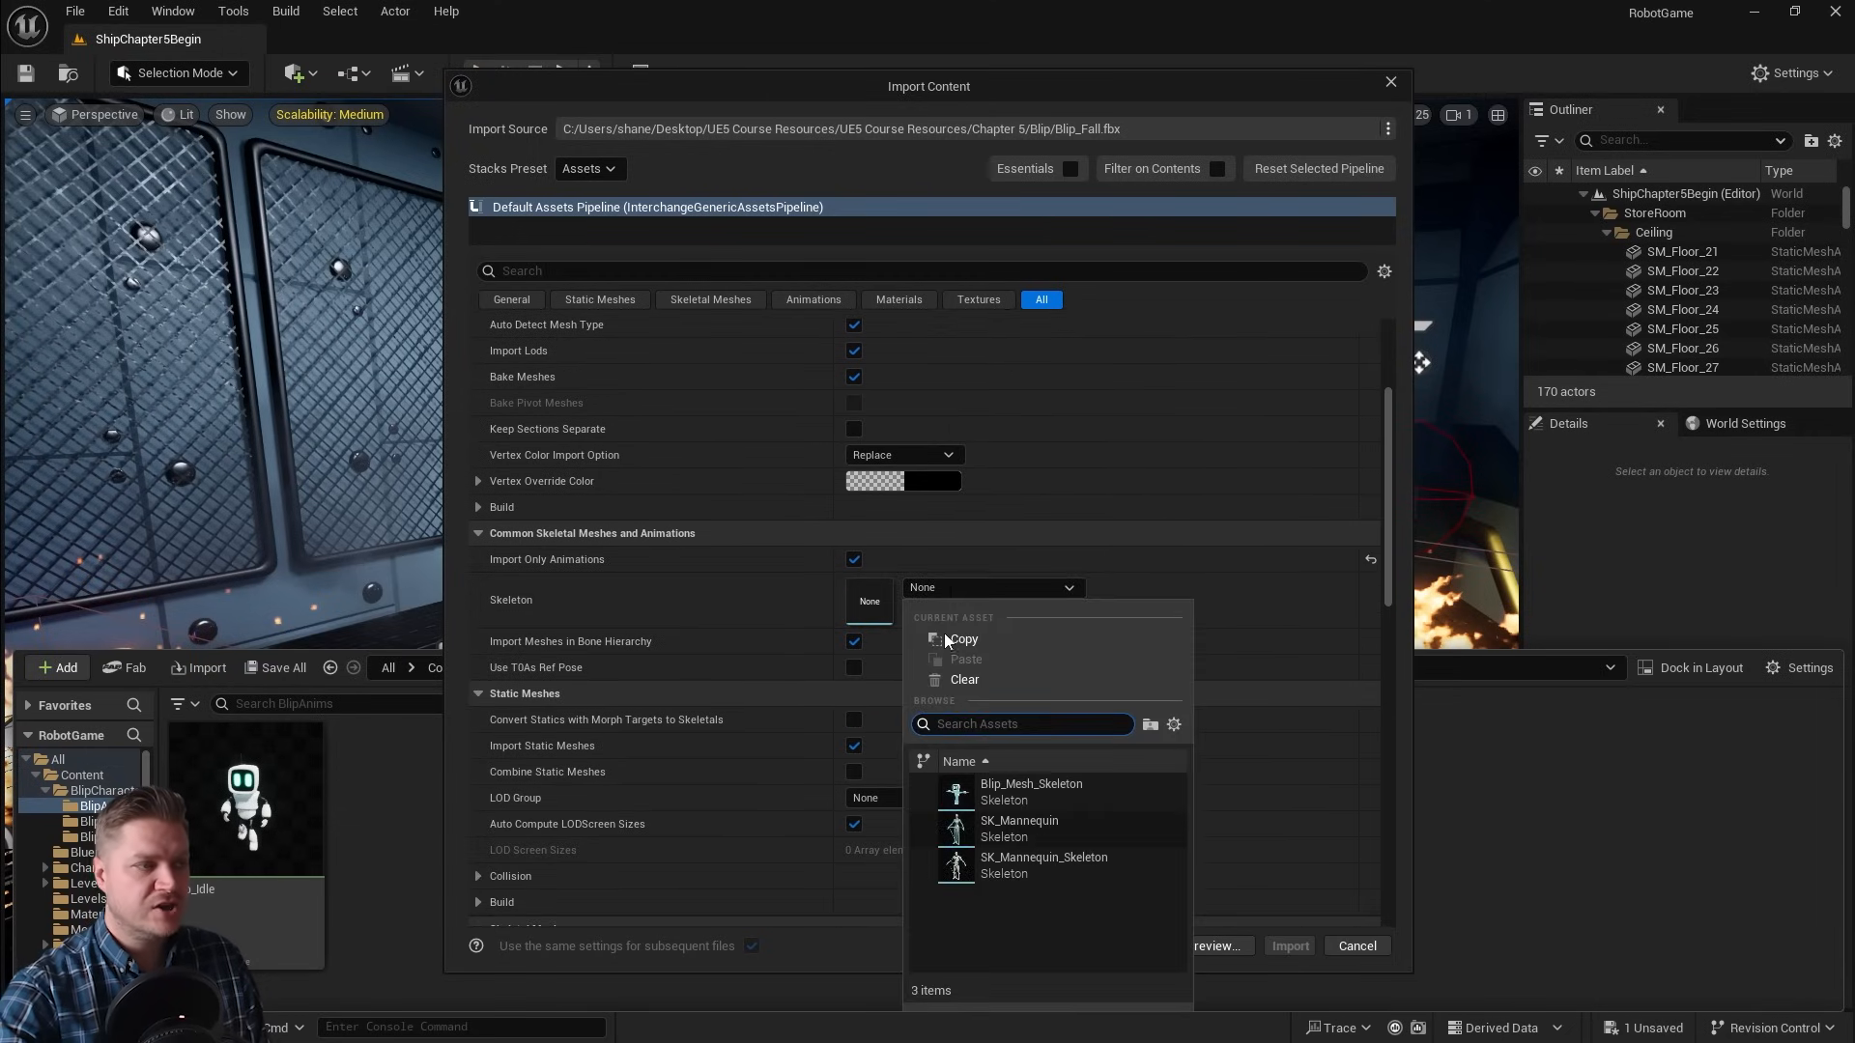
left_click(1030, 784)
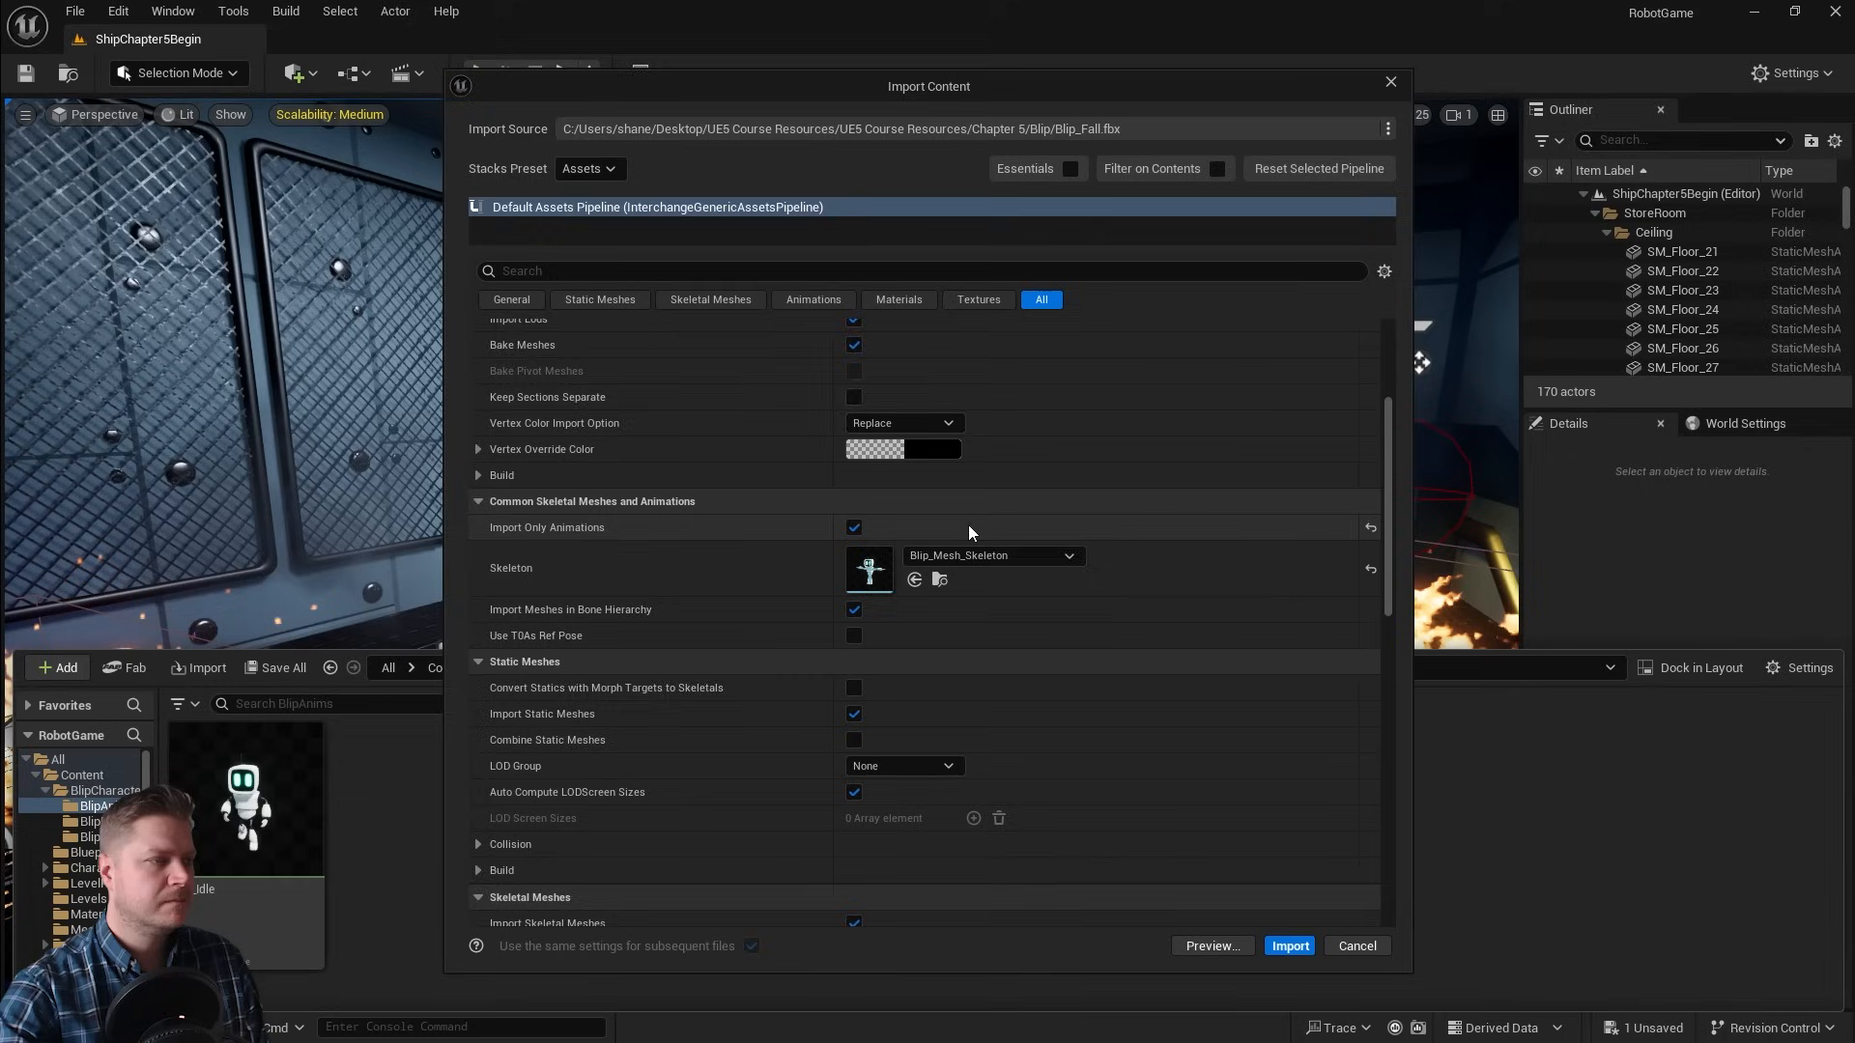
scroll("down", 3)
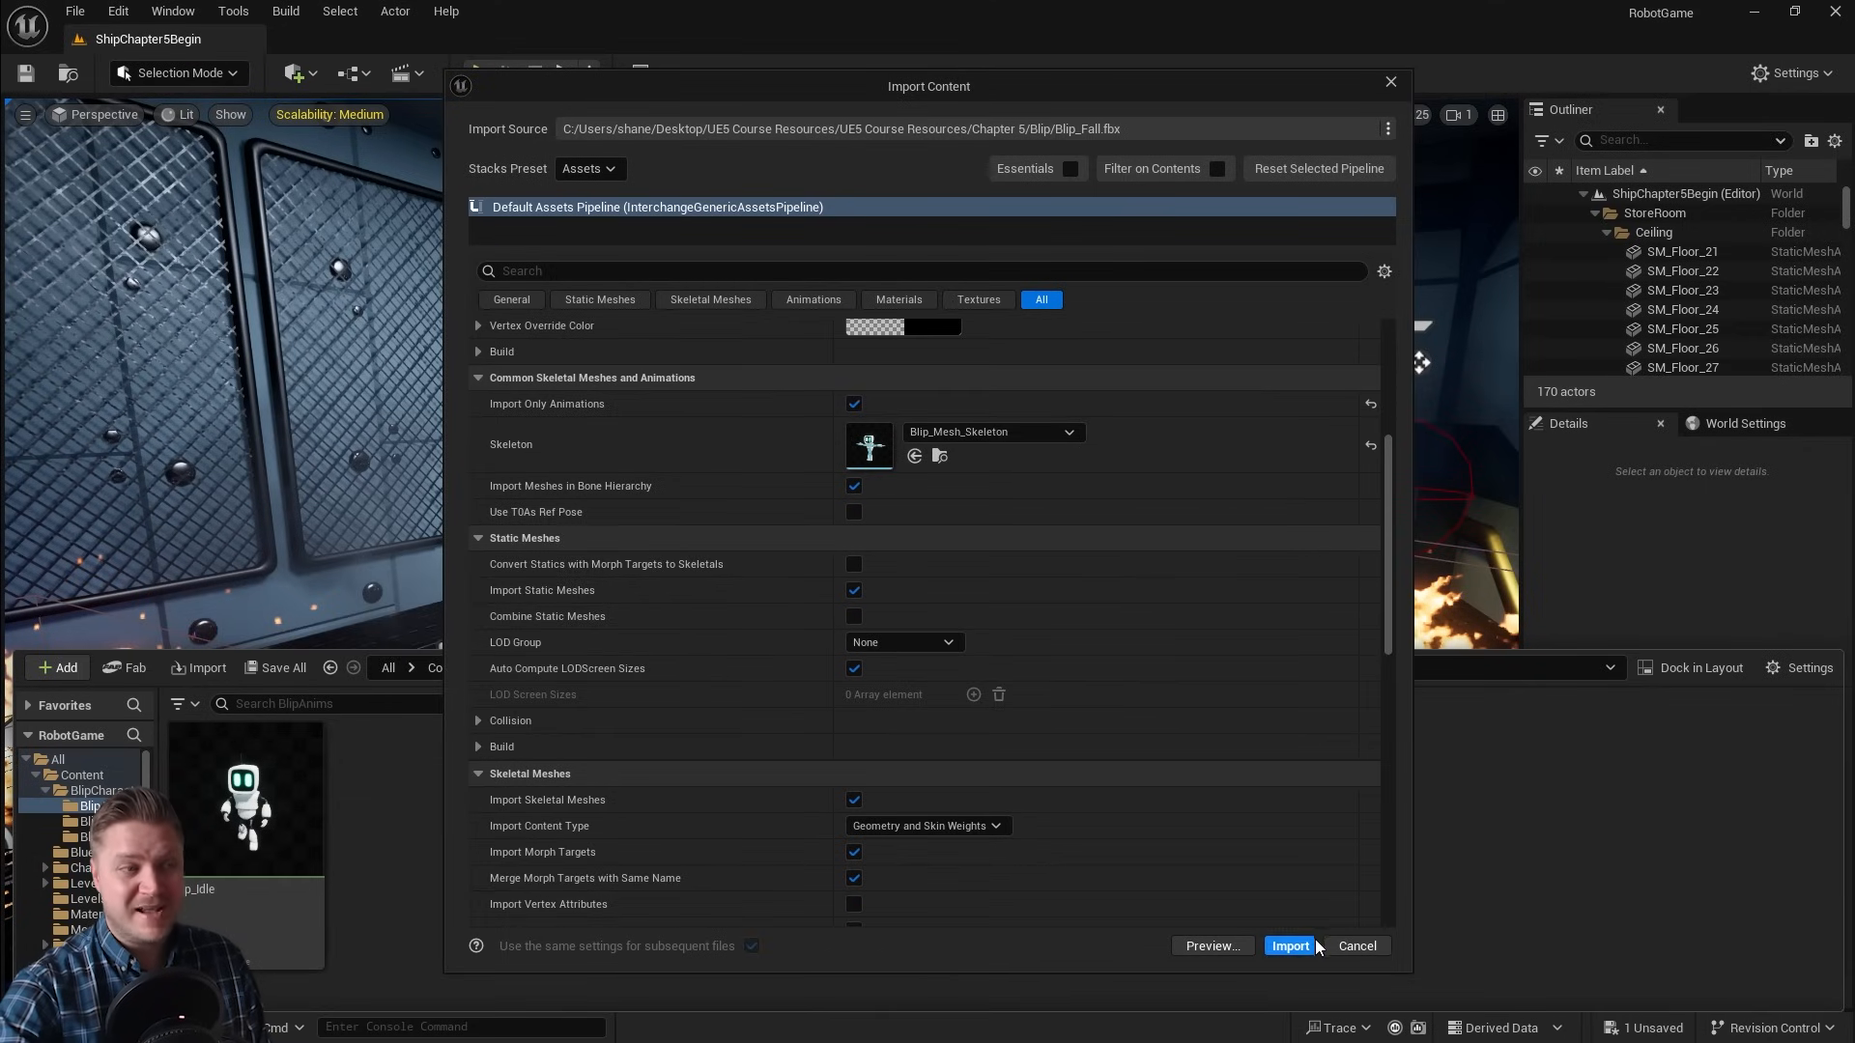
scroll("down", 3)
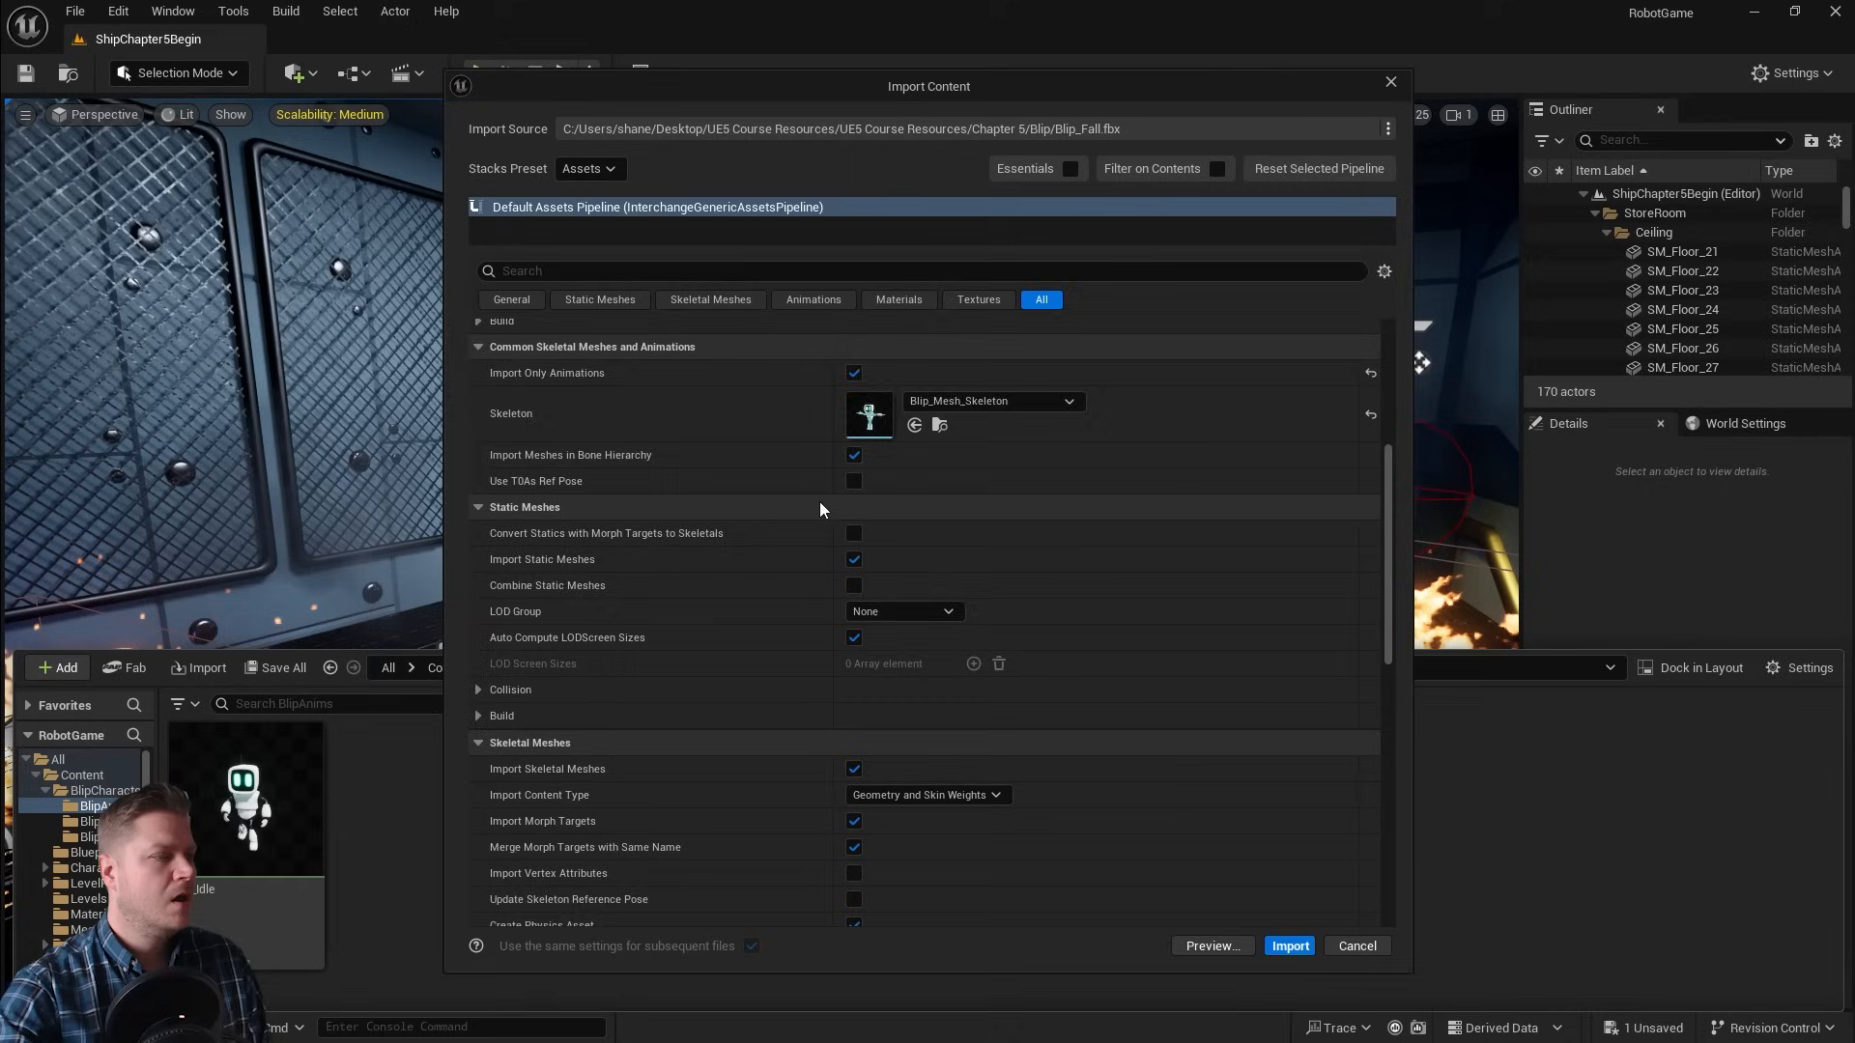
scroll("down", 3)
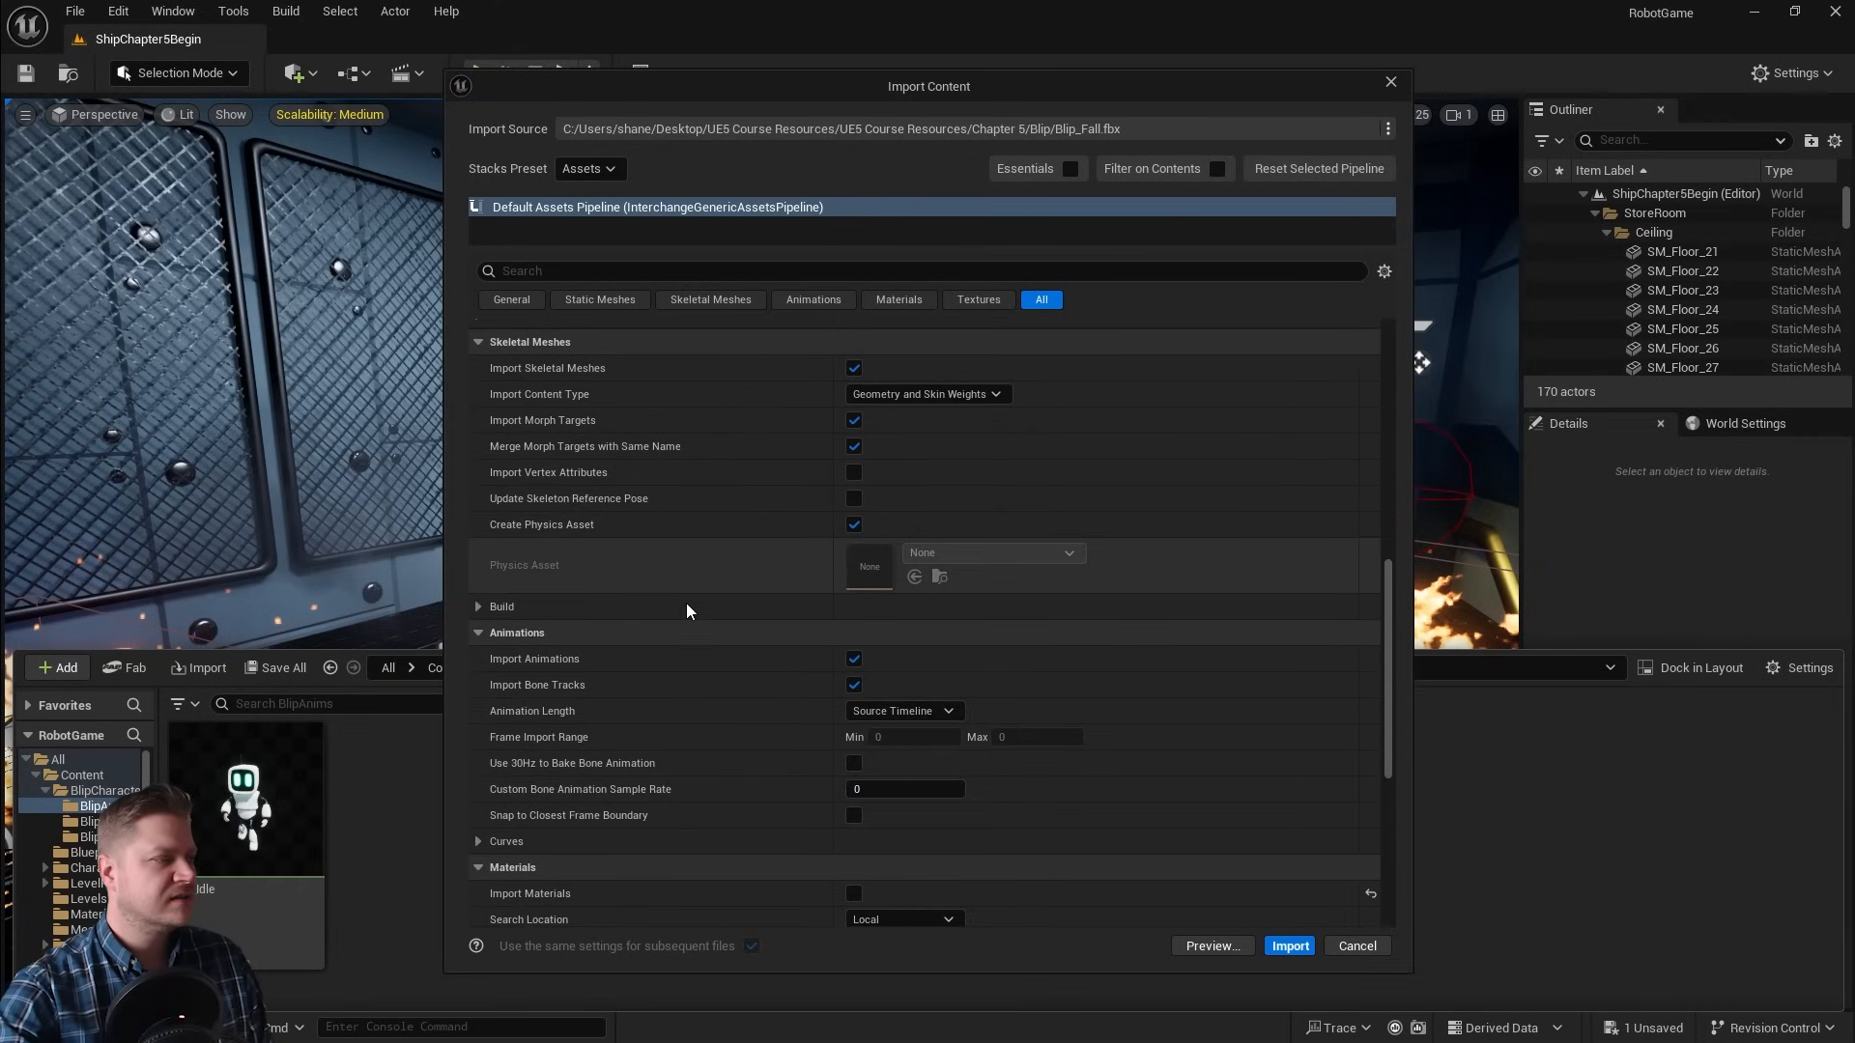
scroll("down", 3)
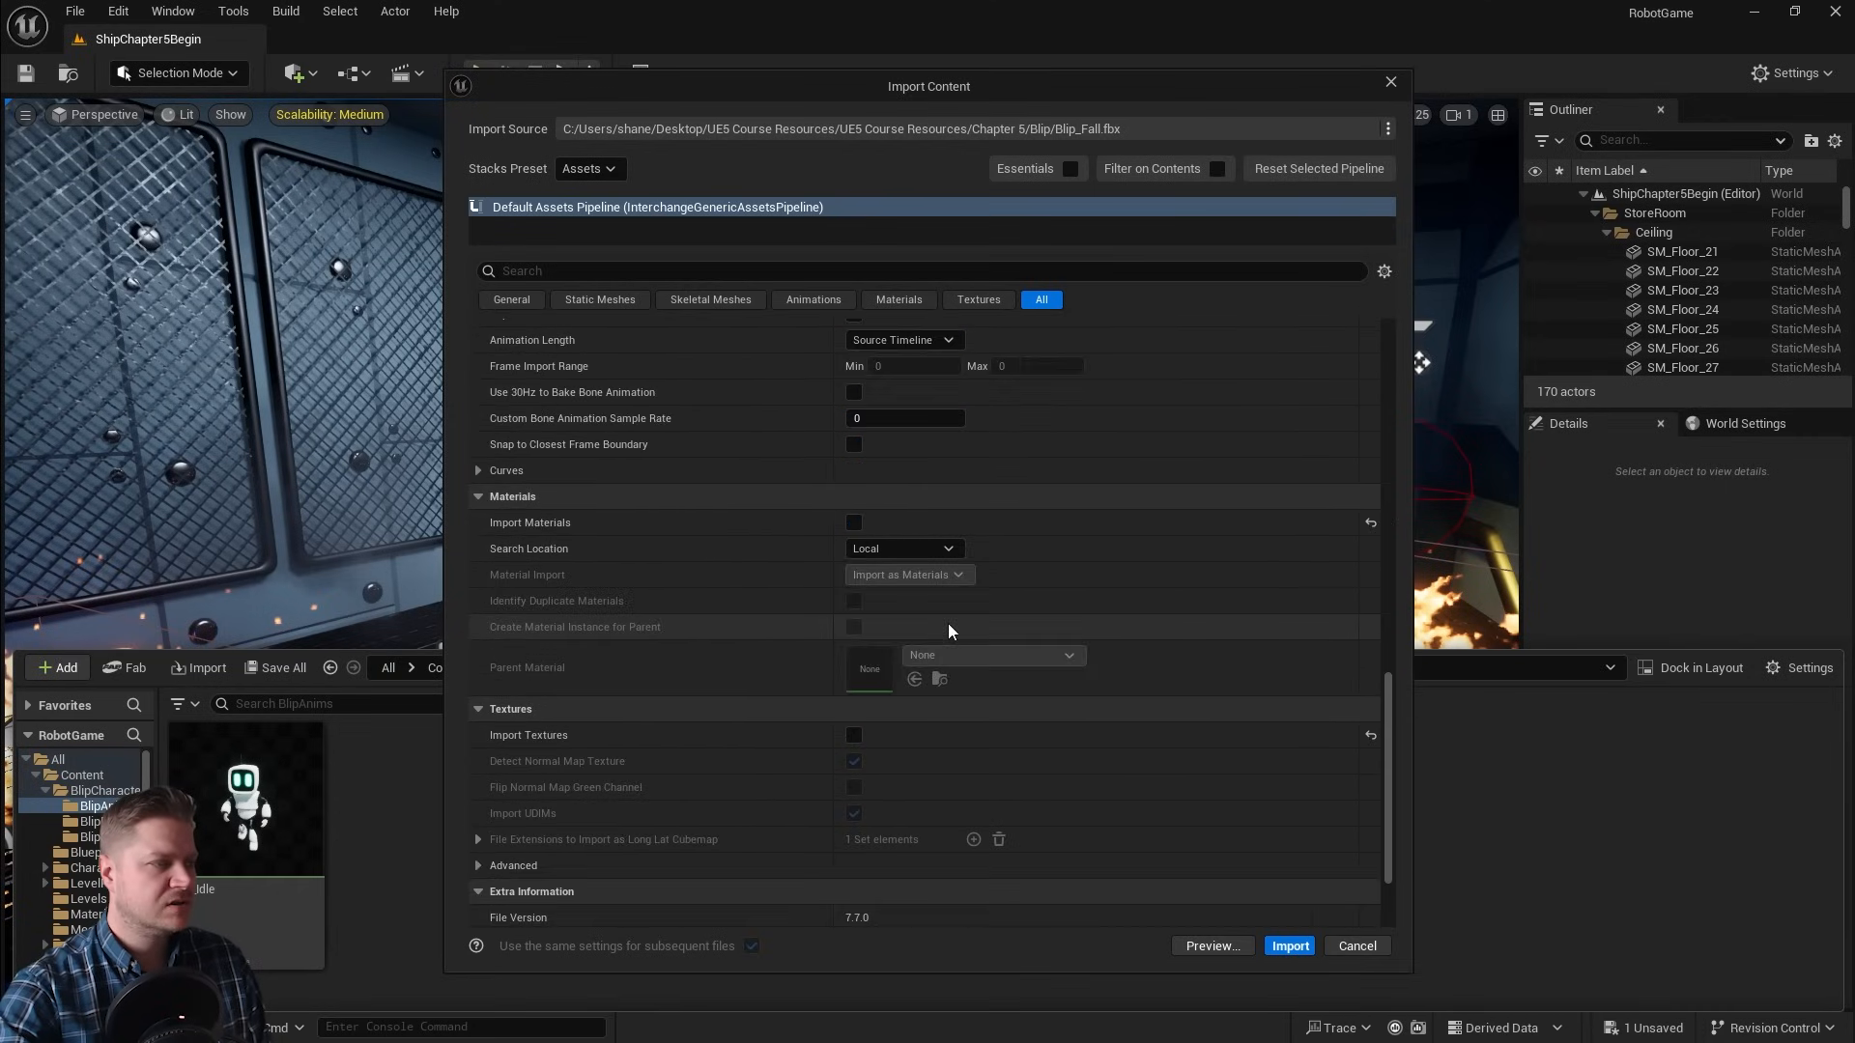
left_click(1289, 946)
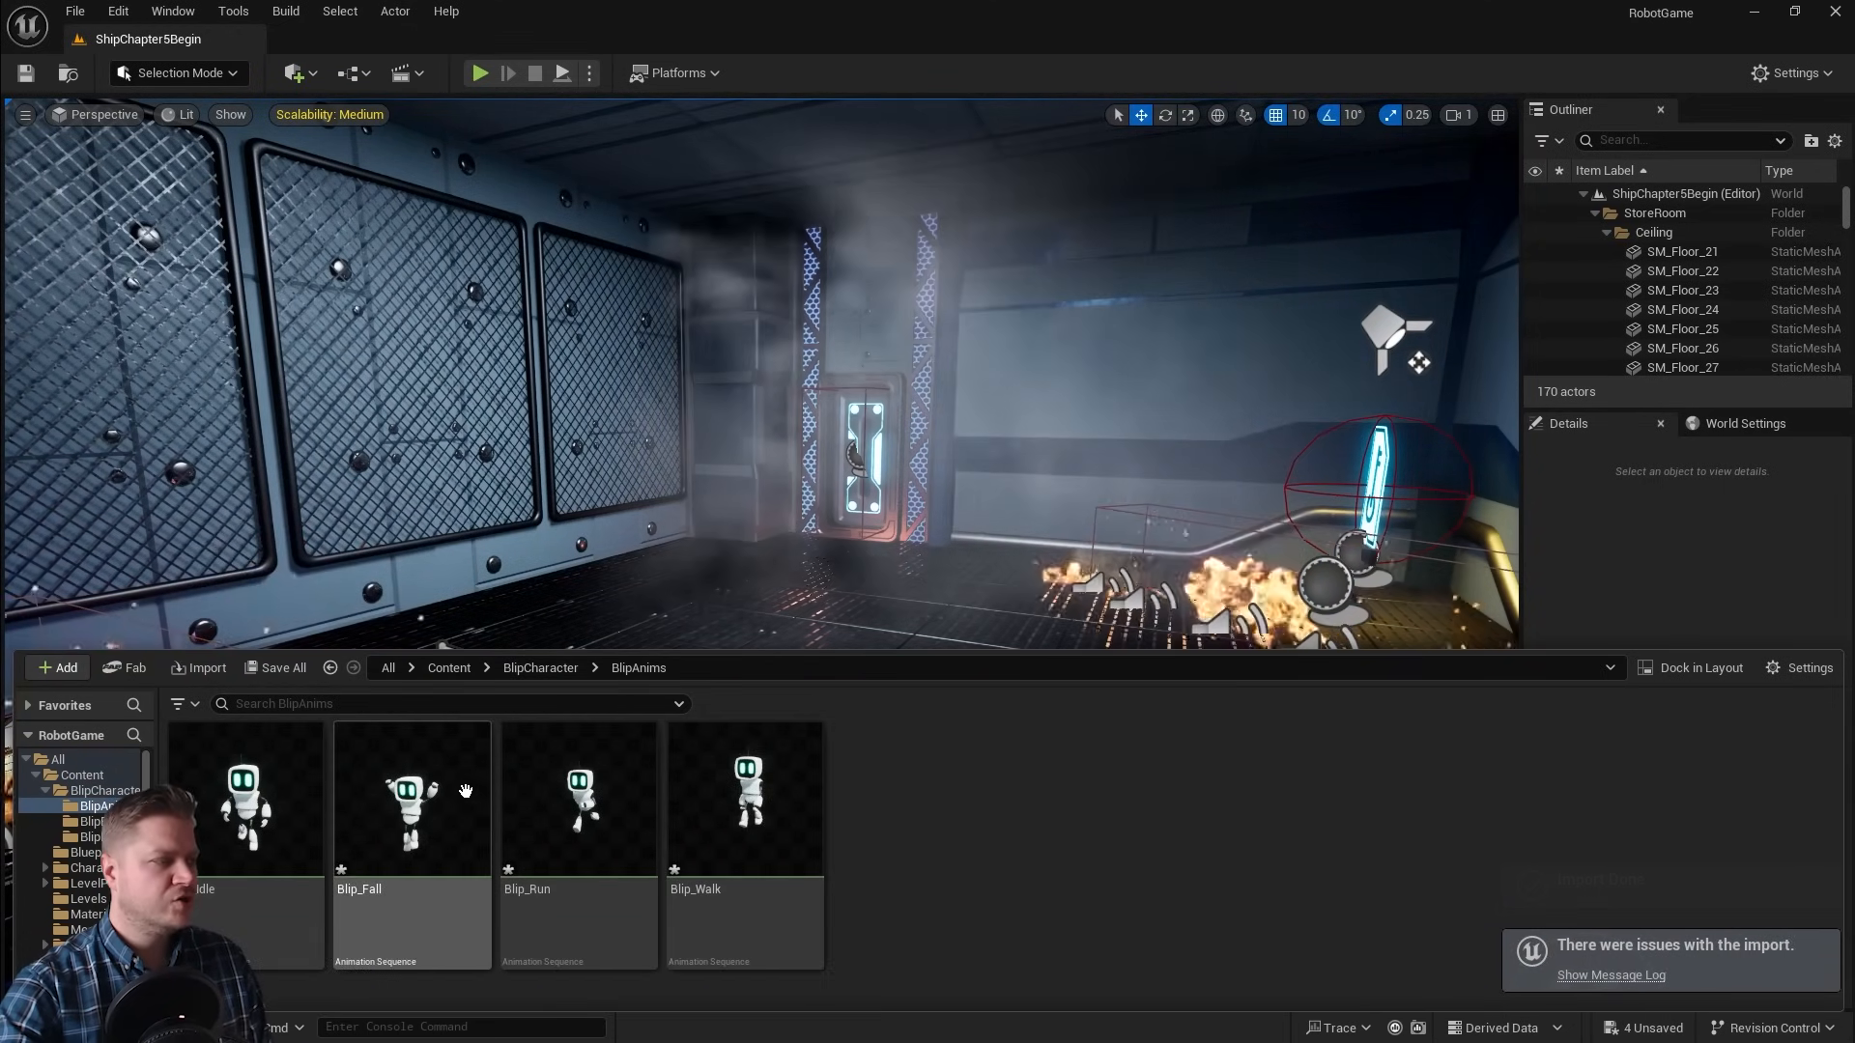
Step: Open Blip_Walk in the Animation Sequence editor
left_click(579, 803)
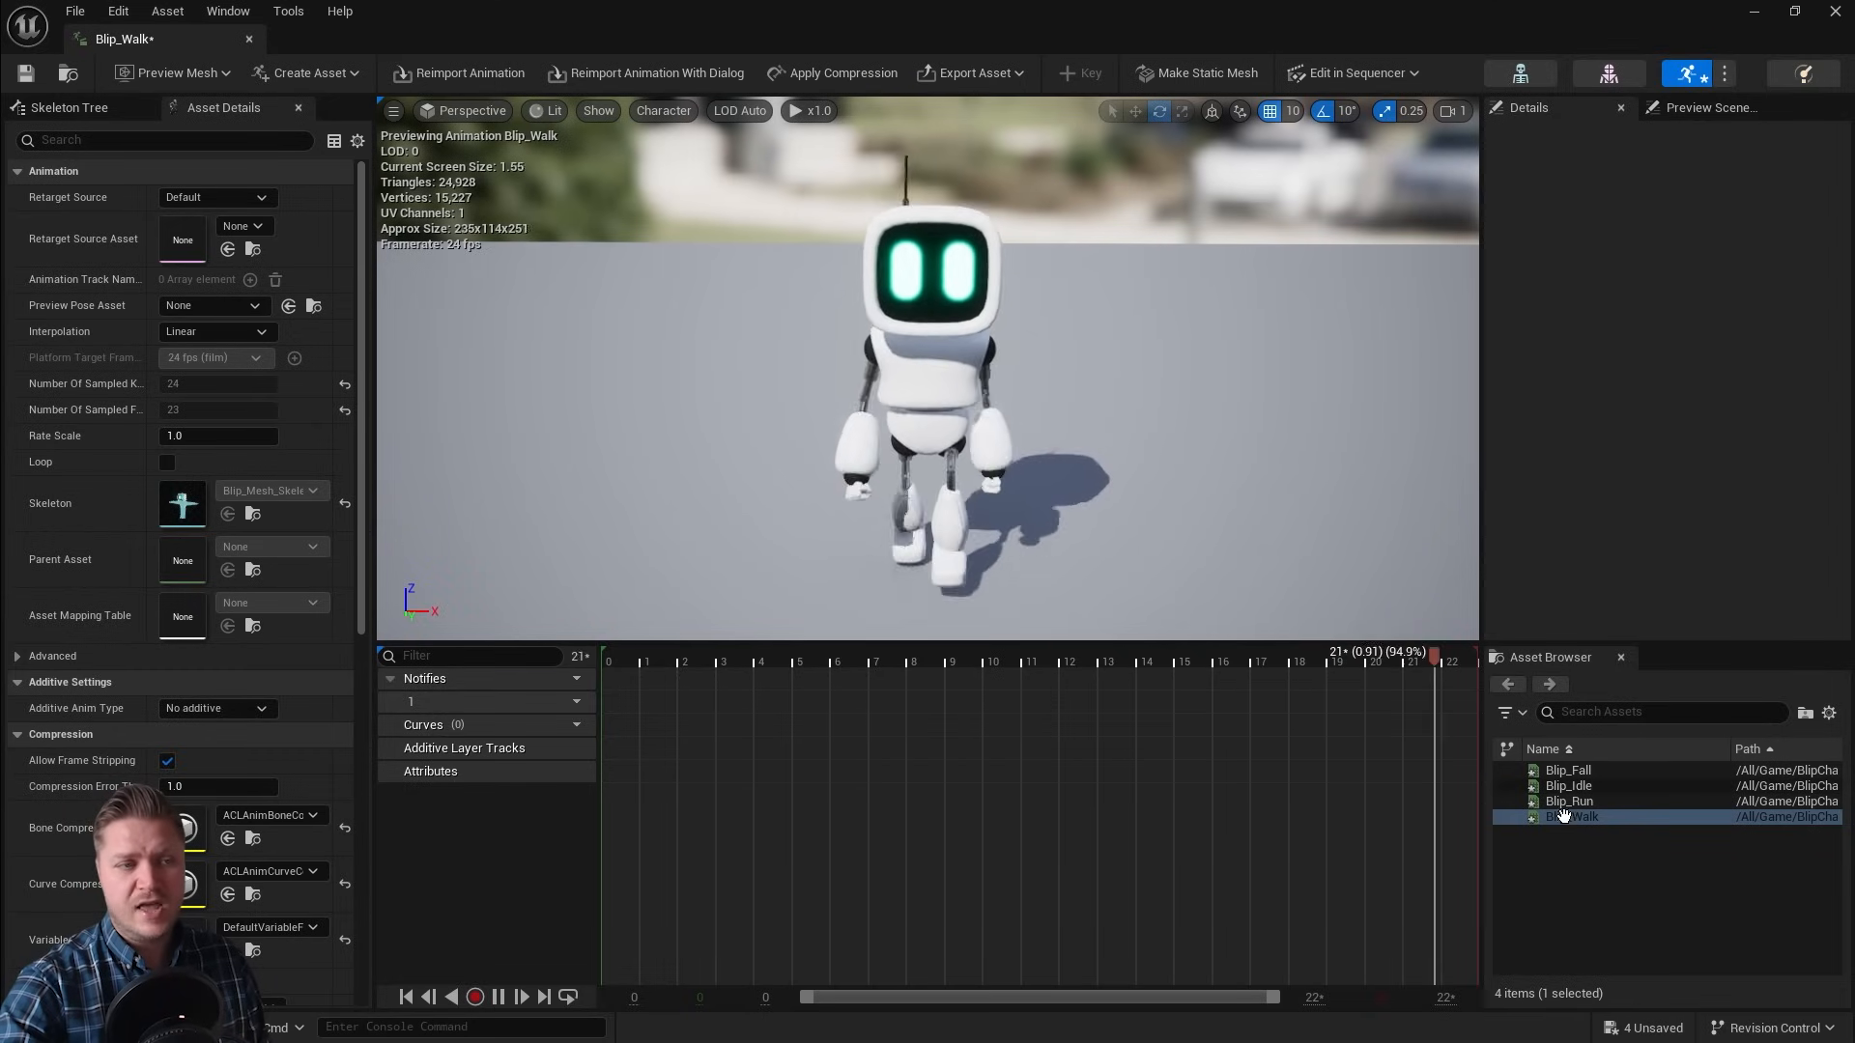
Step: Preview Blip_Run and Blip_Idle from the editor's Asset Browser
left_click(1568, 801)
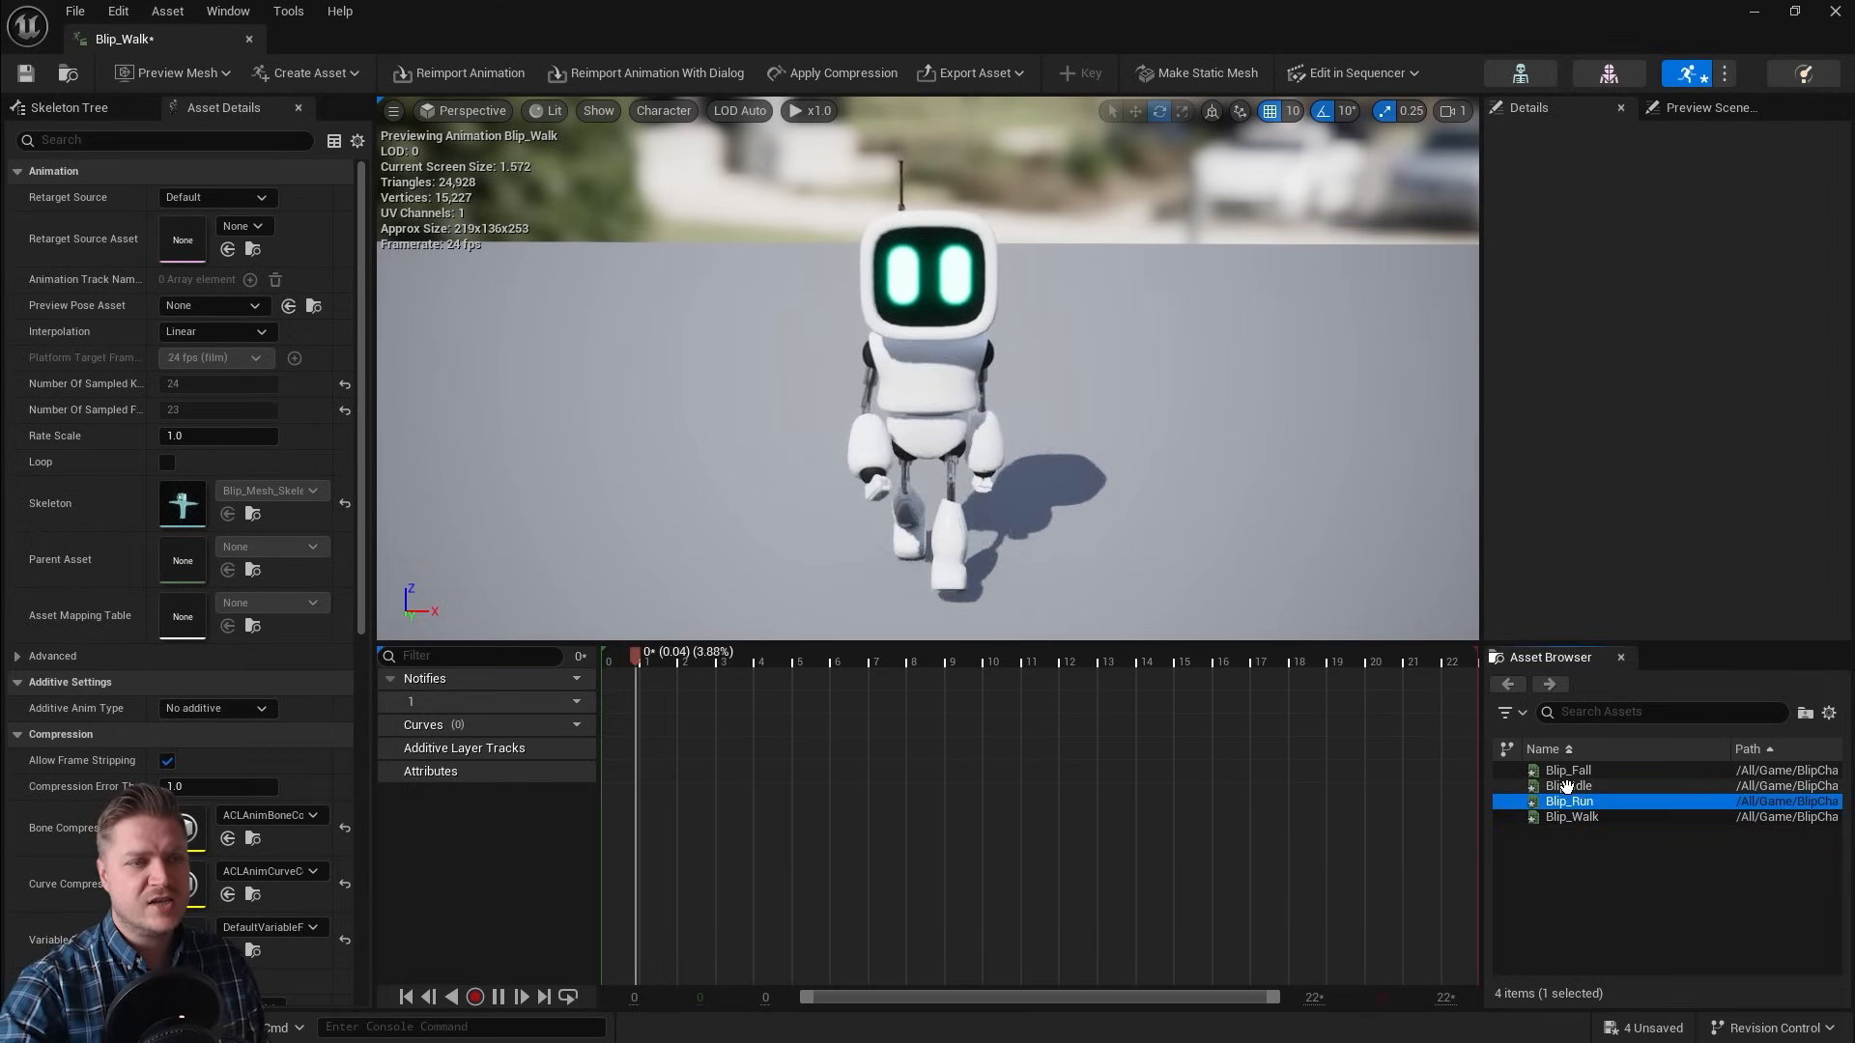
double_click(1570, 801)
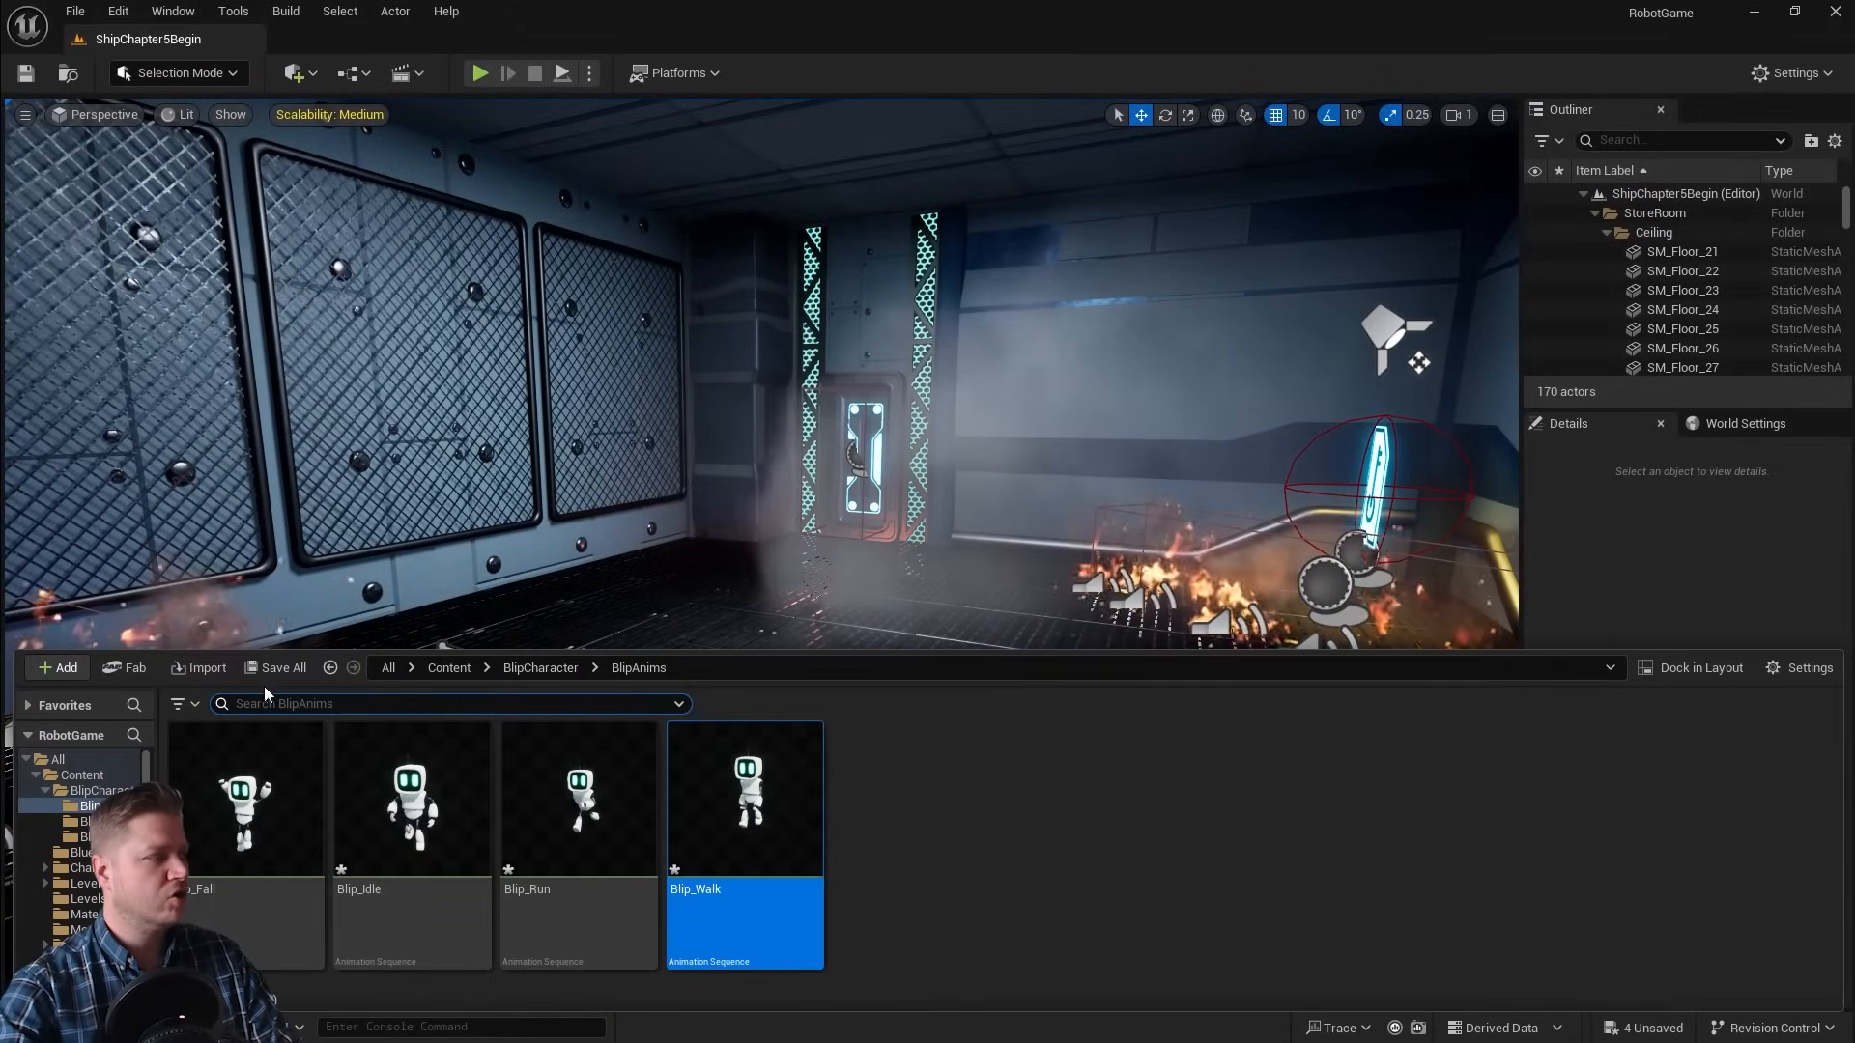
Step: Save the four Blip animation sequences with Save All and Save Selected
left_click(282, 668)
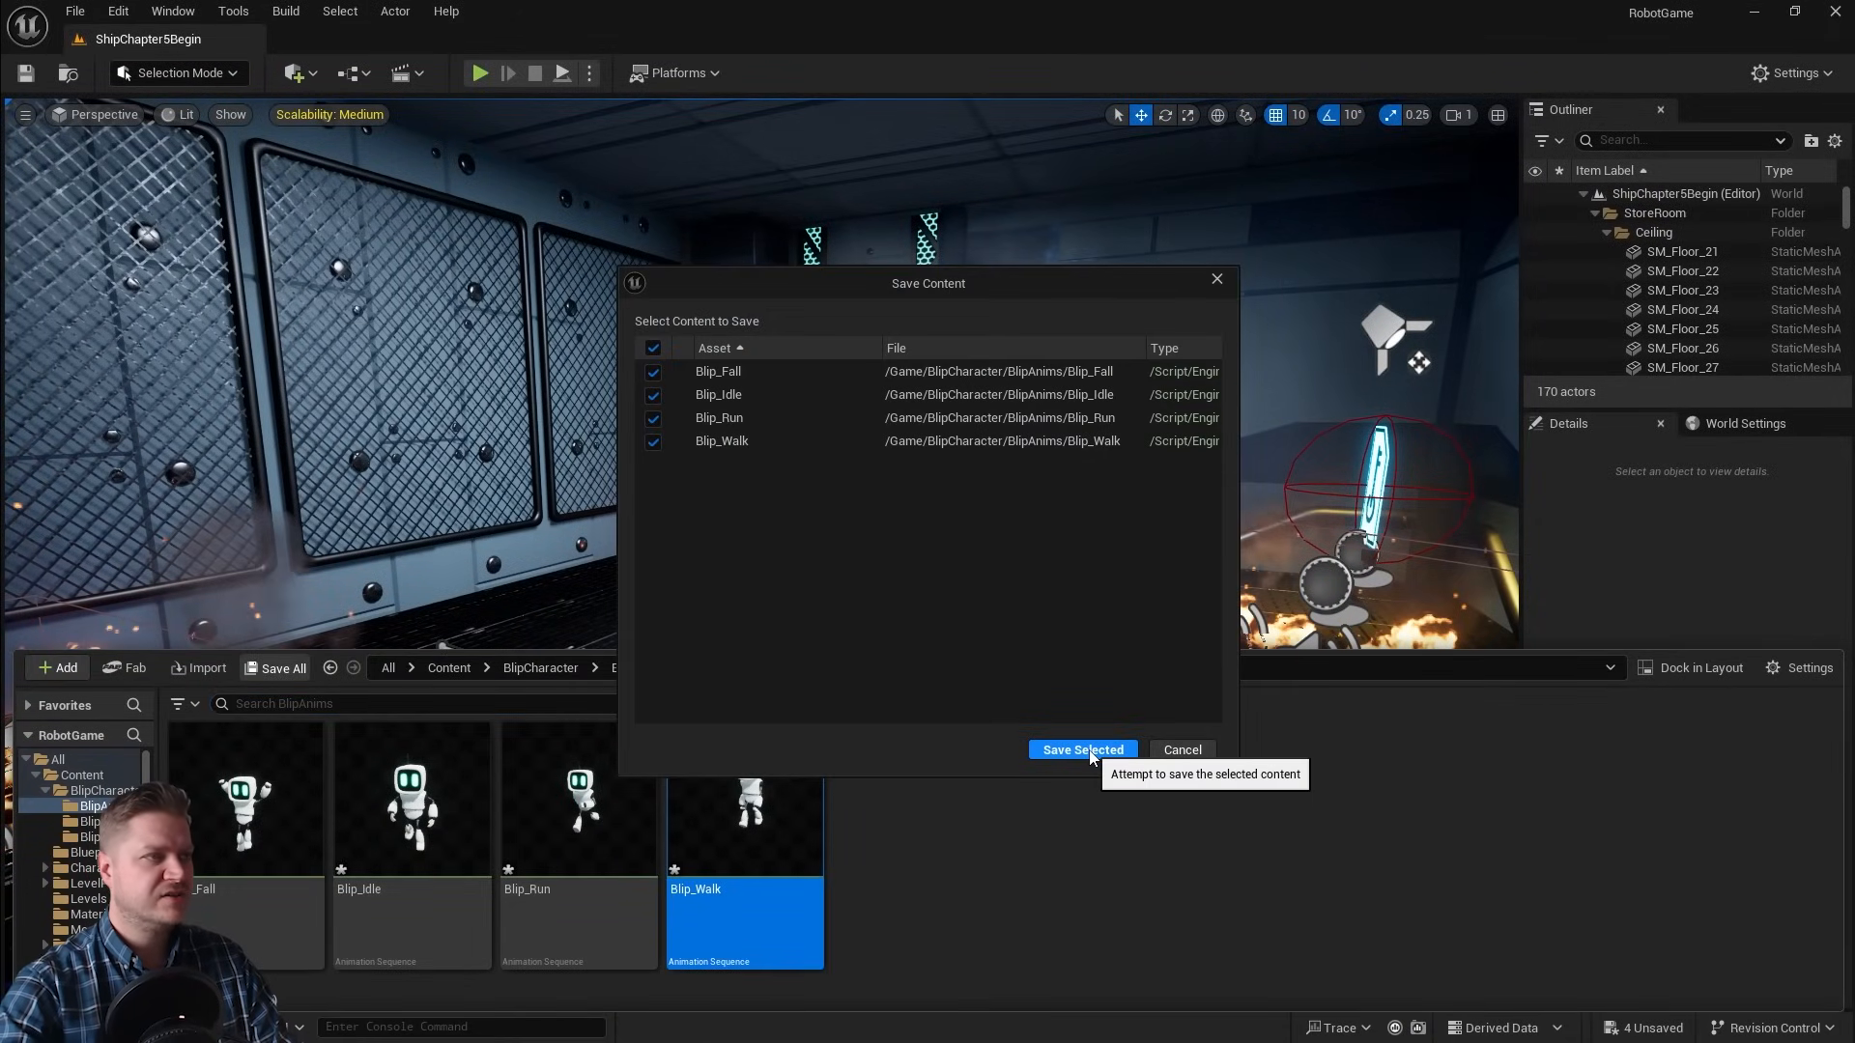
left_click(1082, 749)
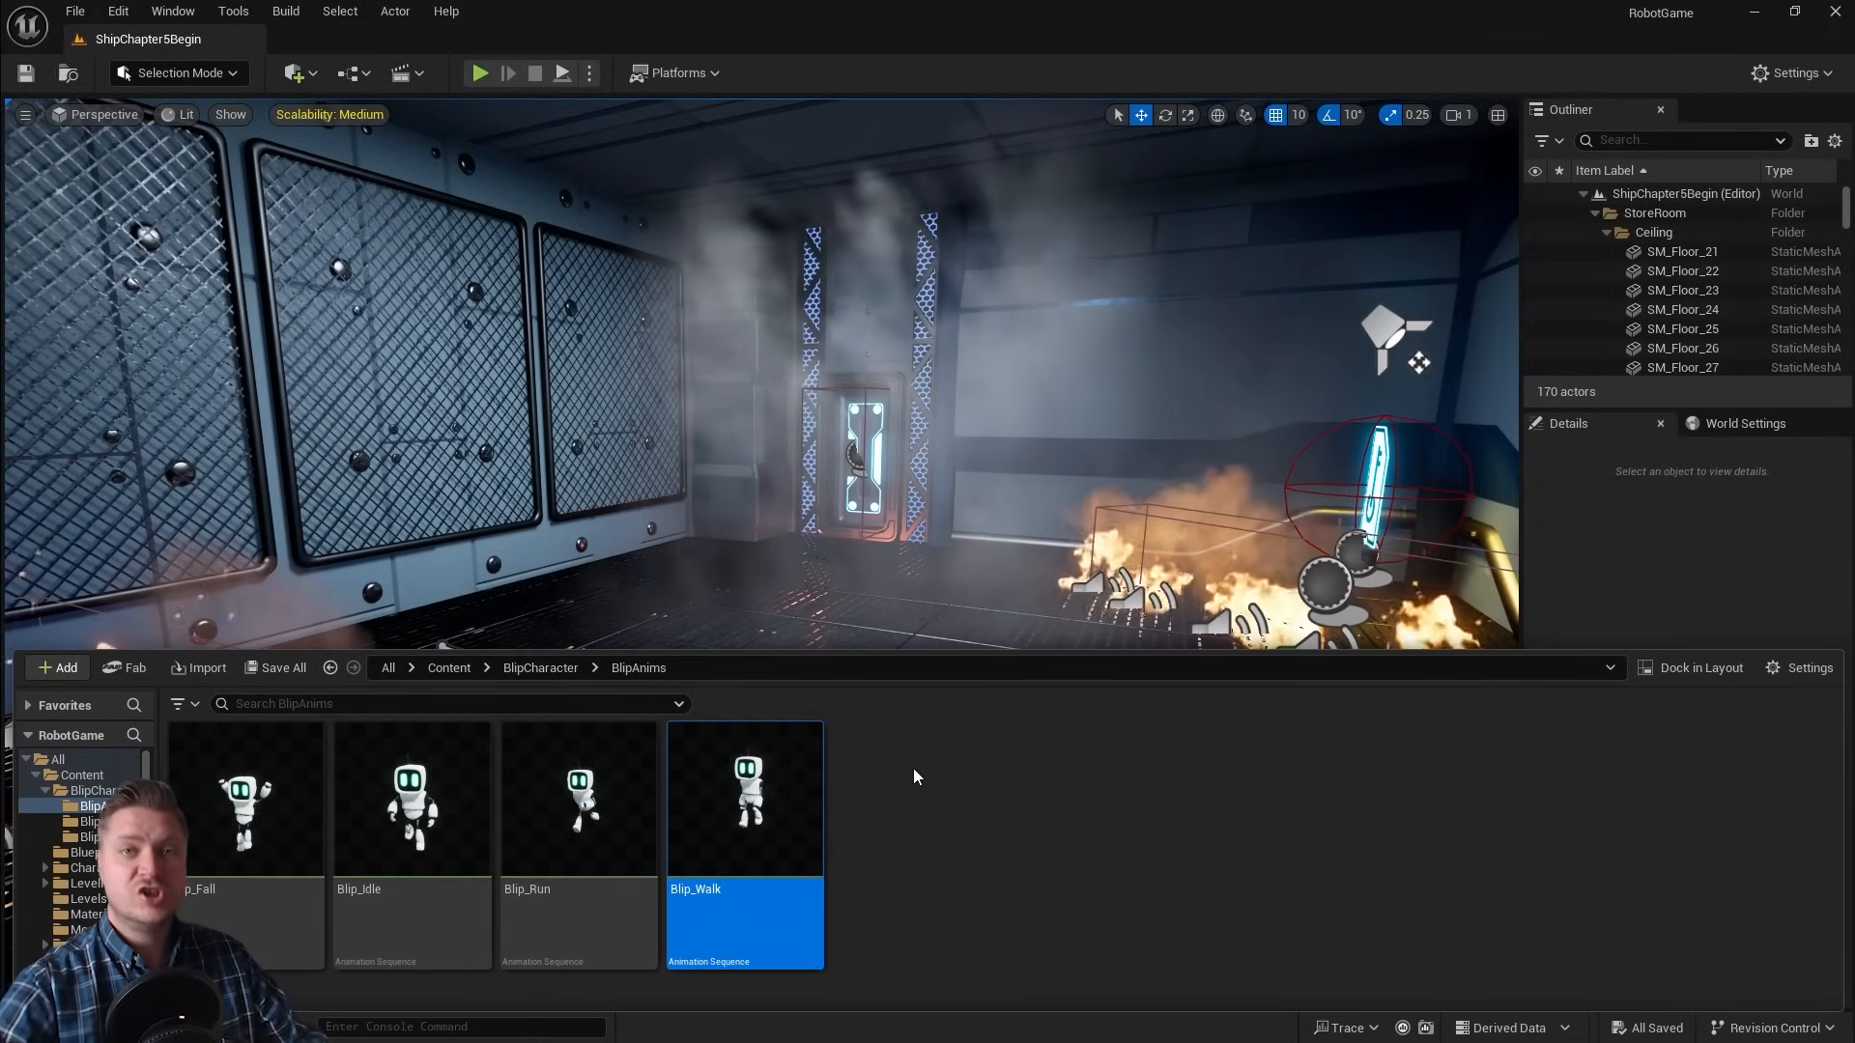